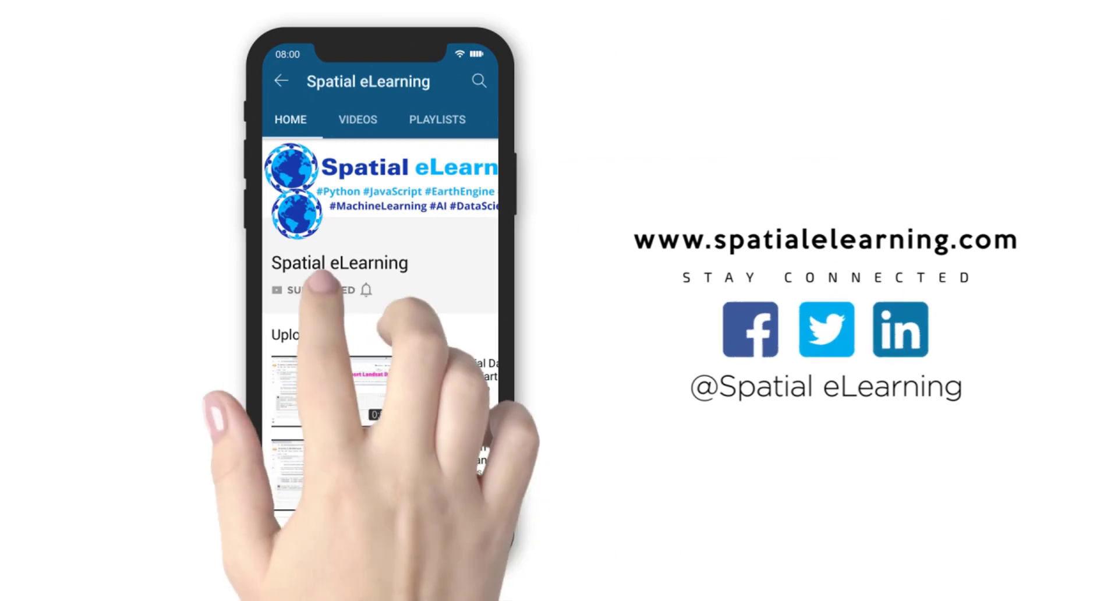
Under the country dataset comment, declare countries as an ee.FeatureCollection.
click(313, 290)
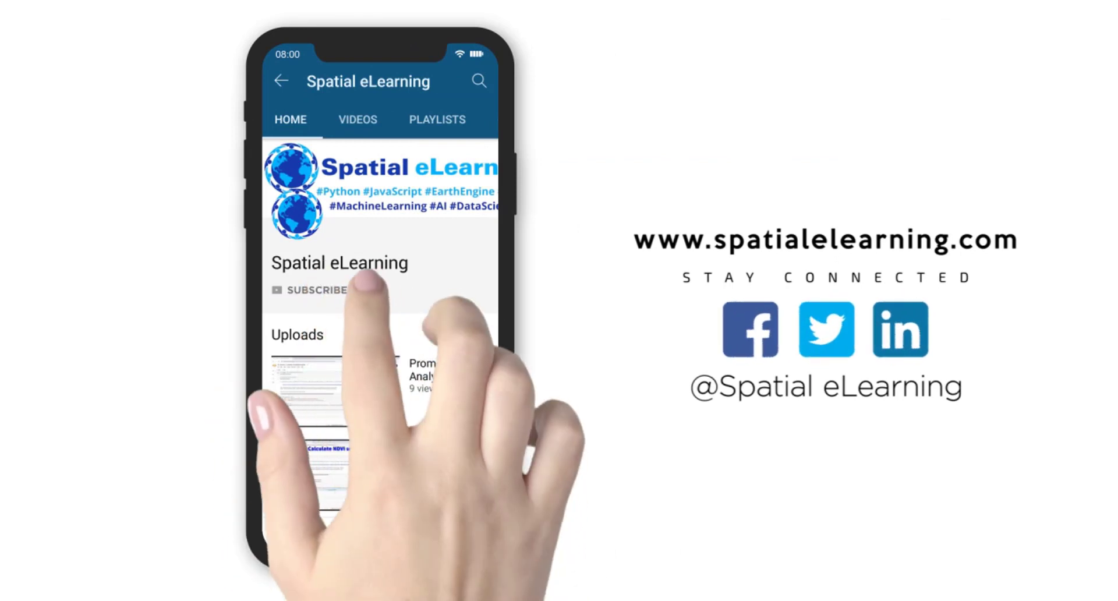
click(312, 290)
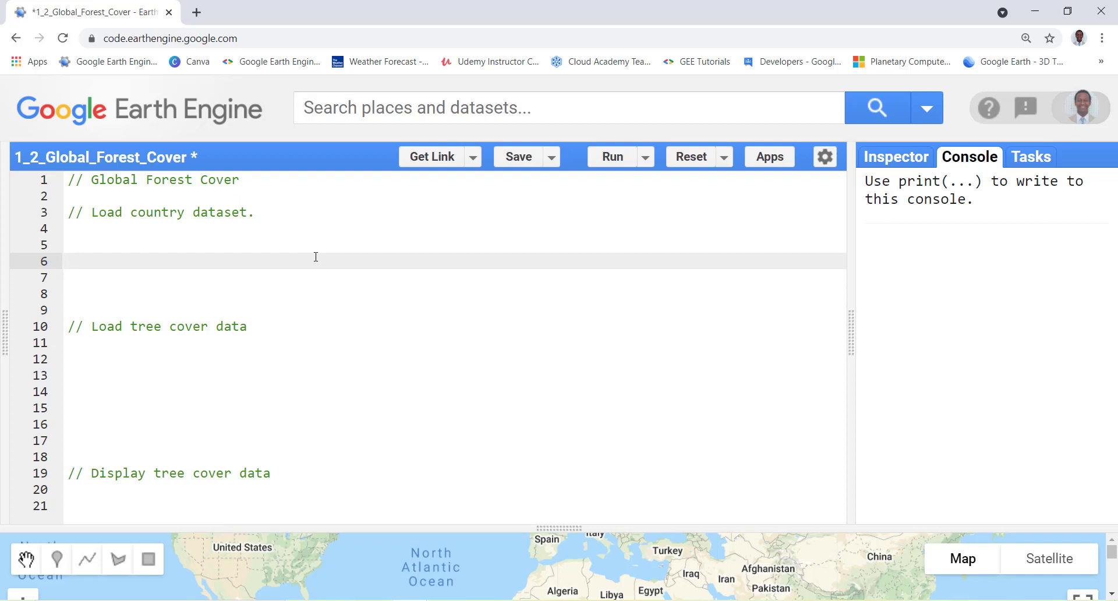
click(67, 261)
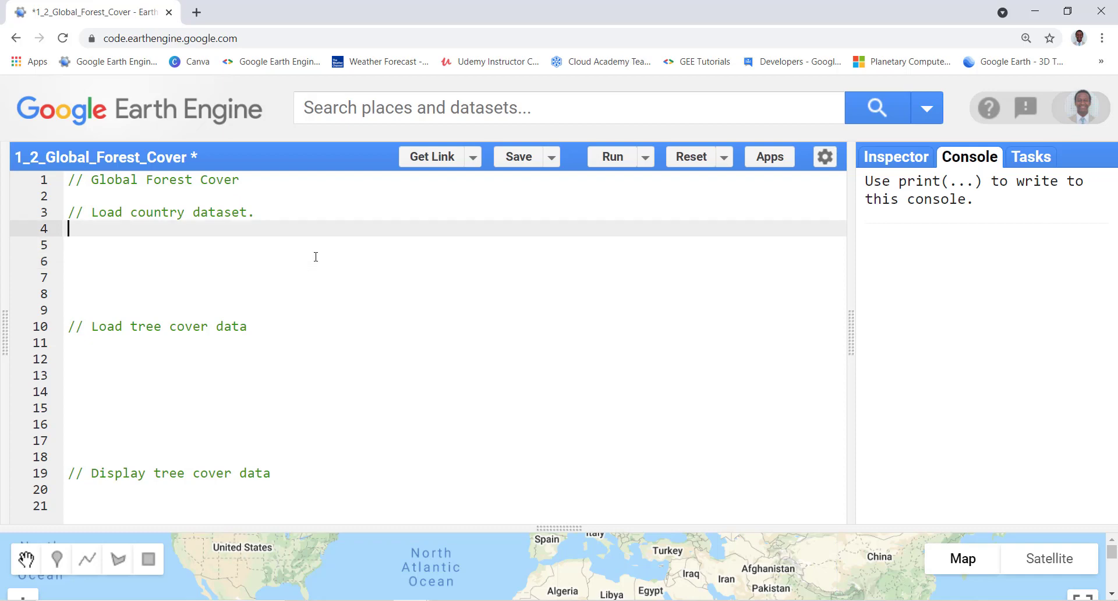
text(var)
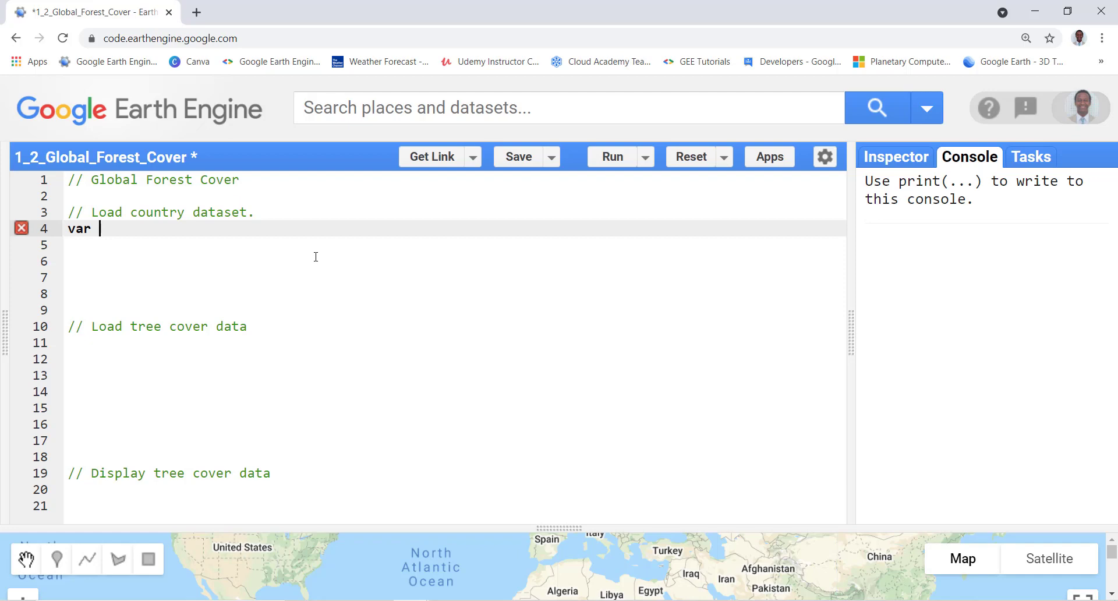
text(countries)
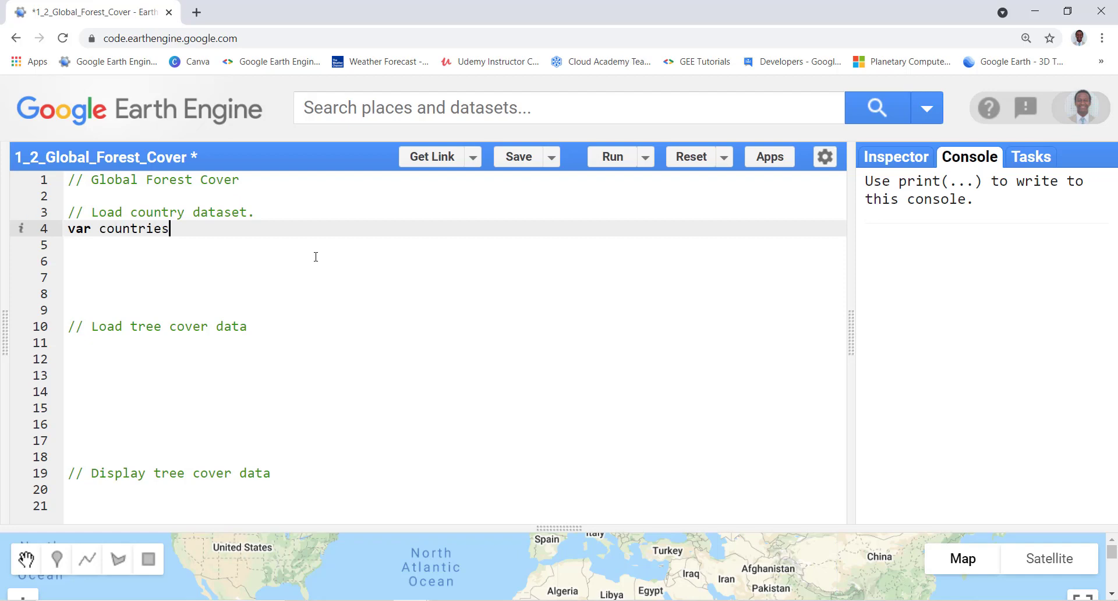
text(.)
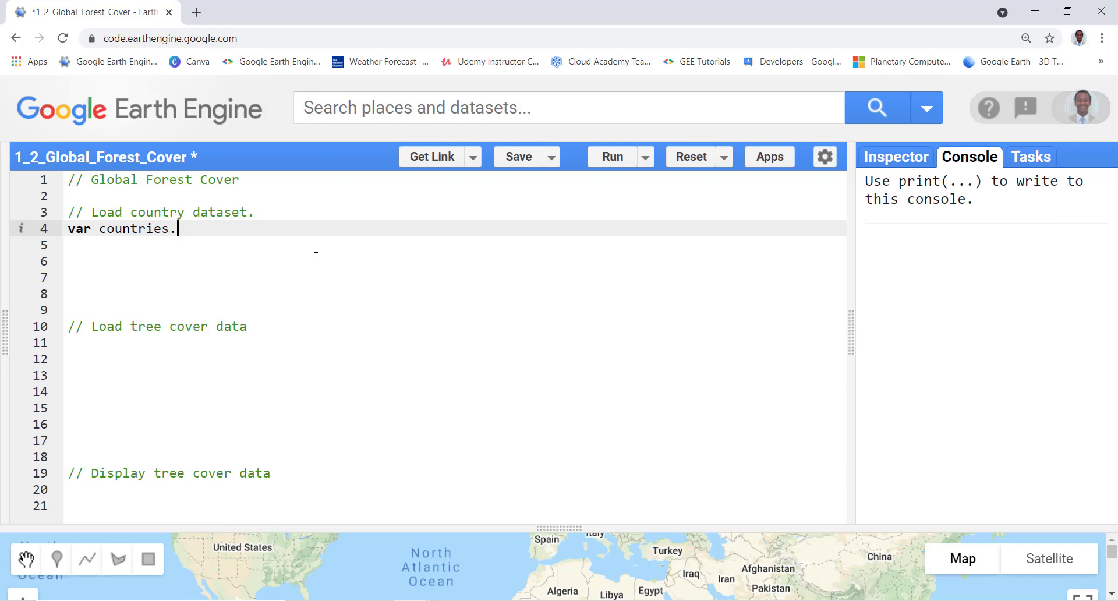
text(=)
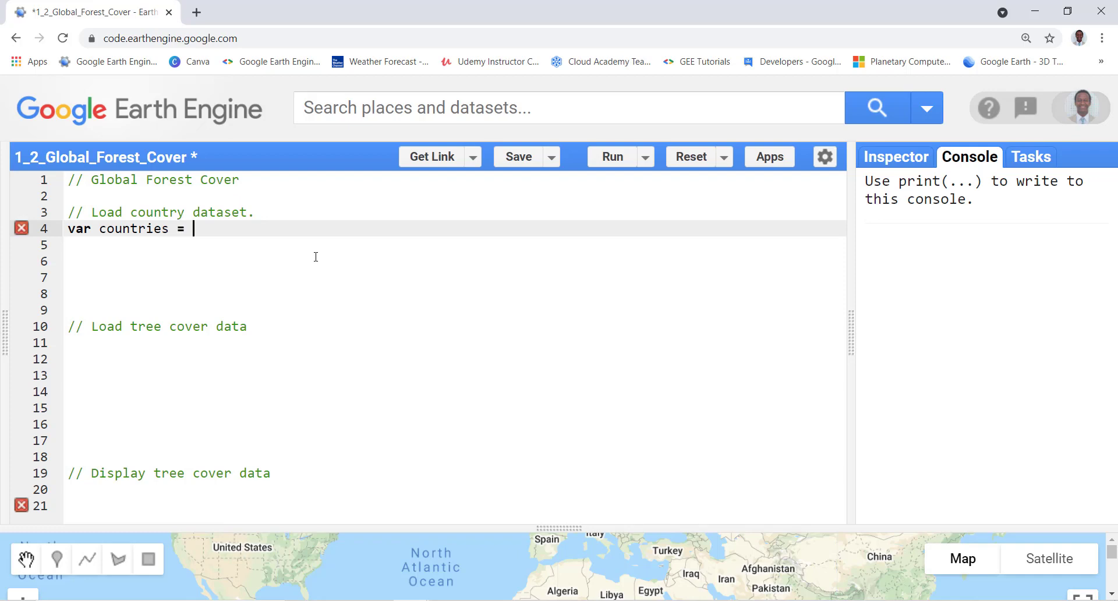
text(ee.)
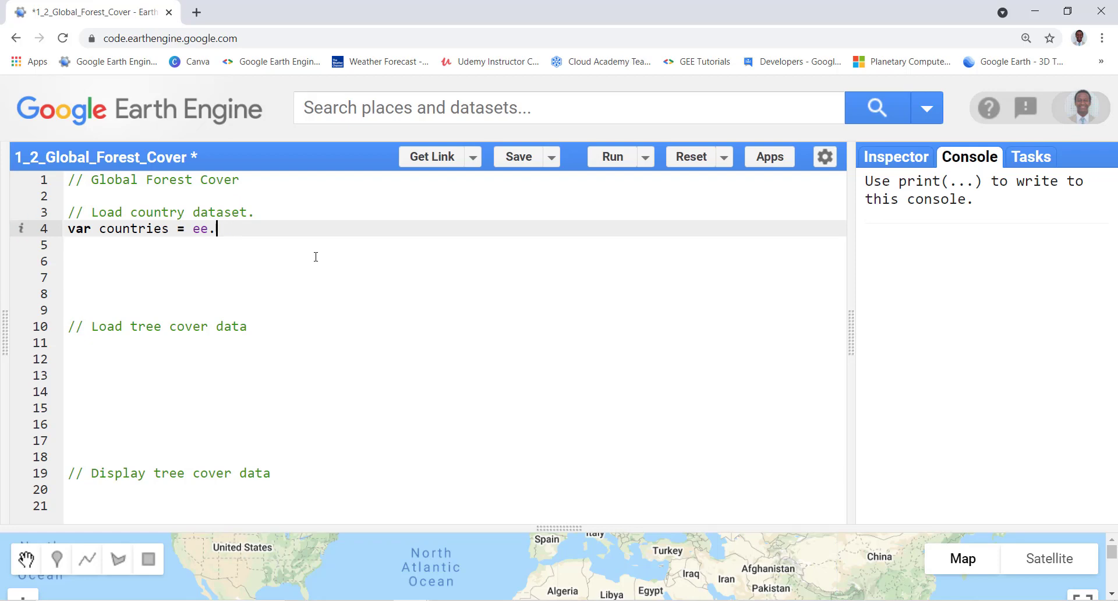
text(Featu)
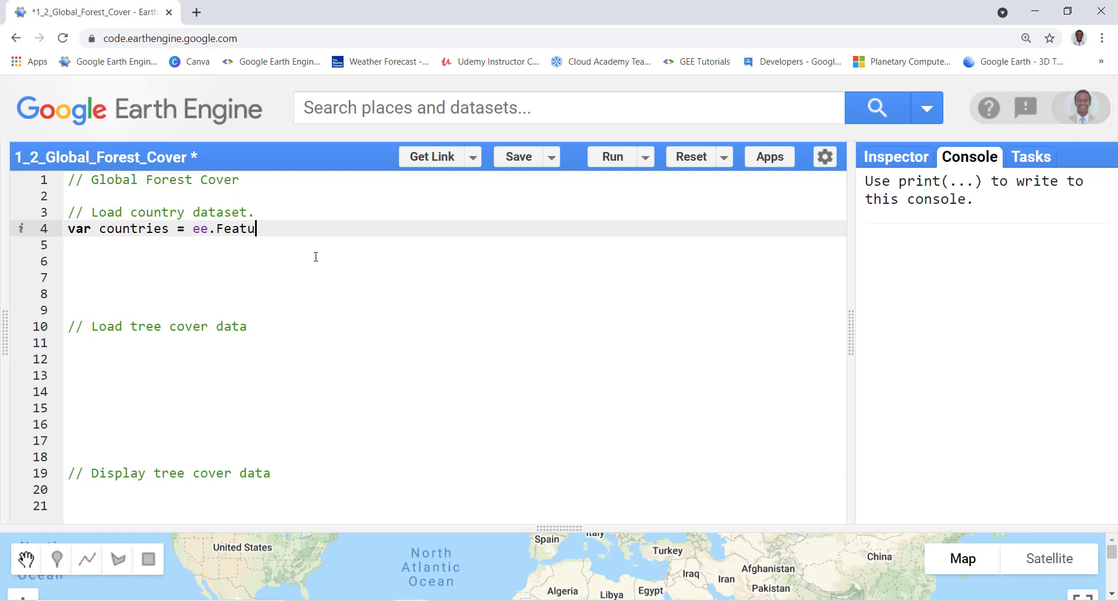
text(reCo)
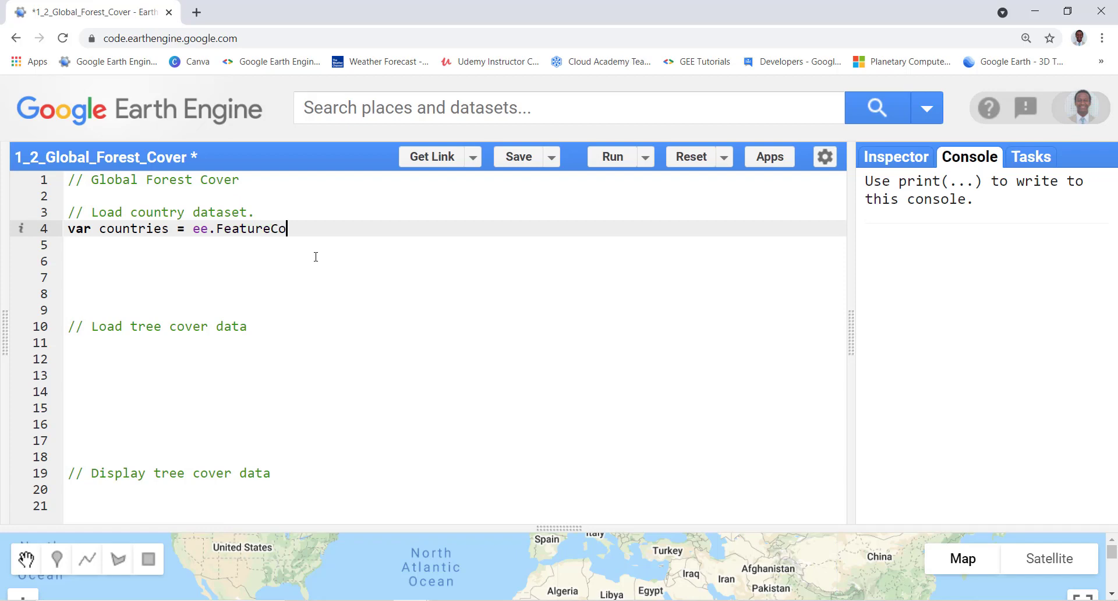
text(llection)
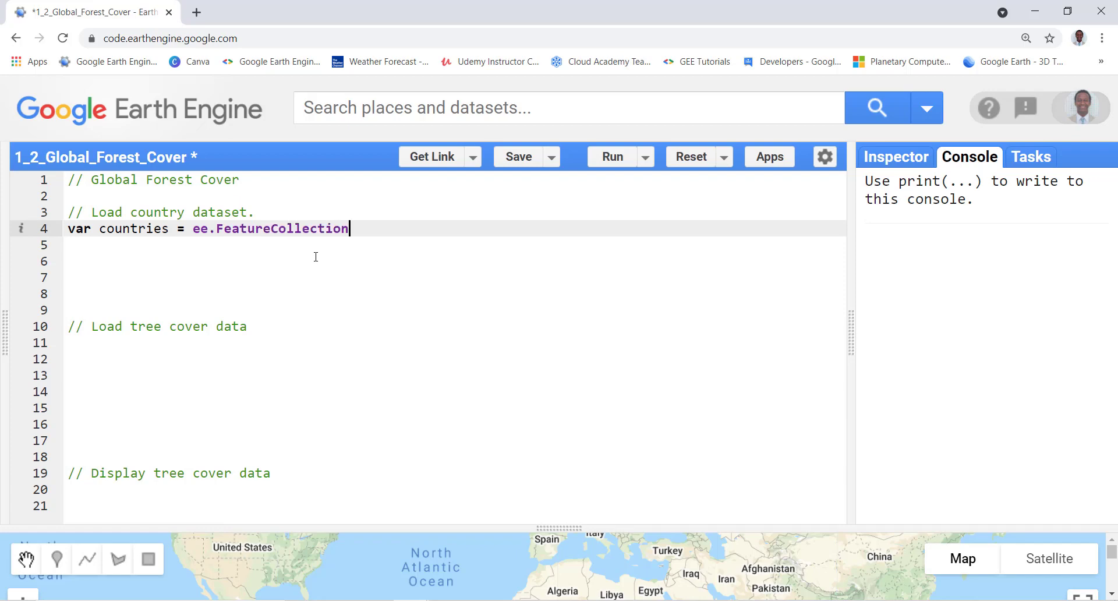
text(())
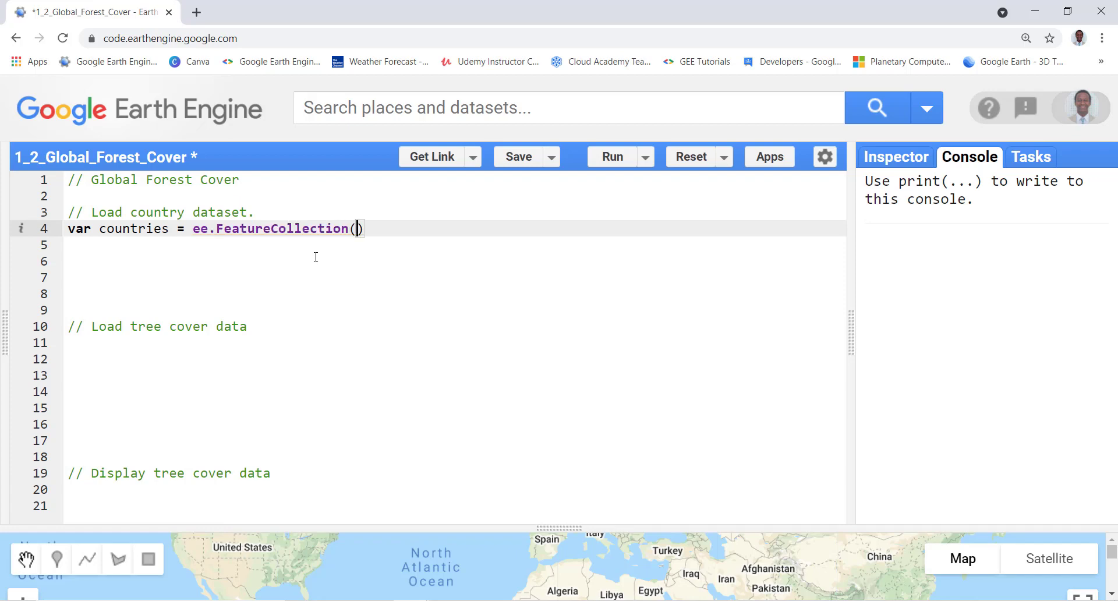
Point the collection at the 'USDOS/LSIB_SIMPLE/2017' boundaries asset.
text(')
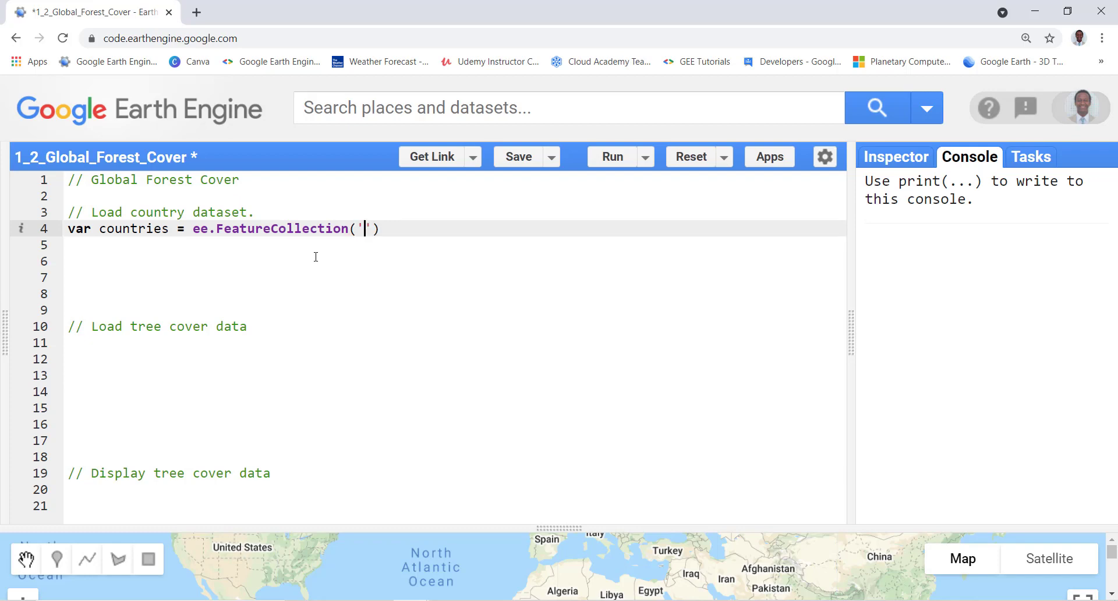
text(US)
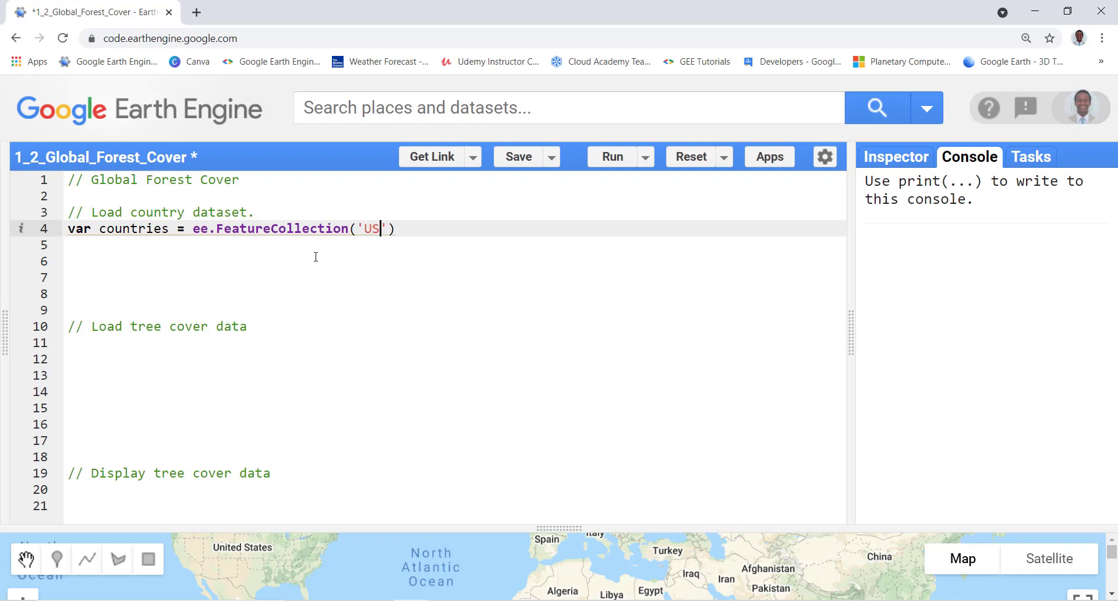
text(DOS/)
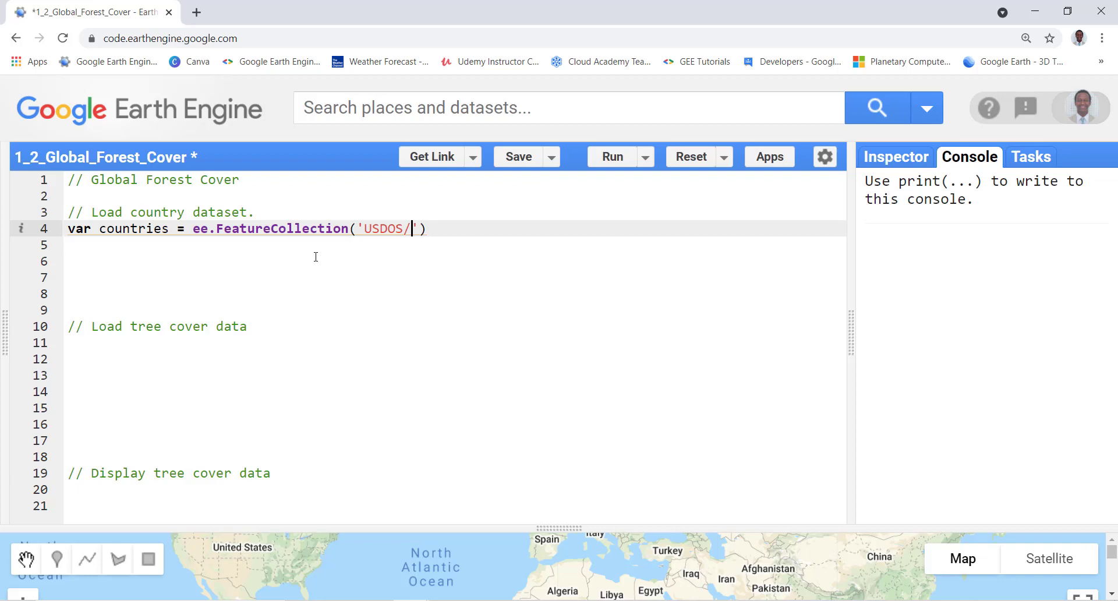
text(LS)
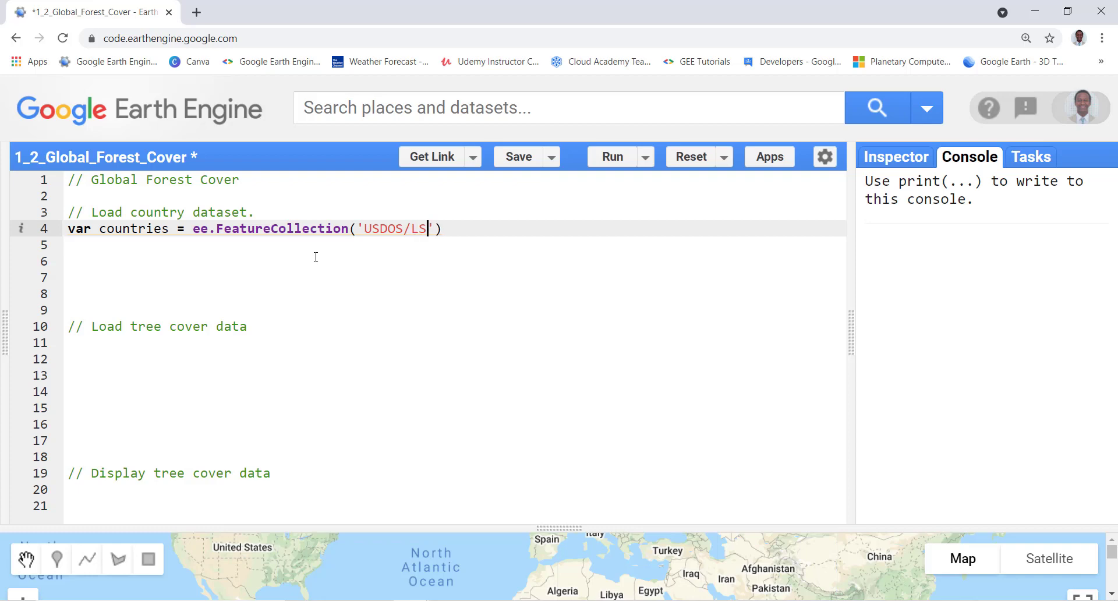
text(IB)
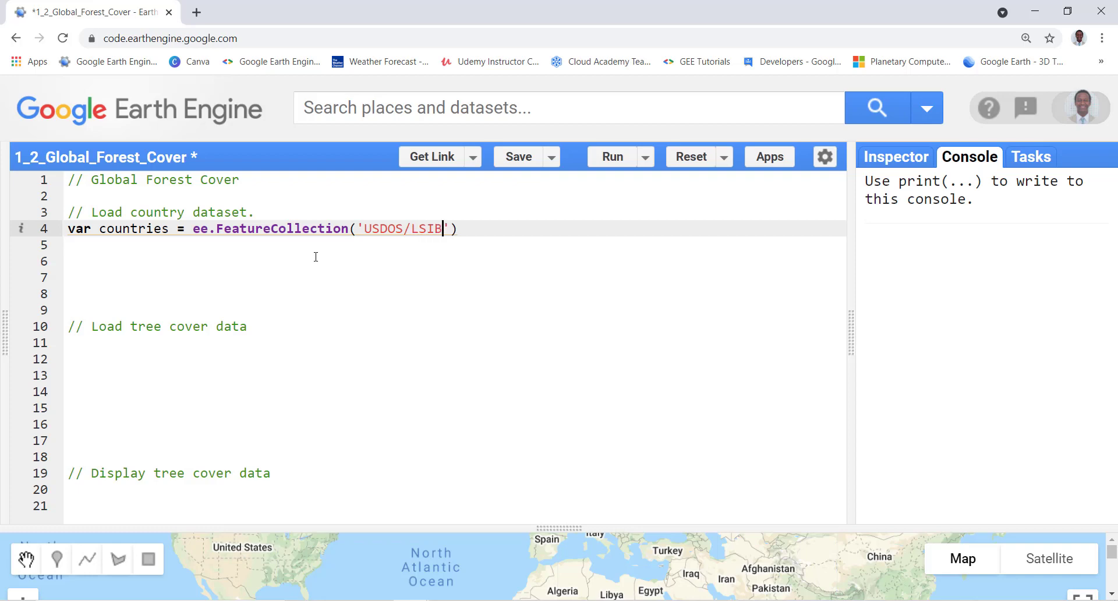
text(_)
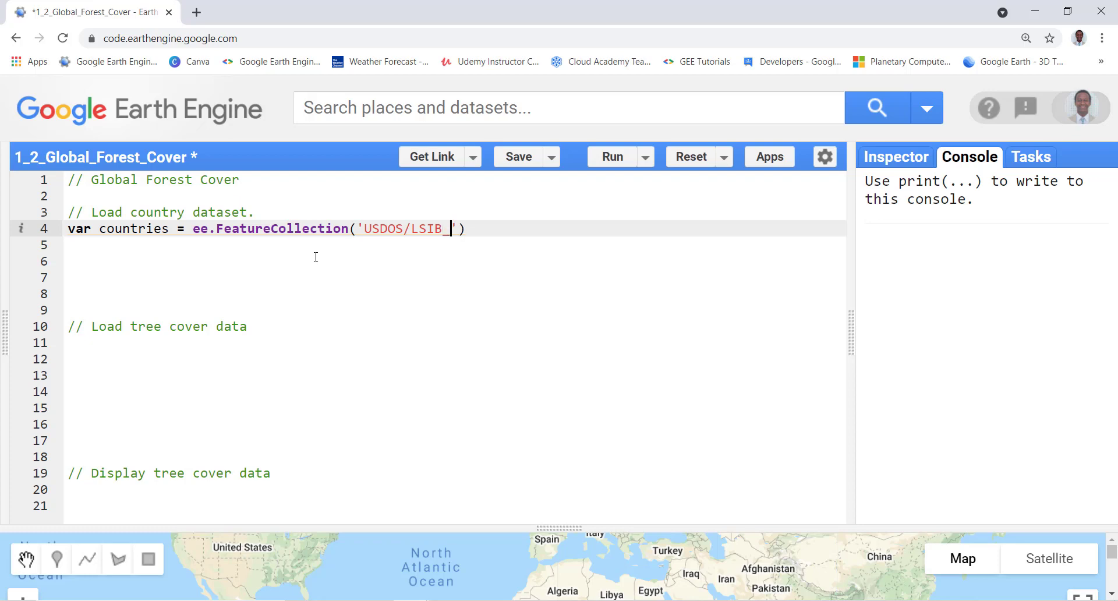
text(SIMPLE)
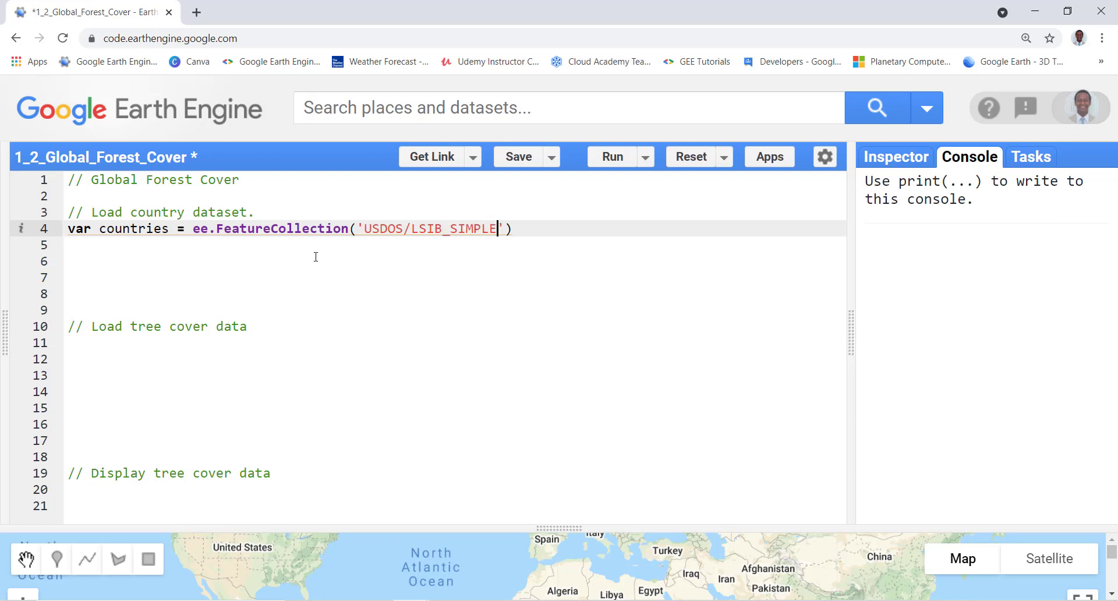
text(/2017)
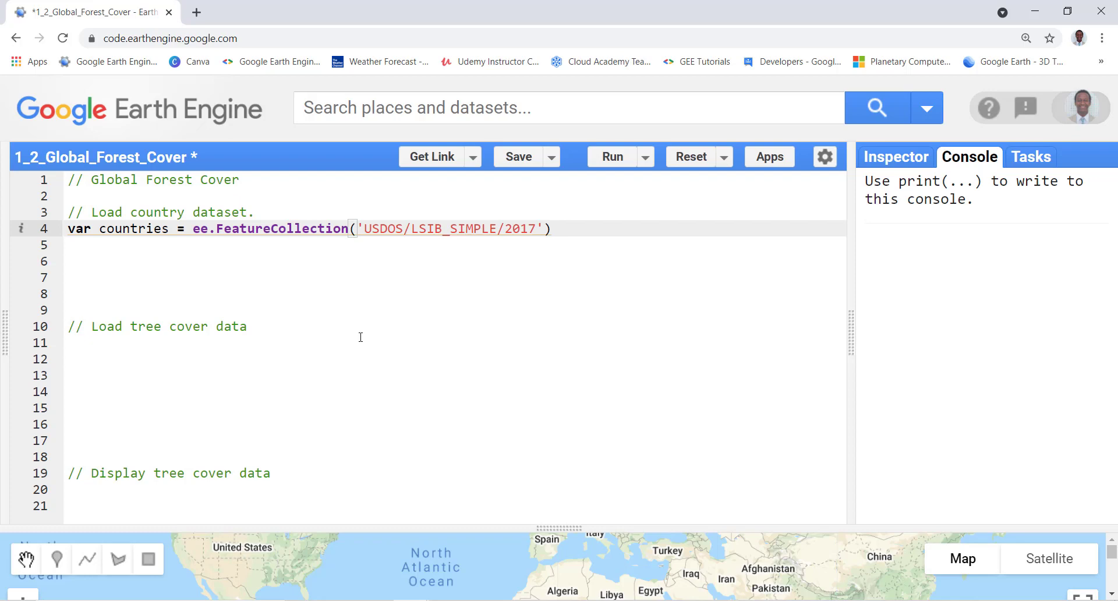
mouse_move(198, 11)
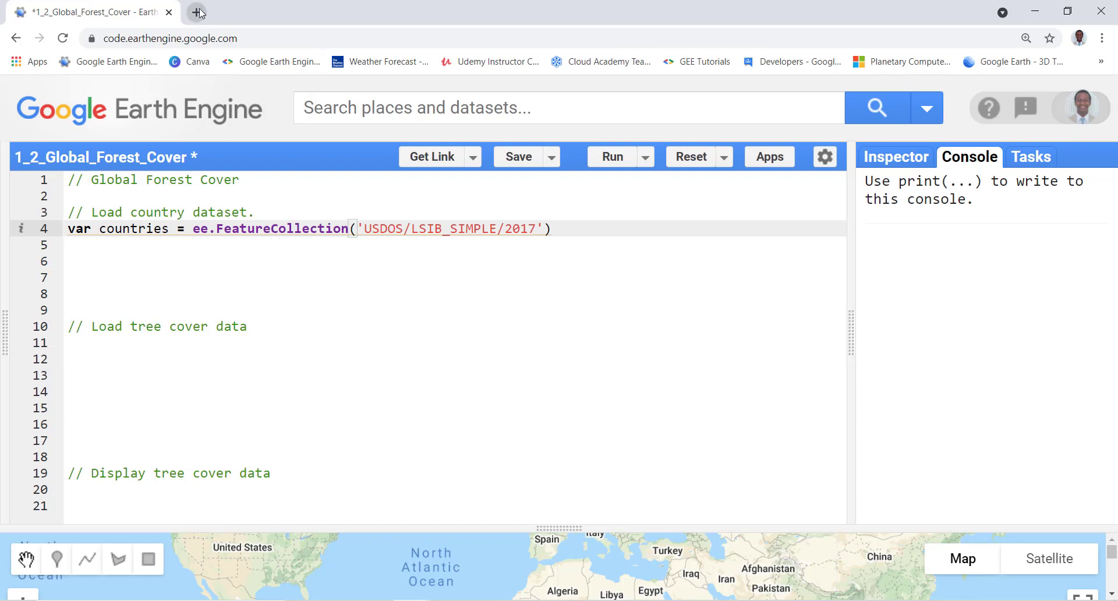
In a new browser tab, search the web for GOOGLE EARTH ENGINE.
click(199, 11)
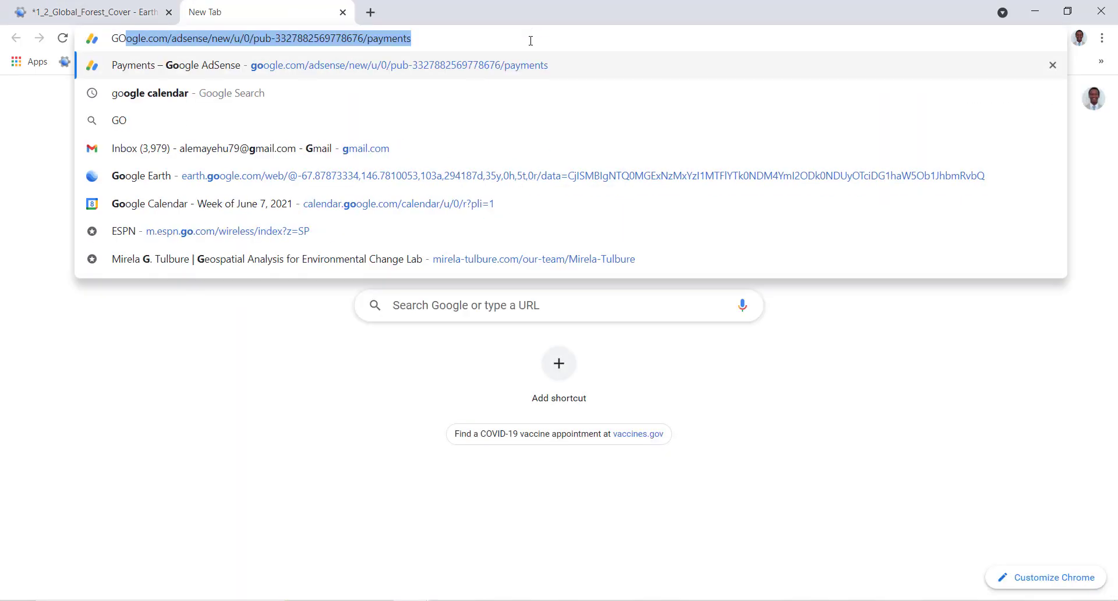
text(GOOGLE EARTH ENGINE)
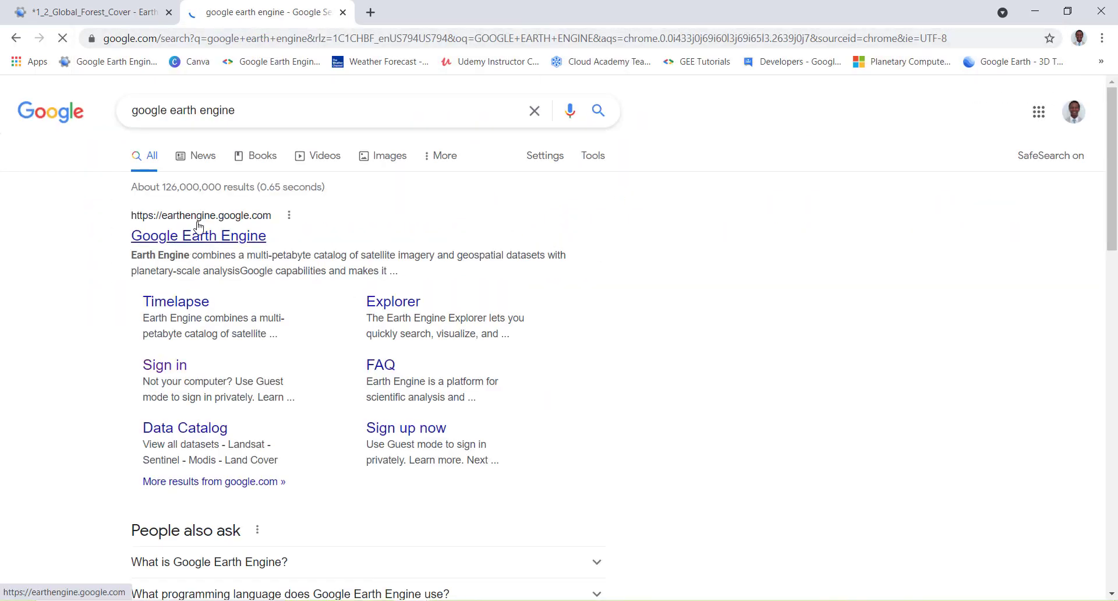
From the Google Earth Engine site, browse the Data Catalog's datasets by tag.
click(198, 236)
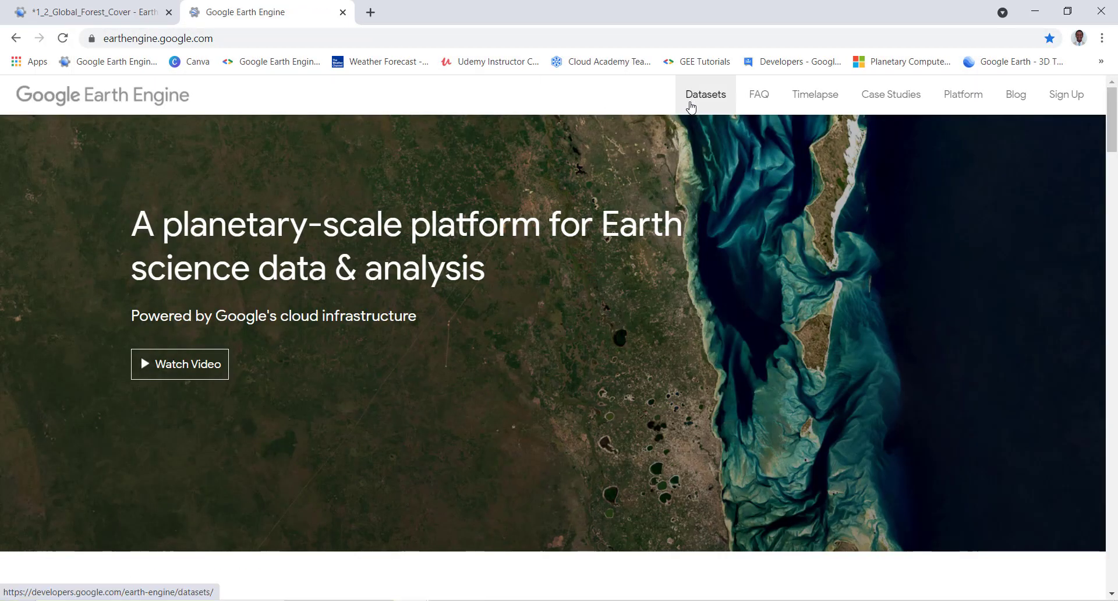
click(705, 93)
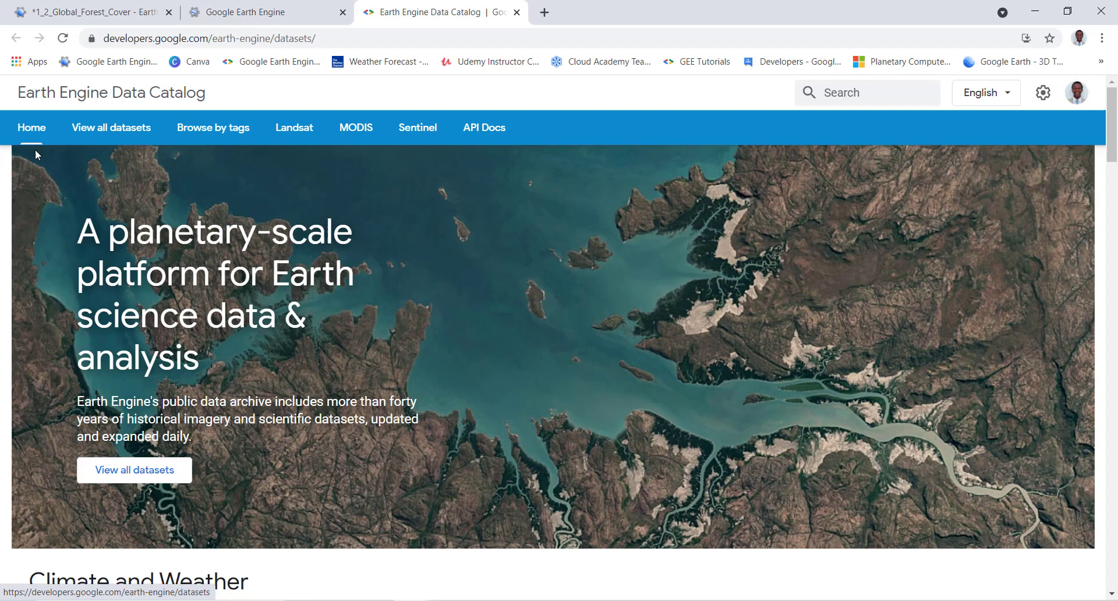
click(212, 128)
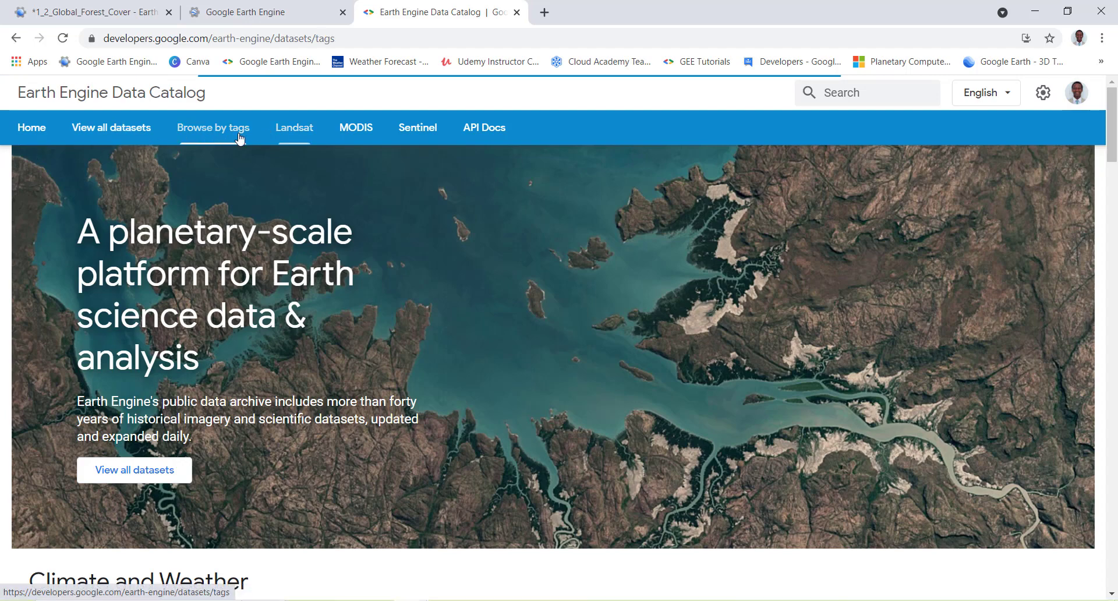
click(212, 128)
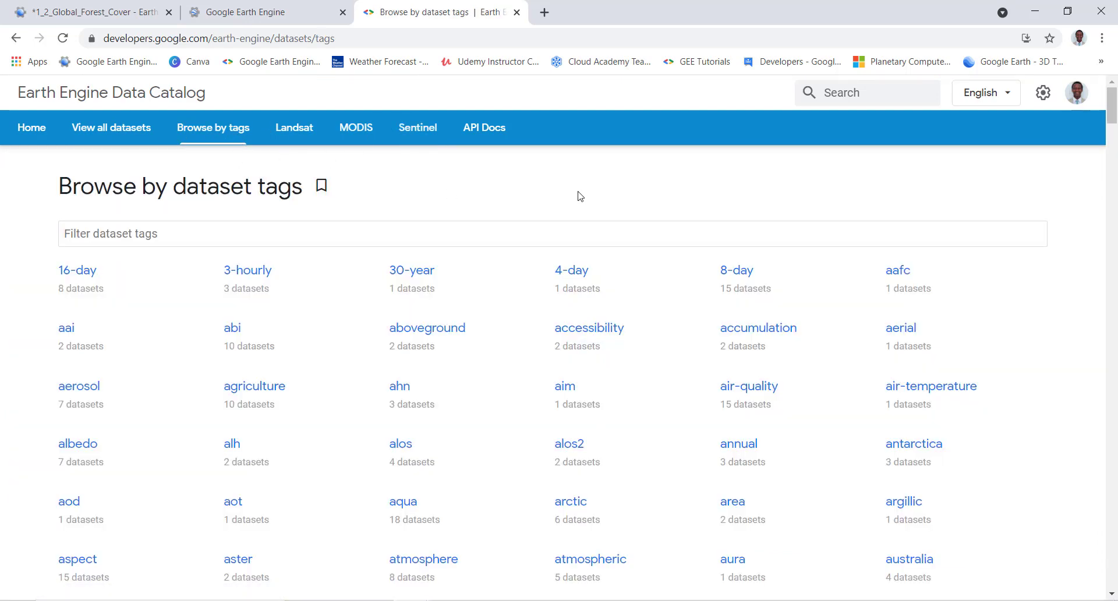
Filter tags to usdos to list the LSIB 2017 datasets, then return to the Earth Engine home tab.
click(173, 233)
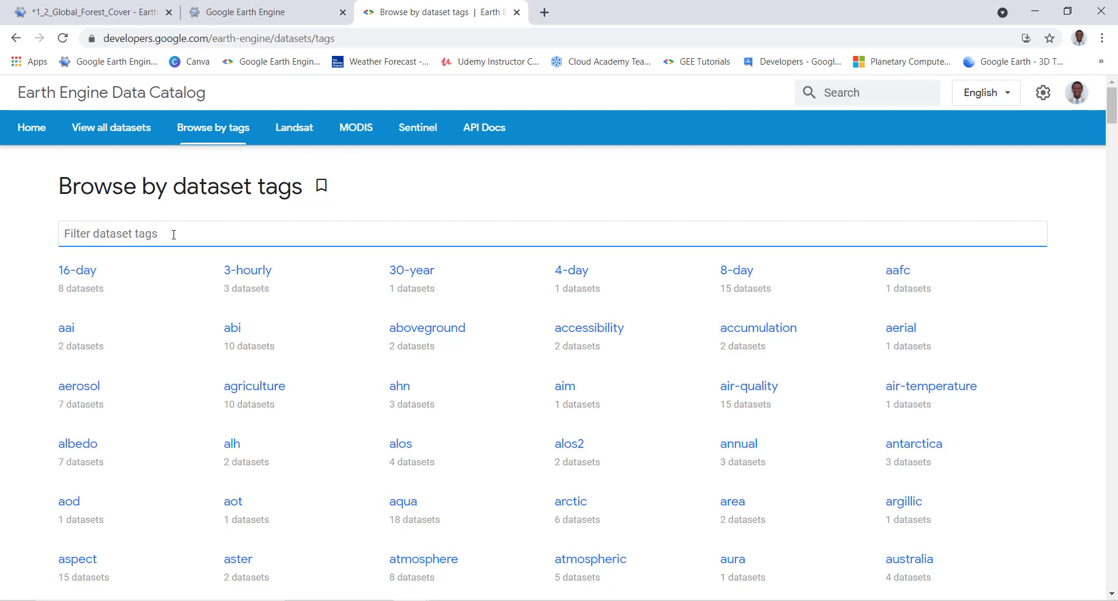
text(u)
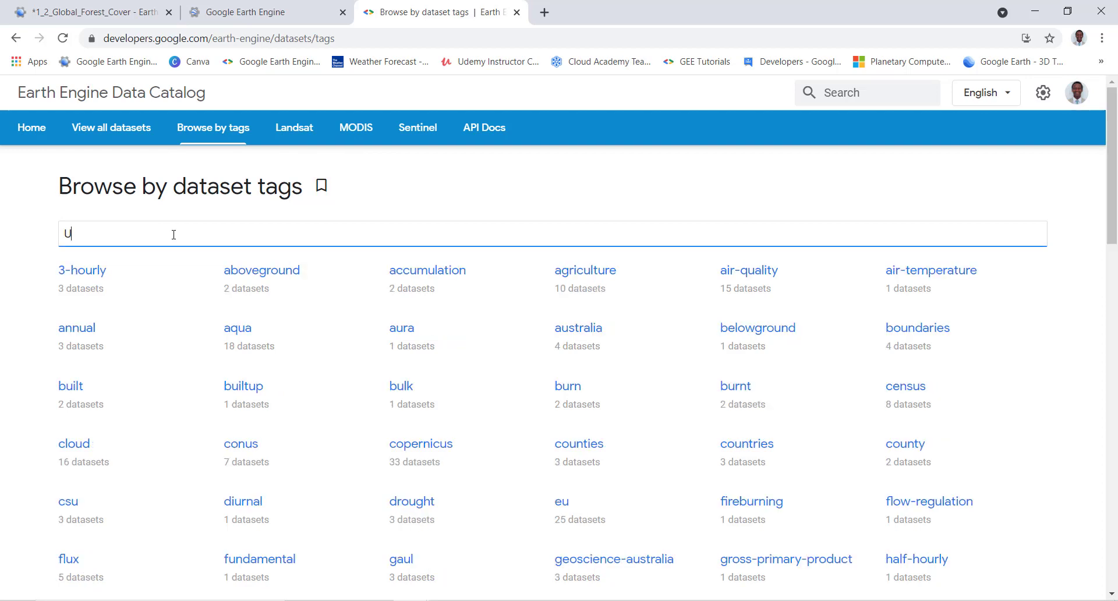
text(SDOS)
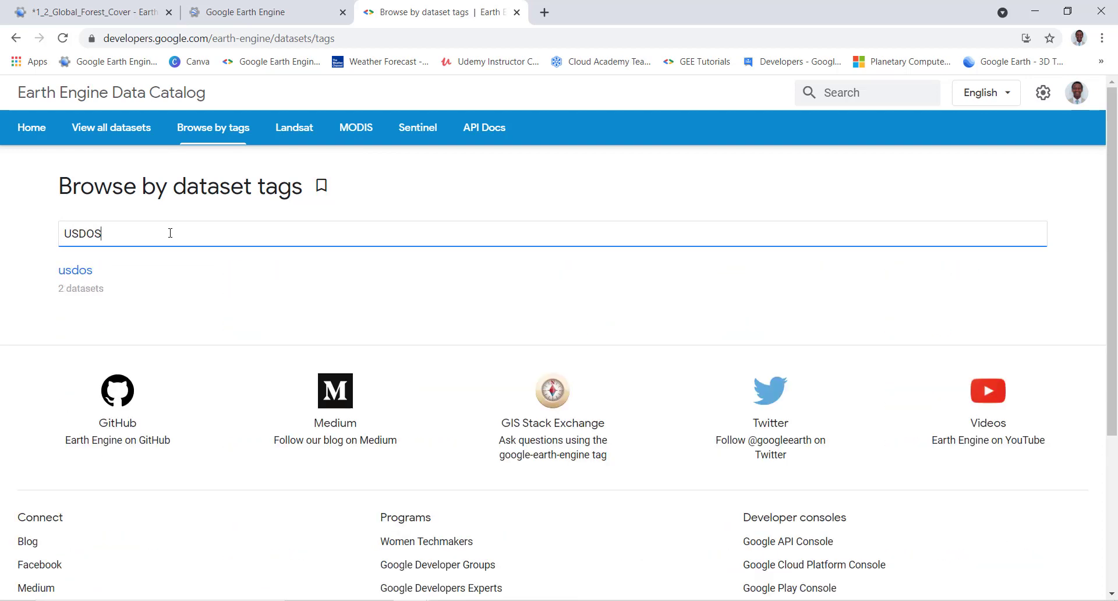
click(74, 269)
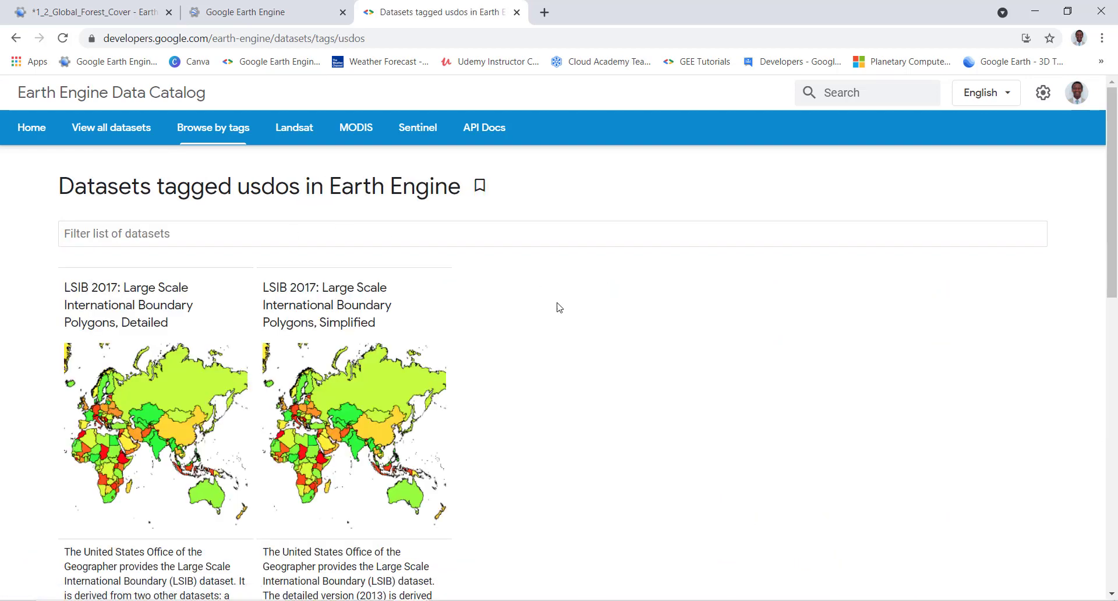
click(245, 12)
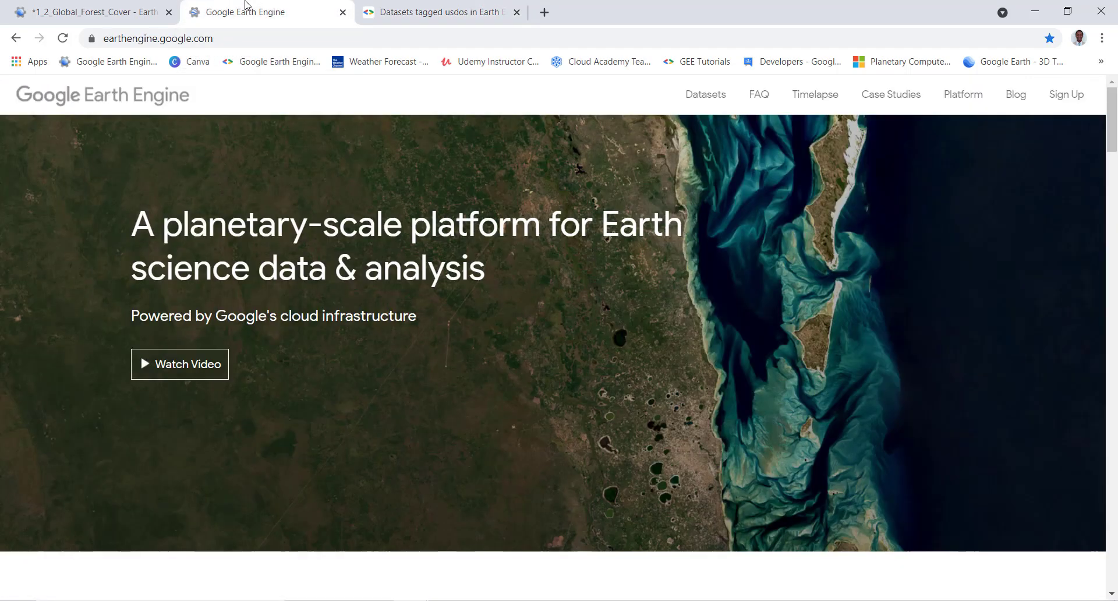
Back in the script, select the empty lines below the countries line for removal.
click(90, 11)
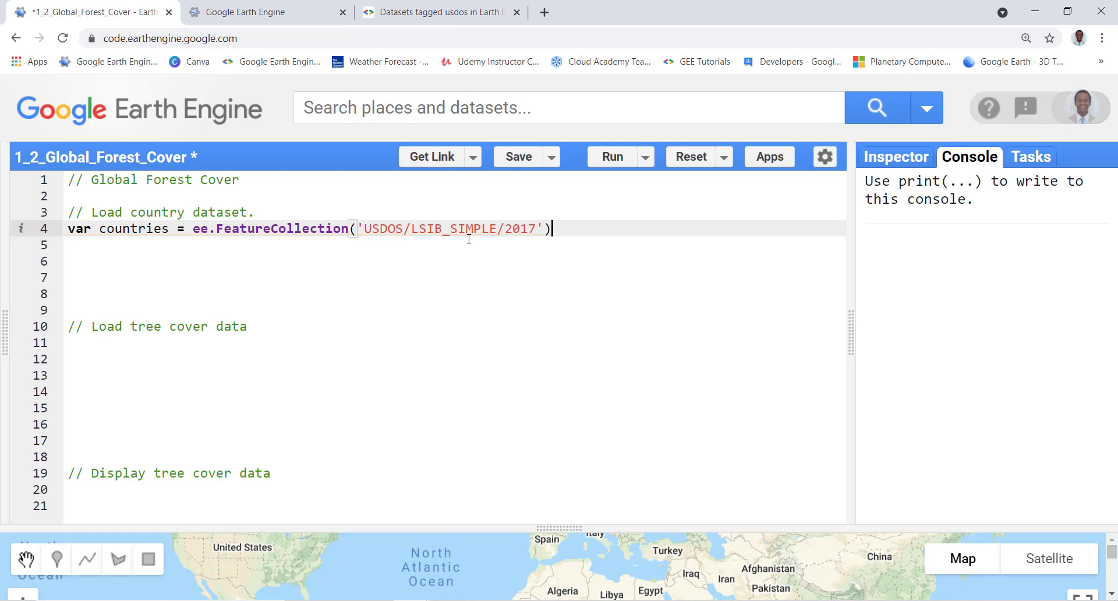
drag(363, 228, 542, 229)
text(;)
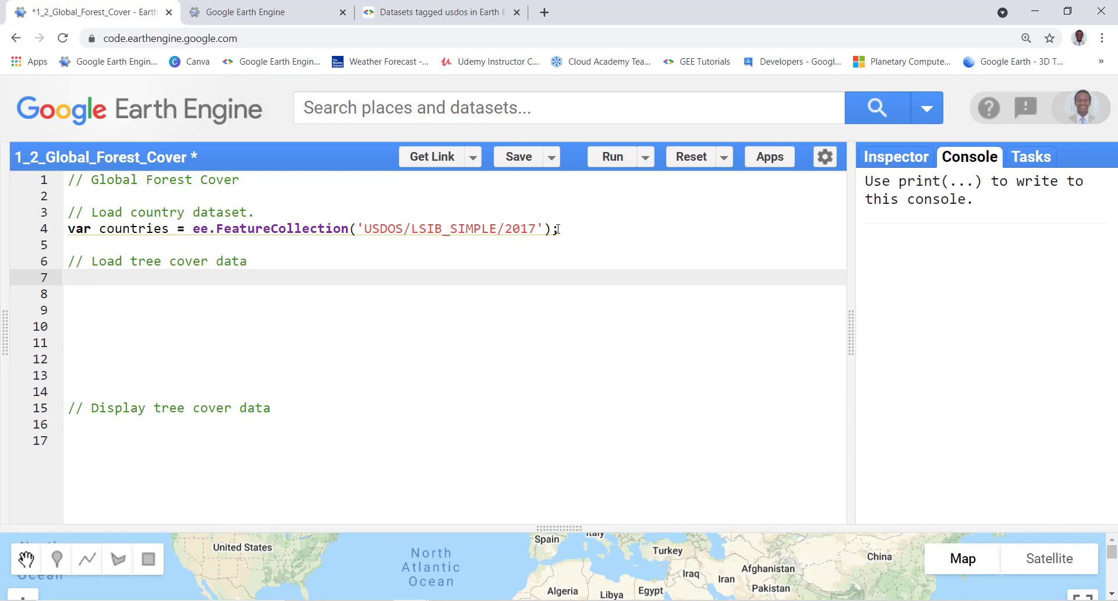
Declare tree_cover as an ee.Image, retyping var in lowercase.
text(VAR)
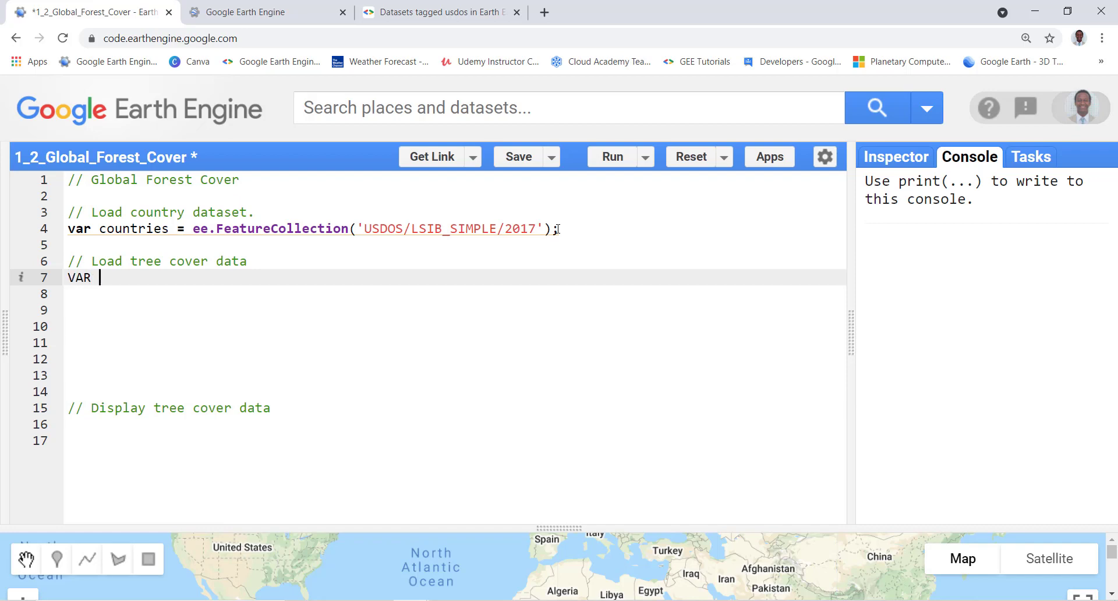
key(Backspace)
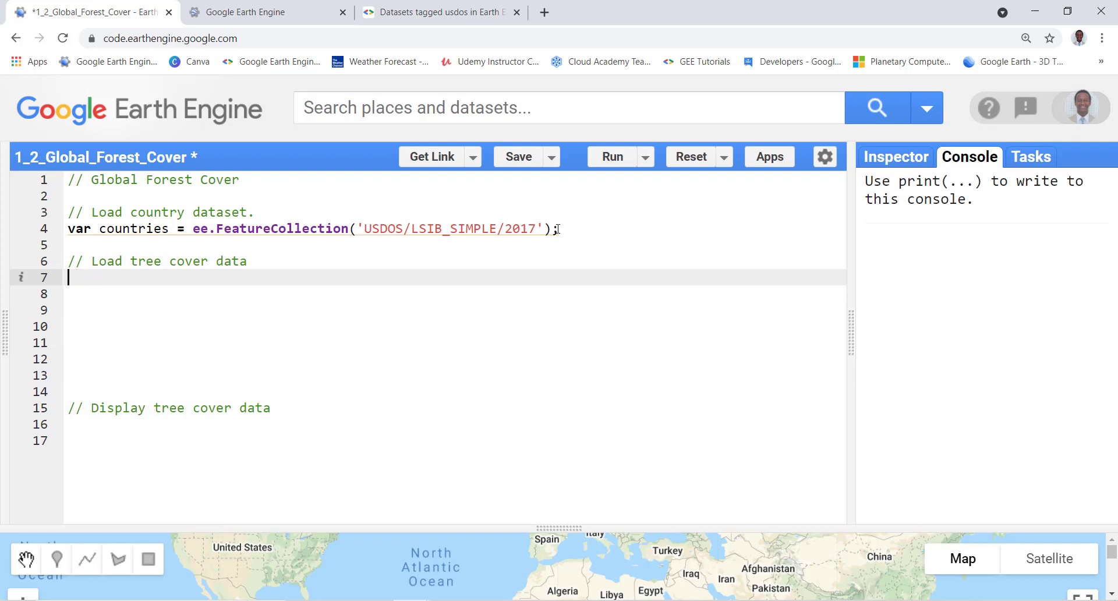
text(var)
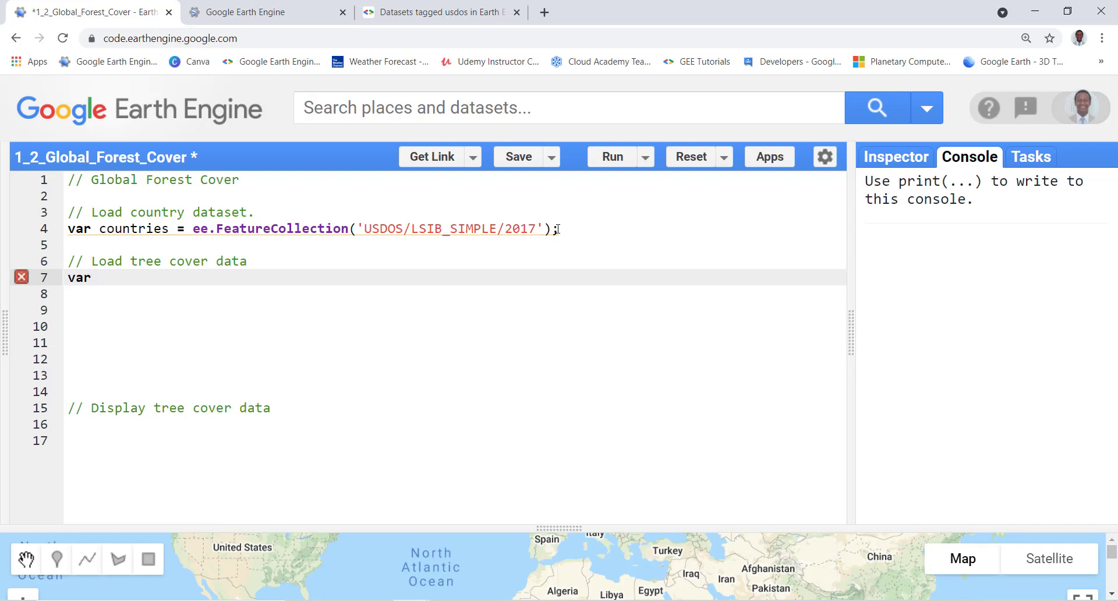
text(tree)
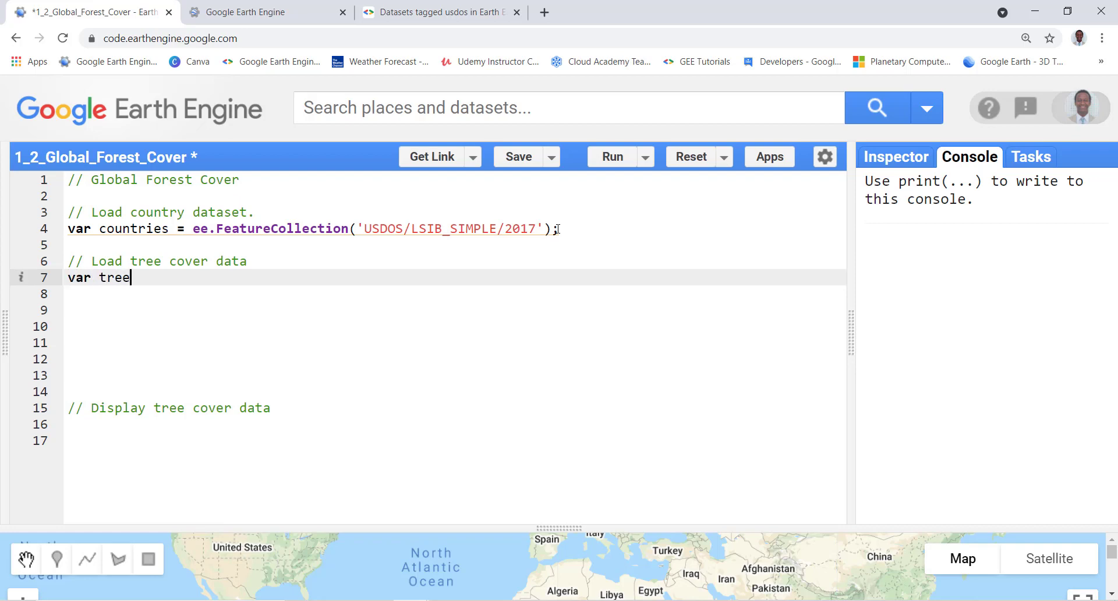
text(_cover)
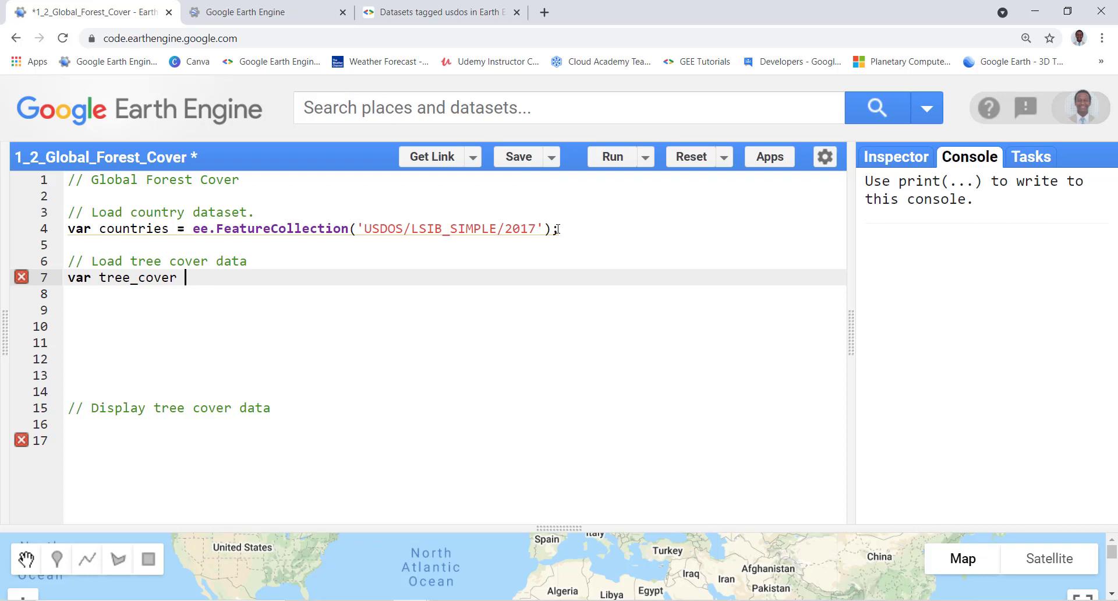
text(=)
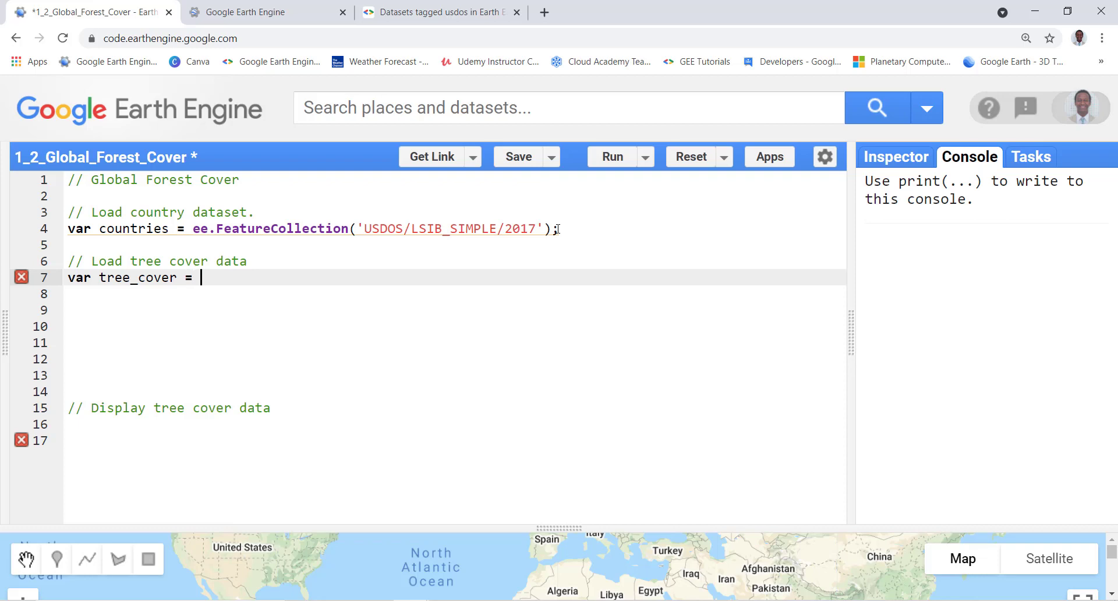
text(ee.)
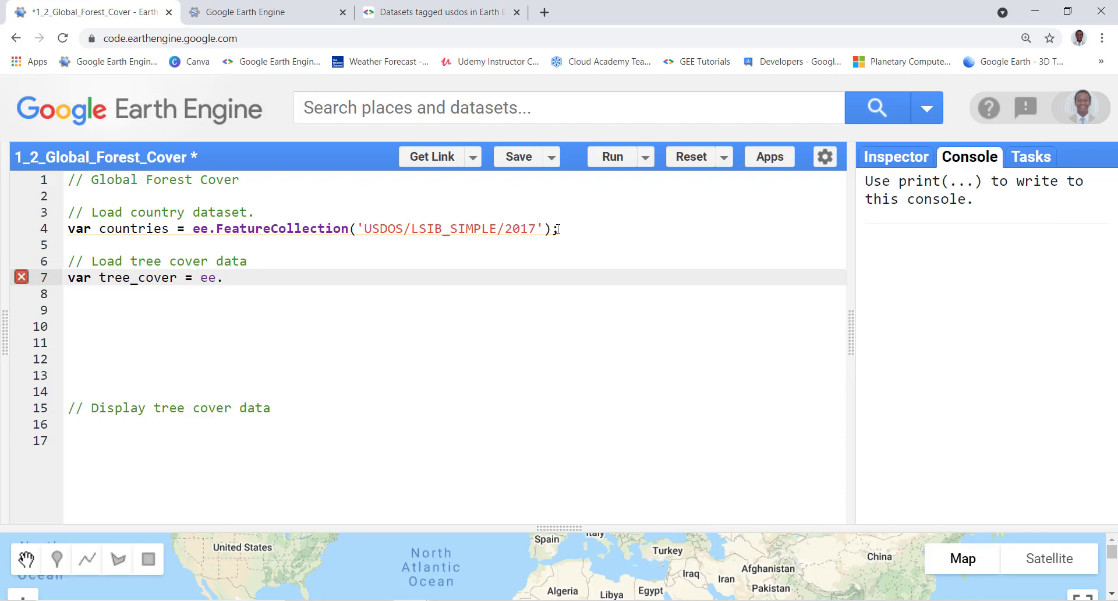
text(Image()
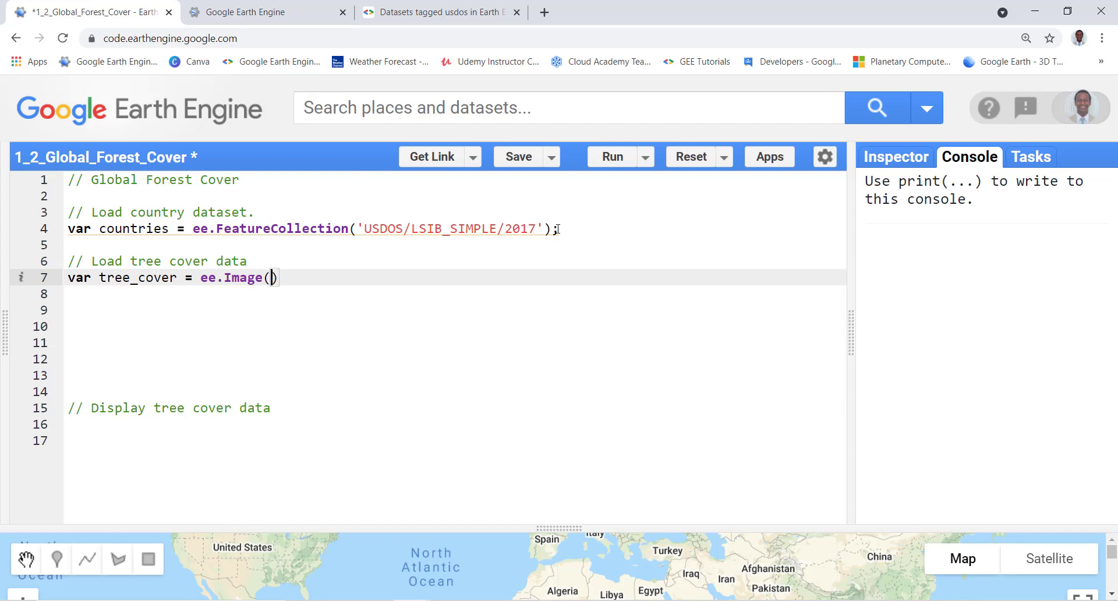
Give it the 'UMD/hansen/global_forest_change_2014' asset id and end the line with a semicolon.
text('U')
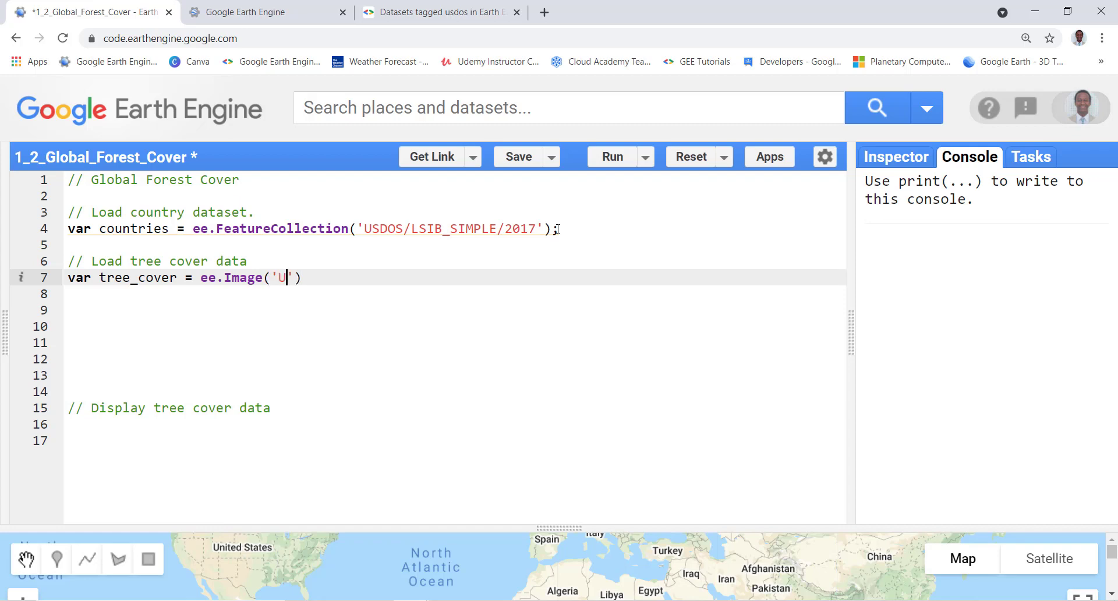
text(MD)
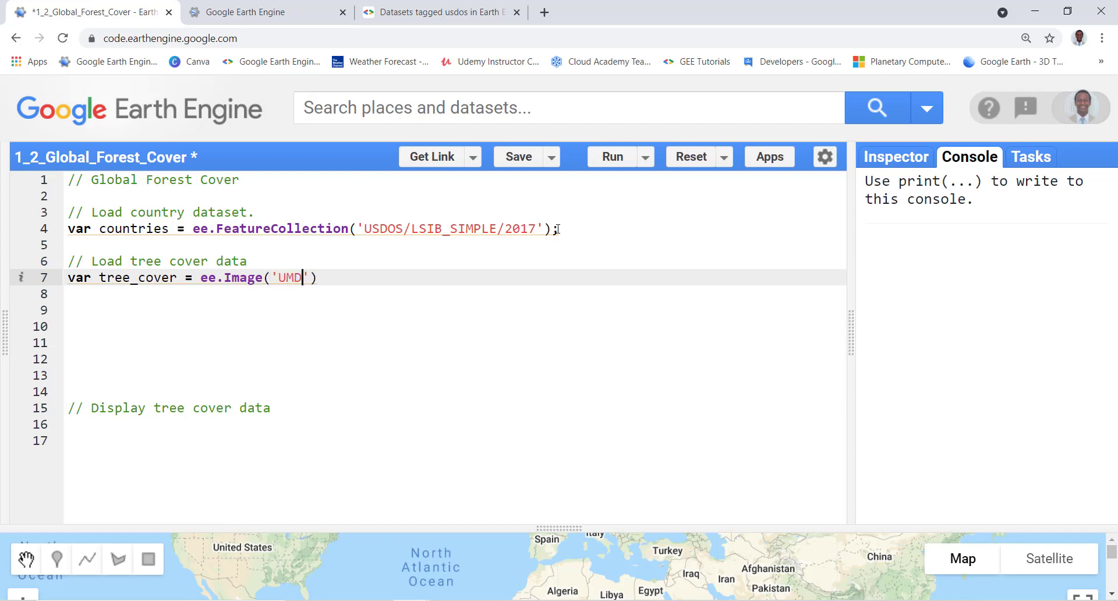
text(/)
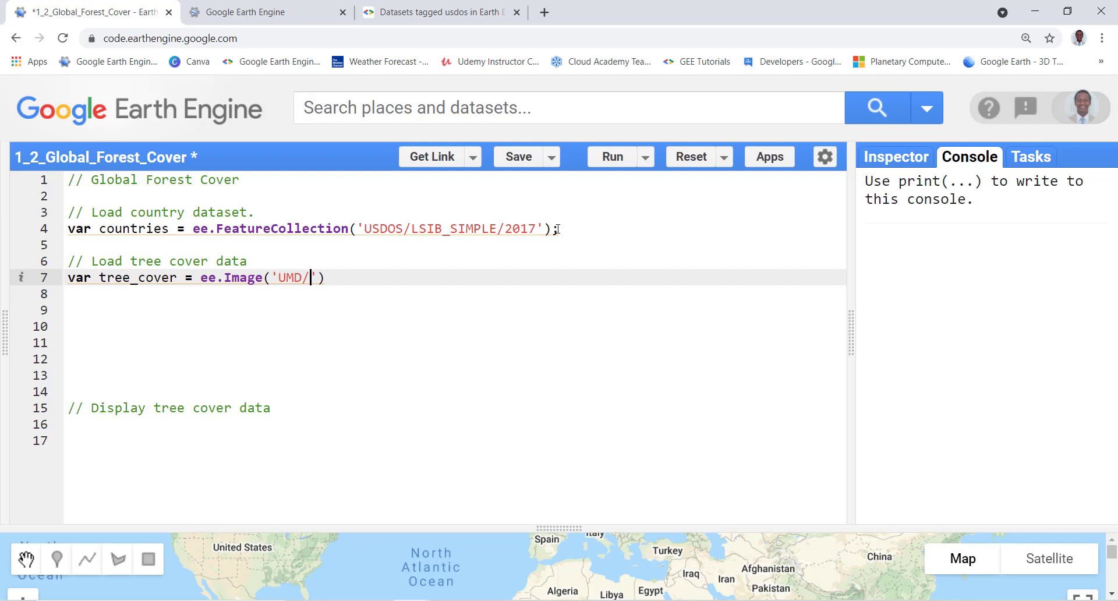
text(hansen')
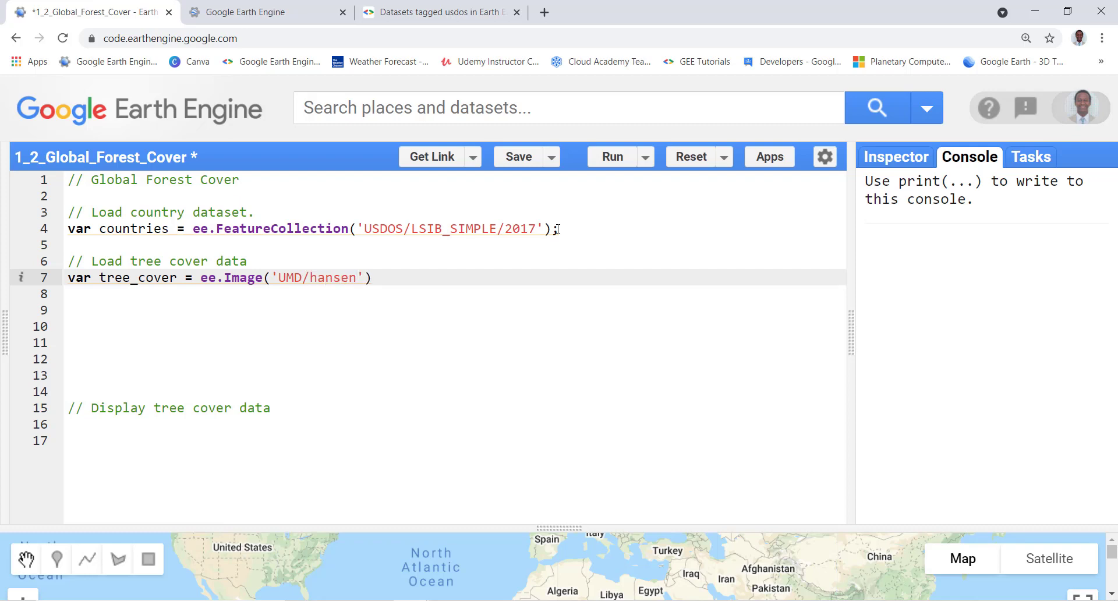
text(/global)
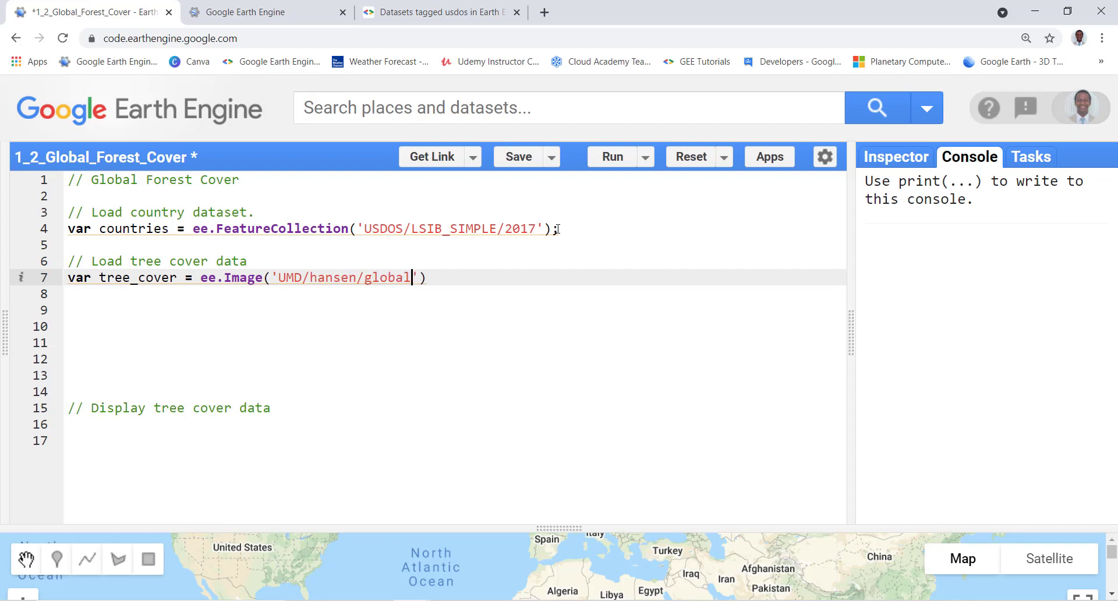
text(_fo)
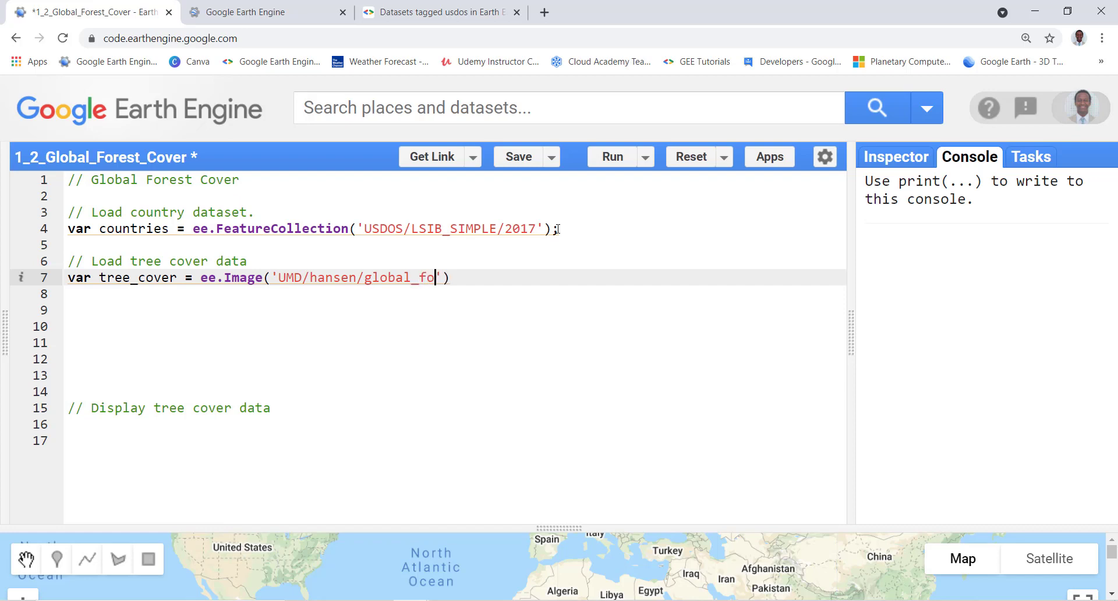
text(rest_c)
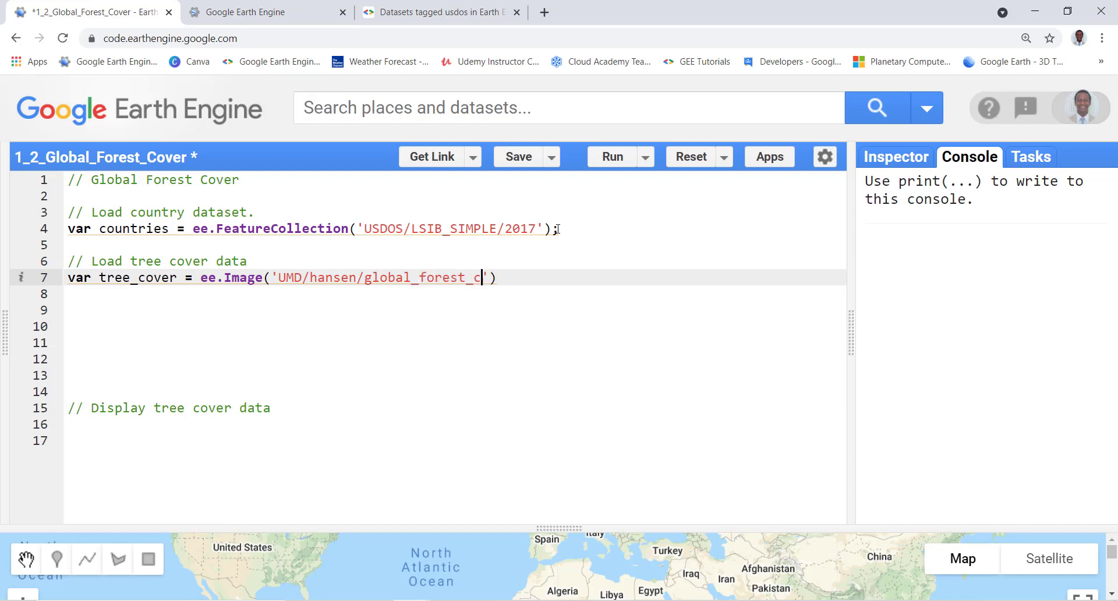
text(hange_201)
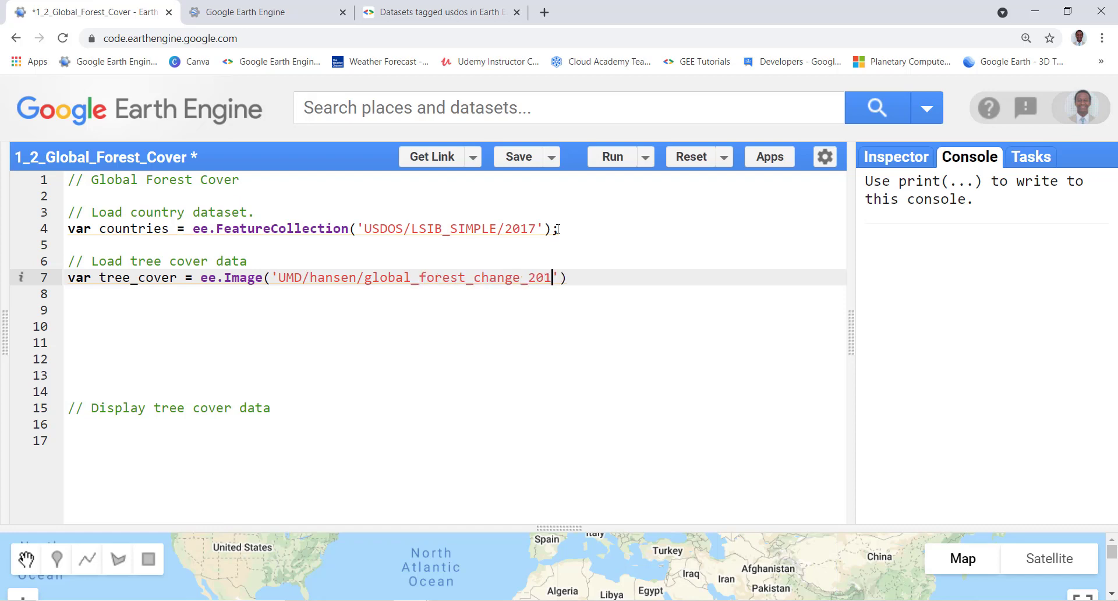
text(4'))
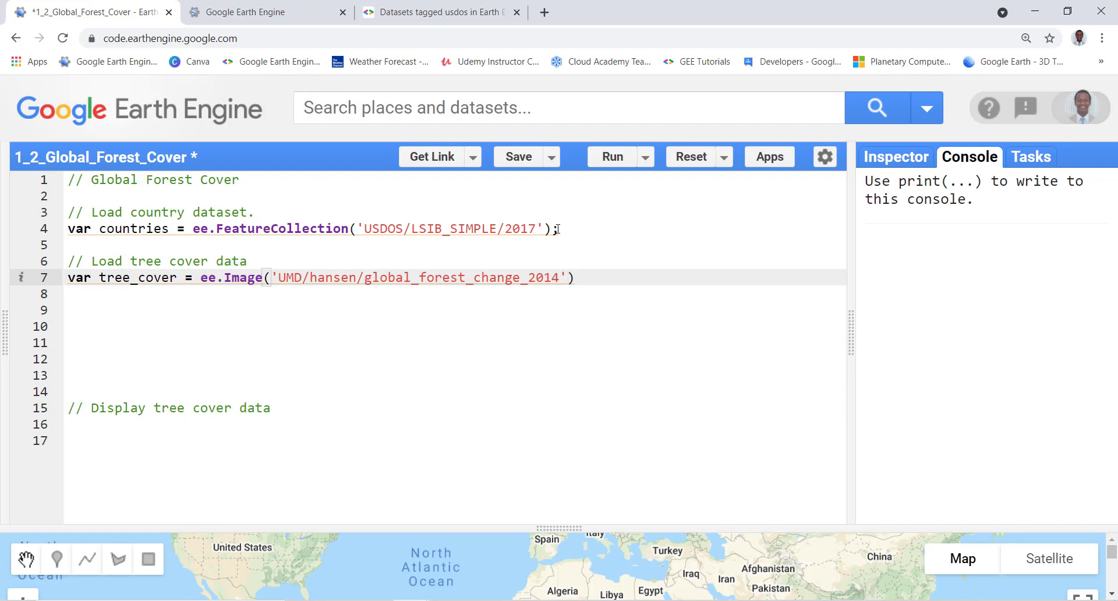
text(;)
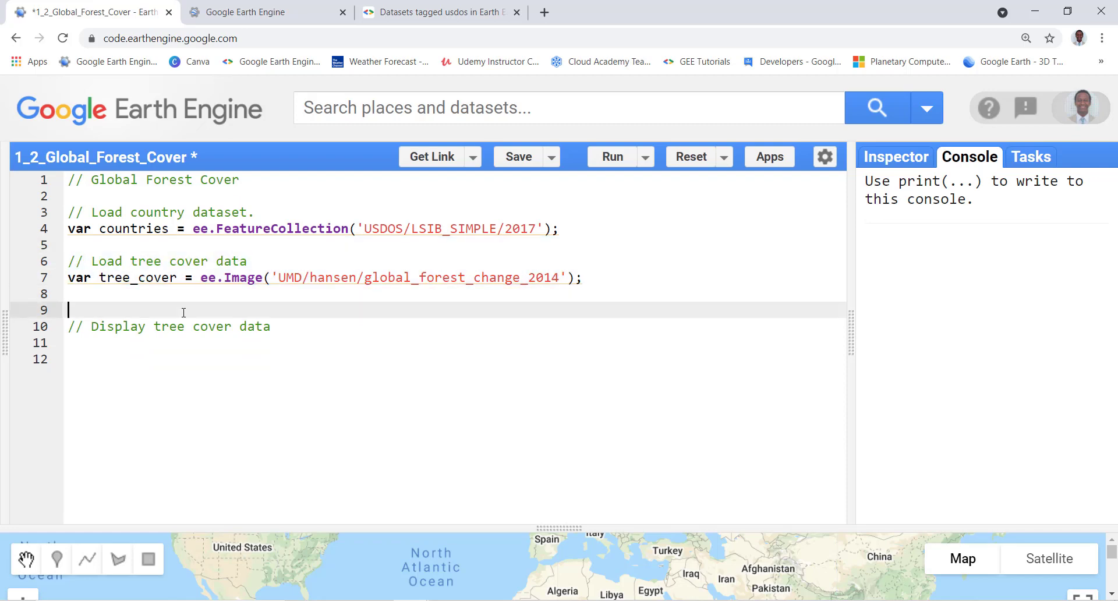
Start a Map.addlayer call displaying tree_cover.clip(countries).
key(Backspace)
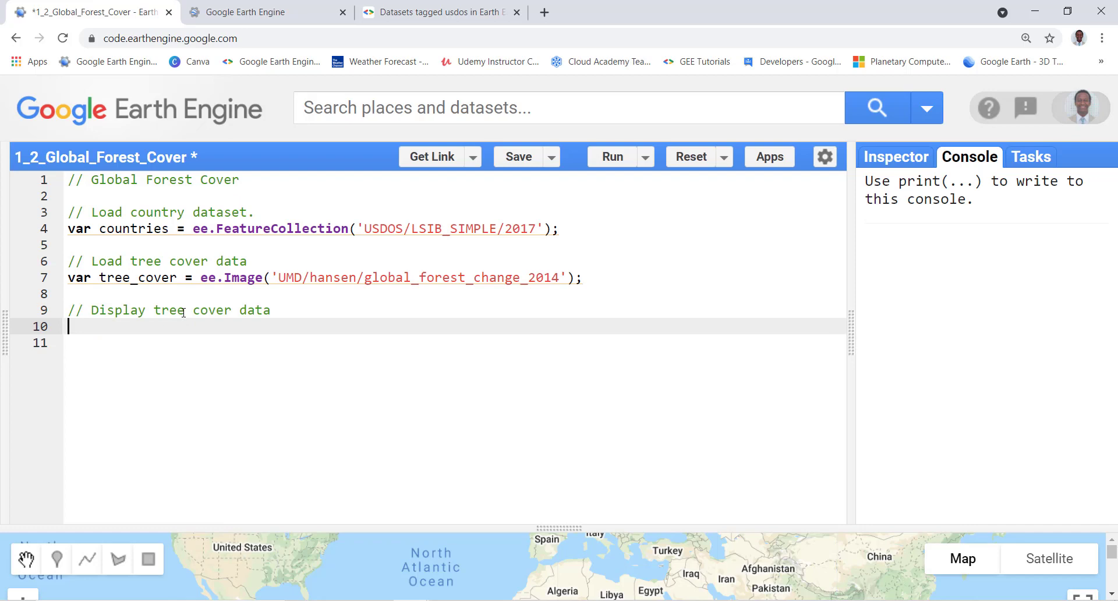
text(Map.)
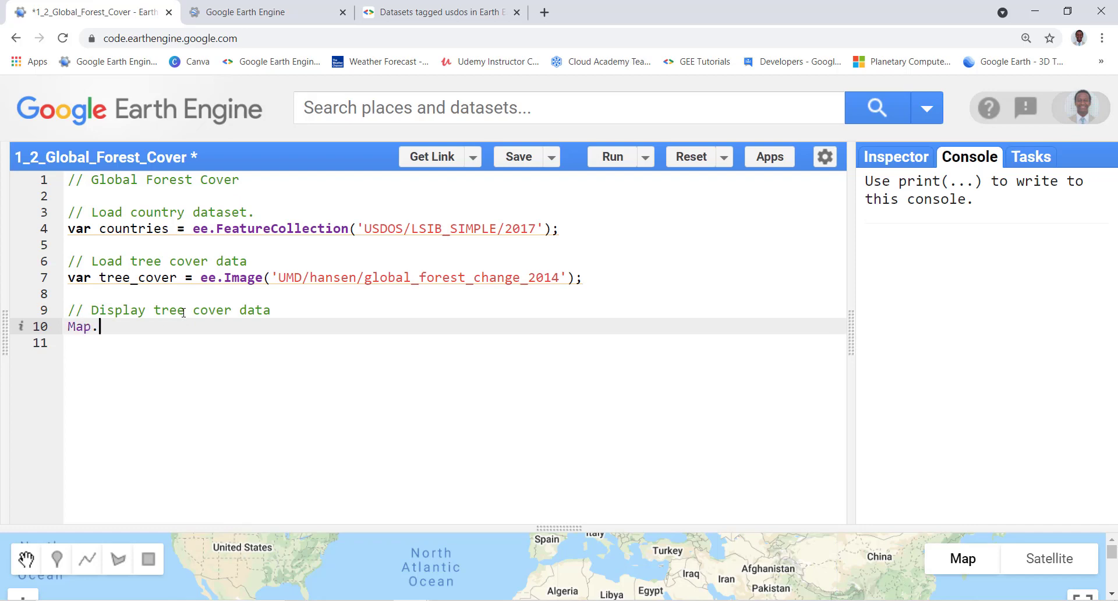
text(addl)
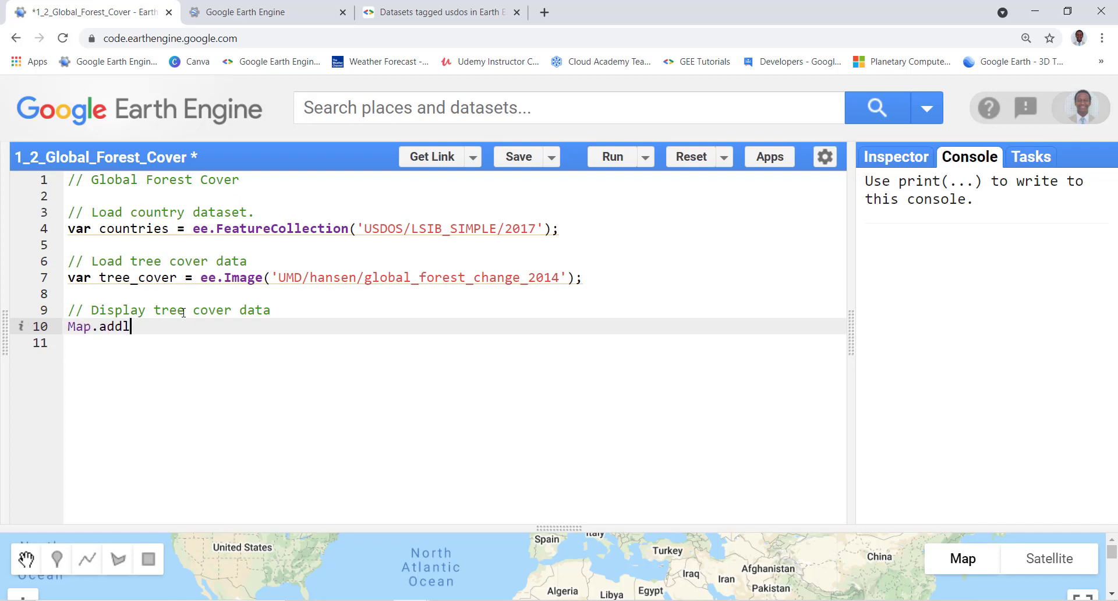
text(ayer())
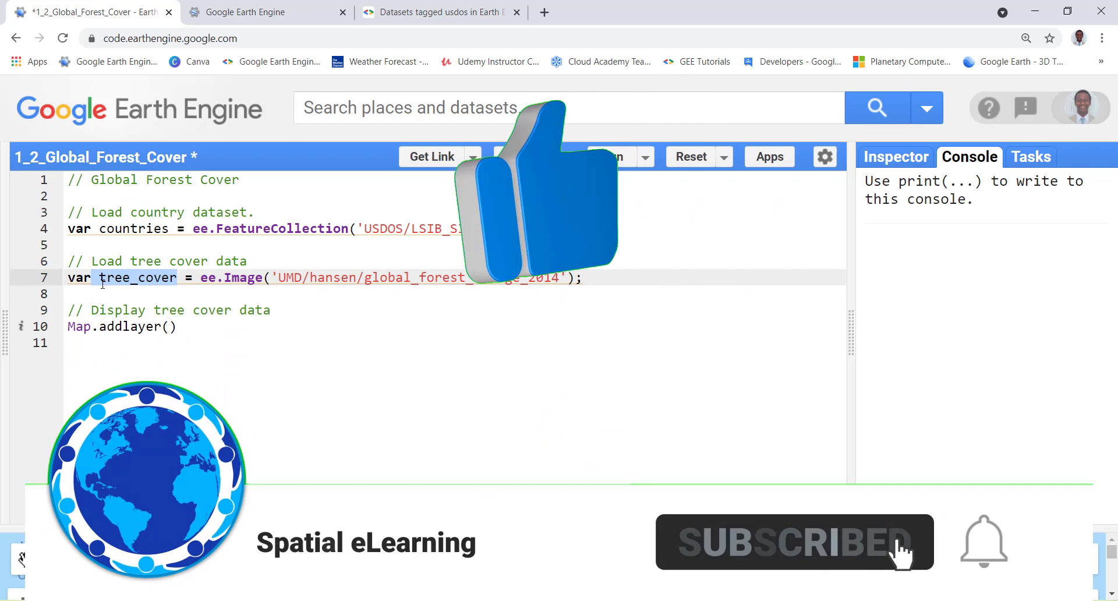
text(tree_cover)
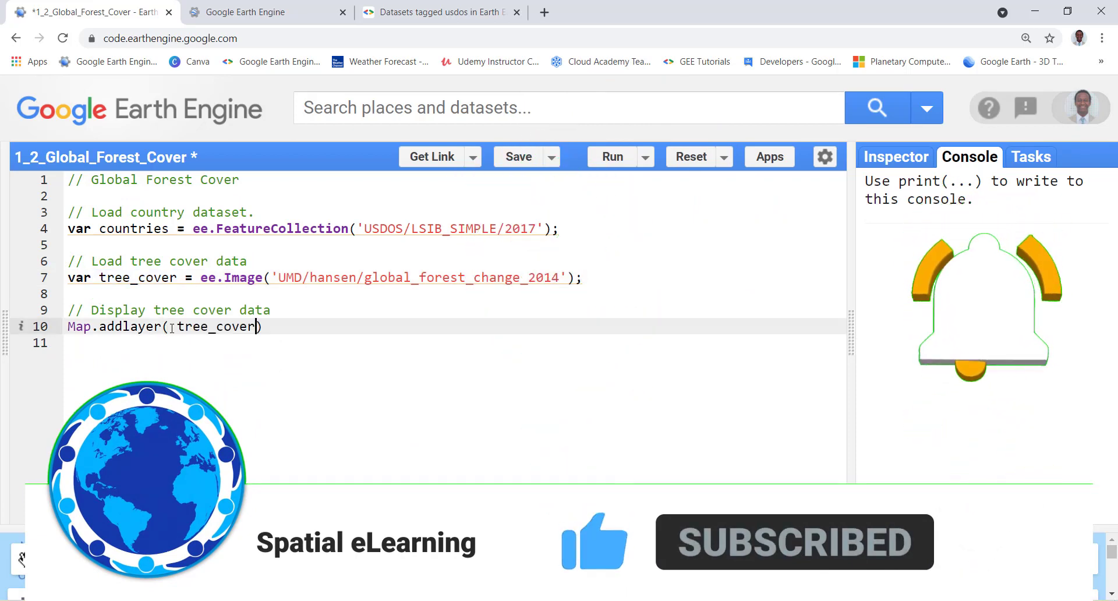
text(,)
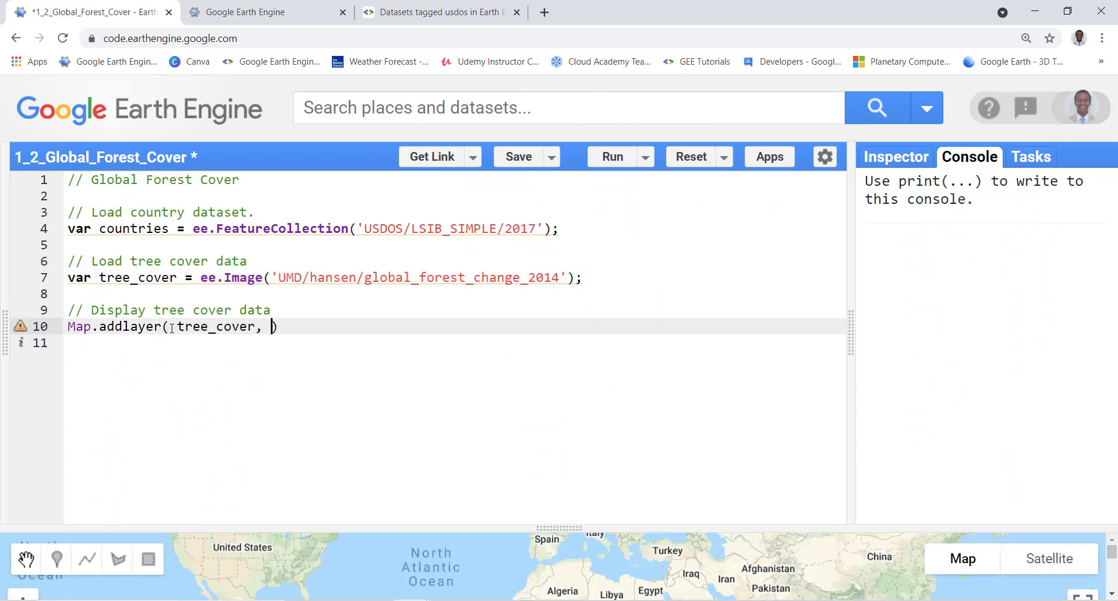
text(.c)
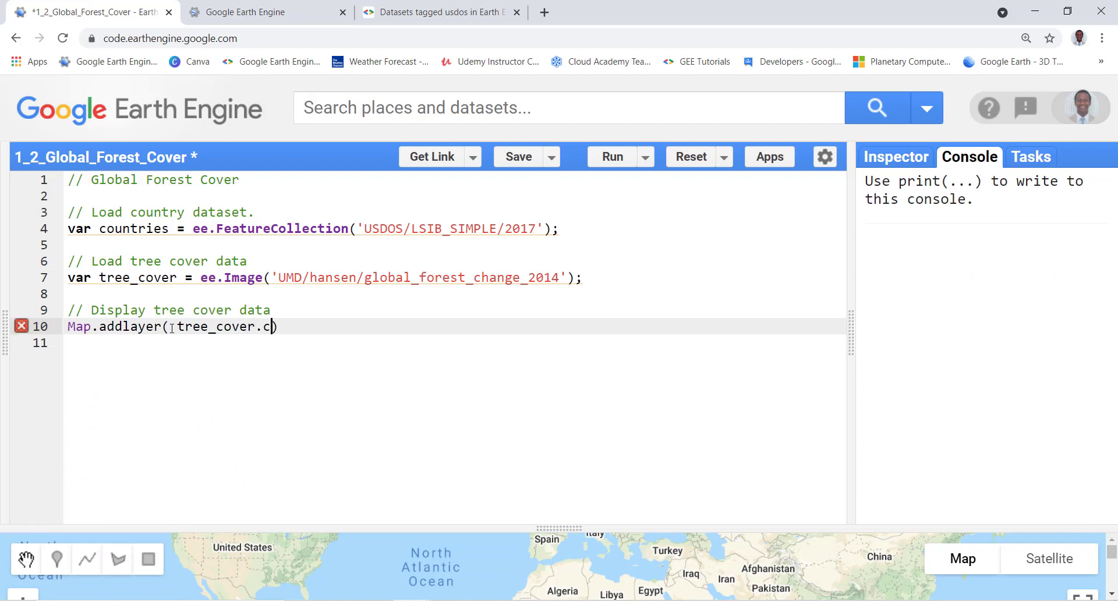
text(lip()
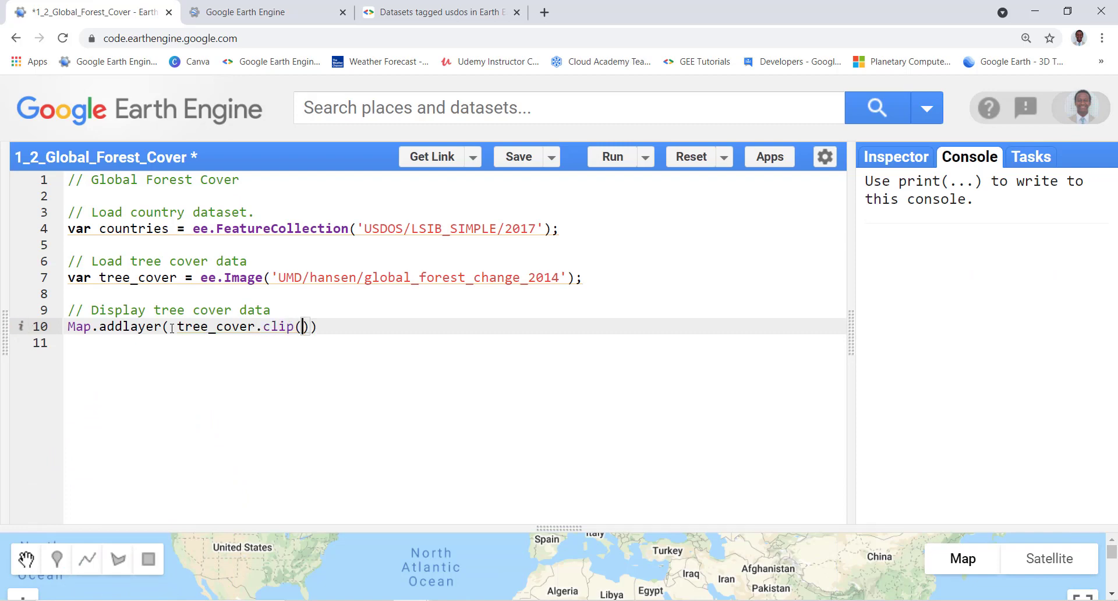
text(countries)
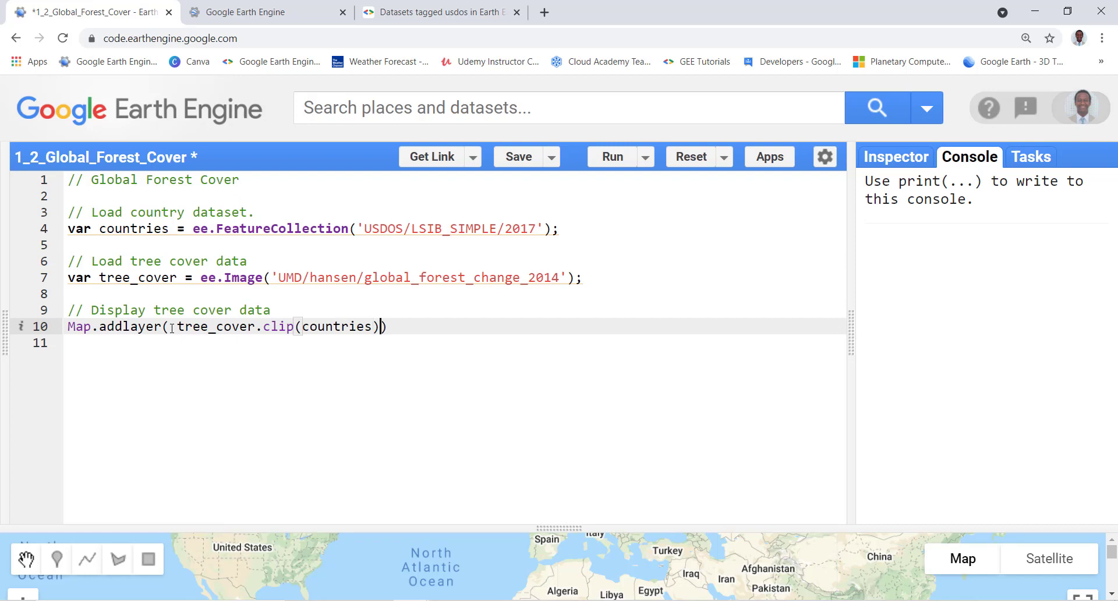
Add a visualization object with bnads ['treecover2000'], fixing mistyped digits.
text(", ")
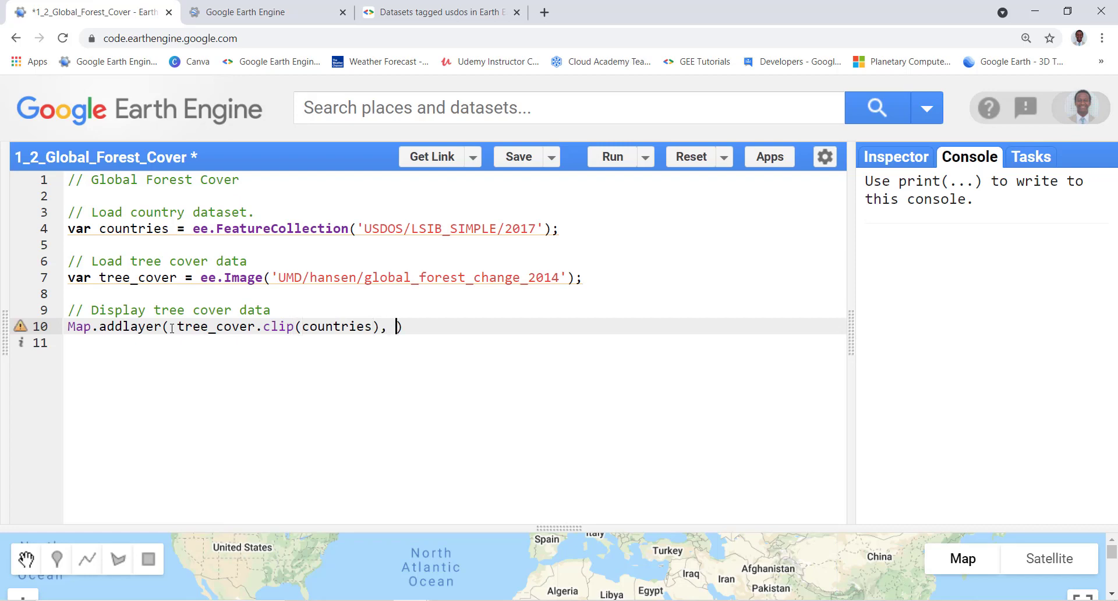
text({})
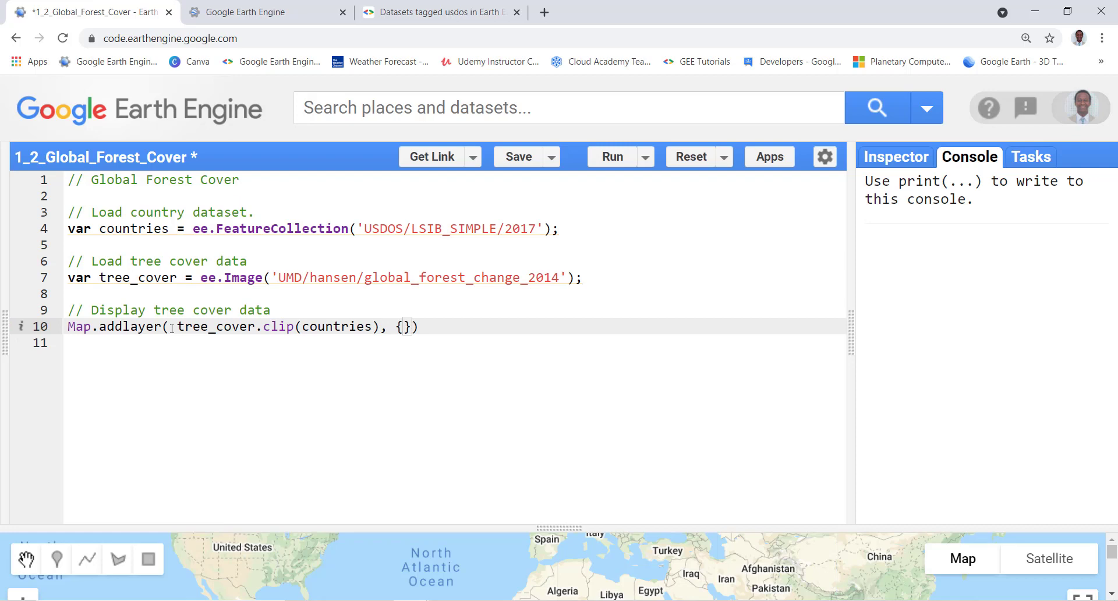
text(bnads)
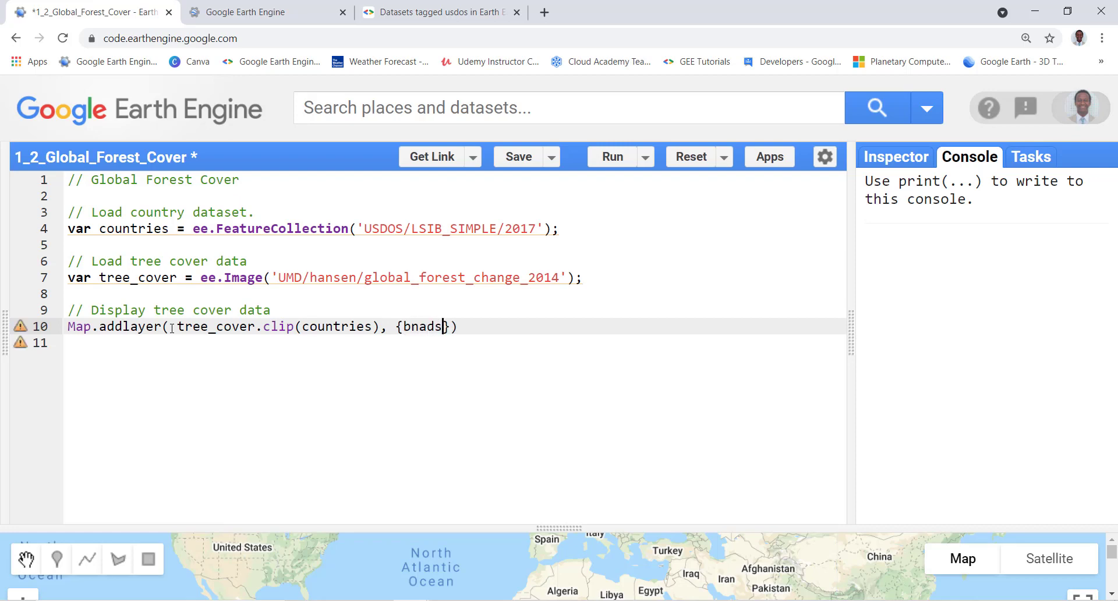
text(:)
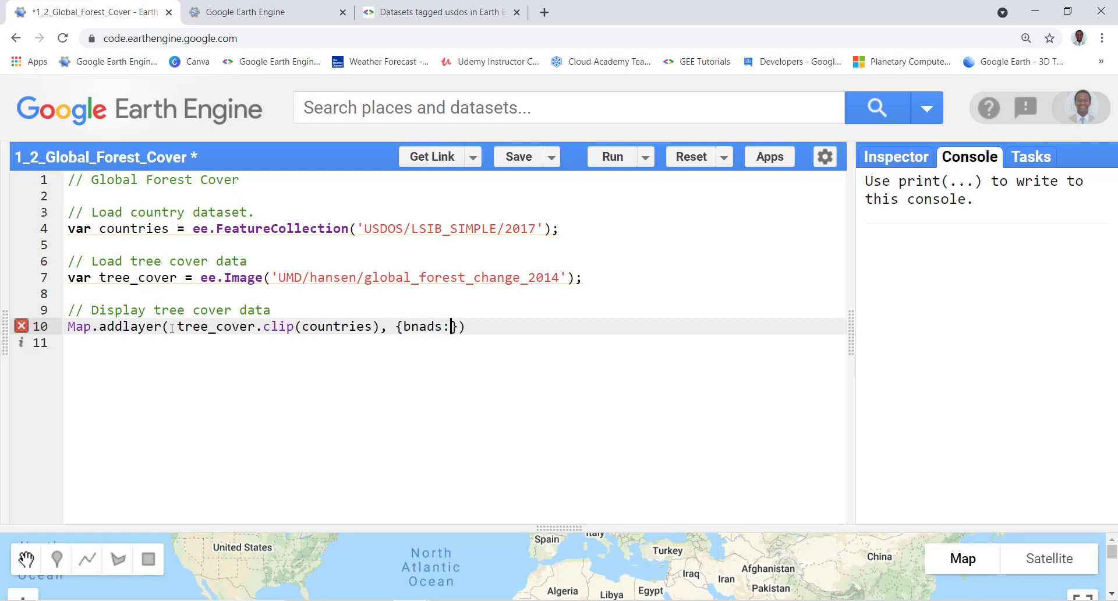
text([])
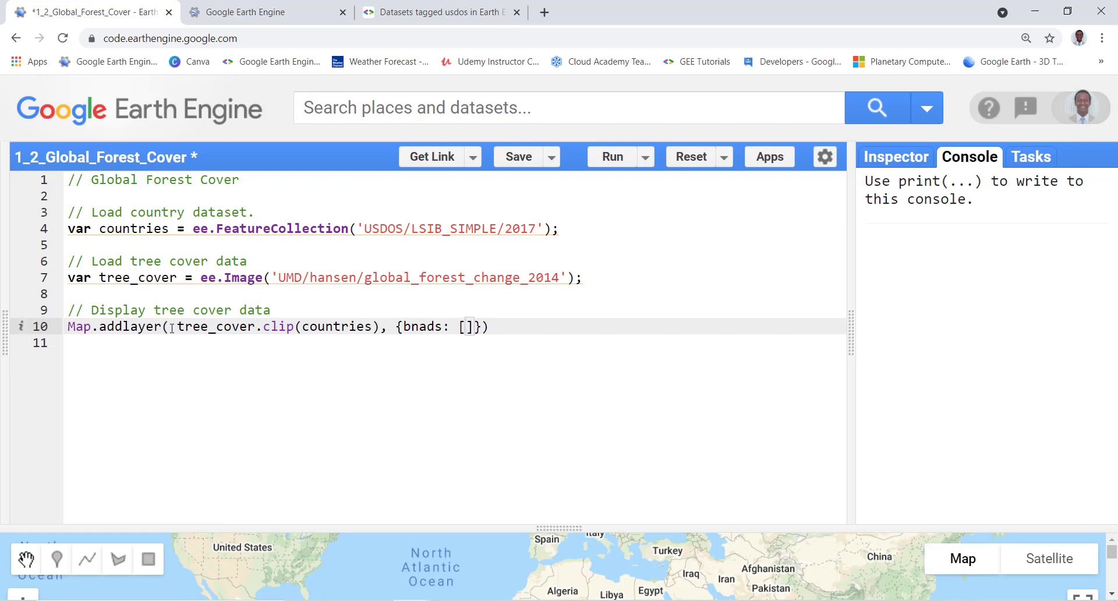
text(')
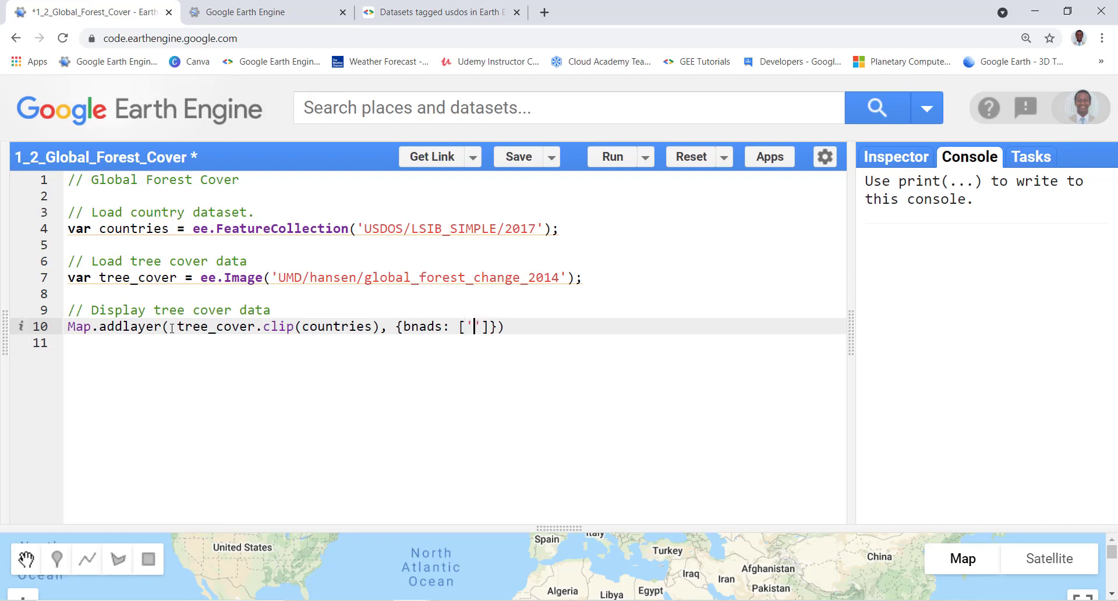
text(treecover2)
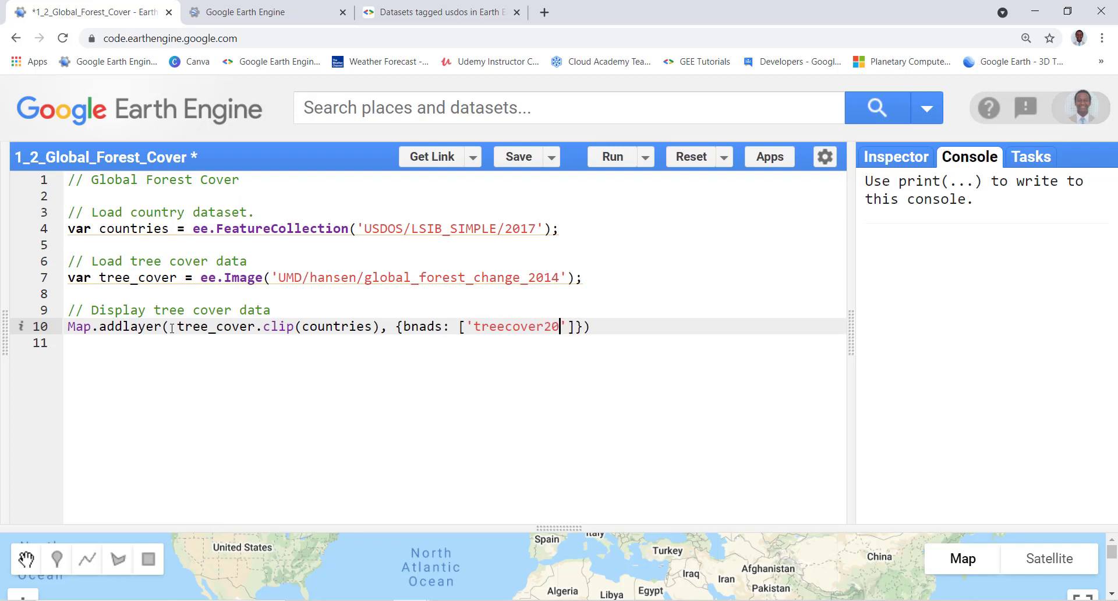
text(0)
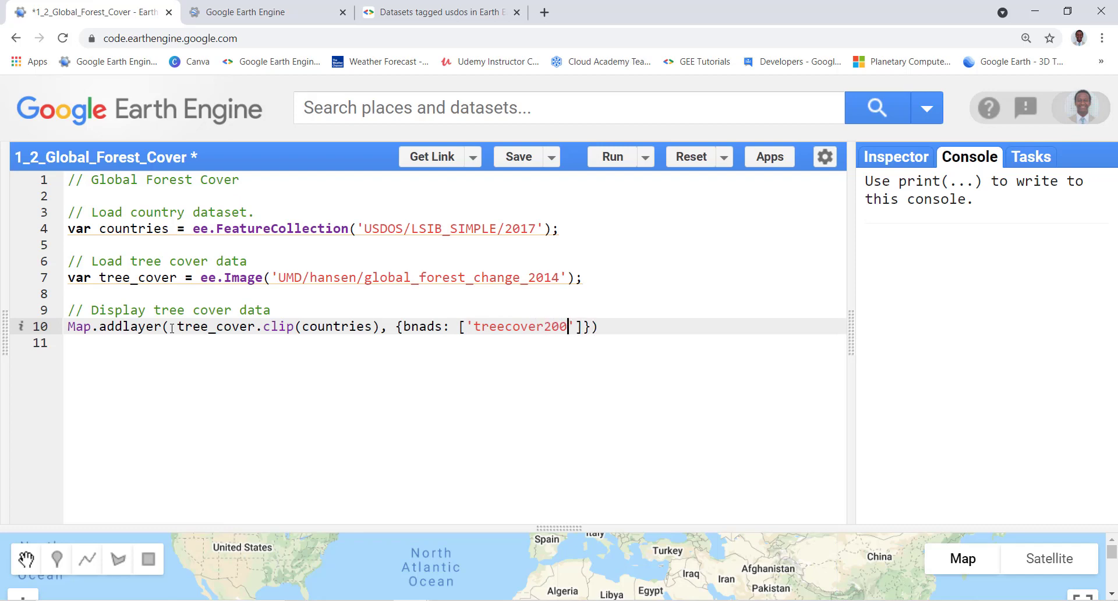
key(Backspace)
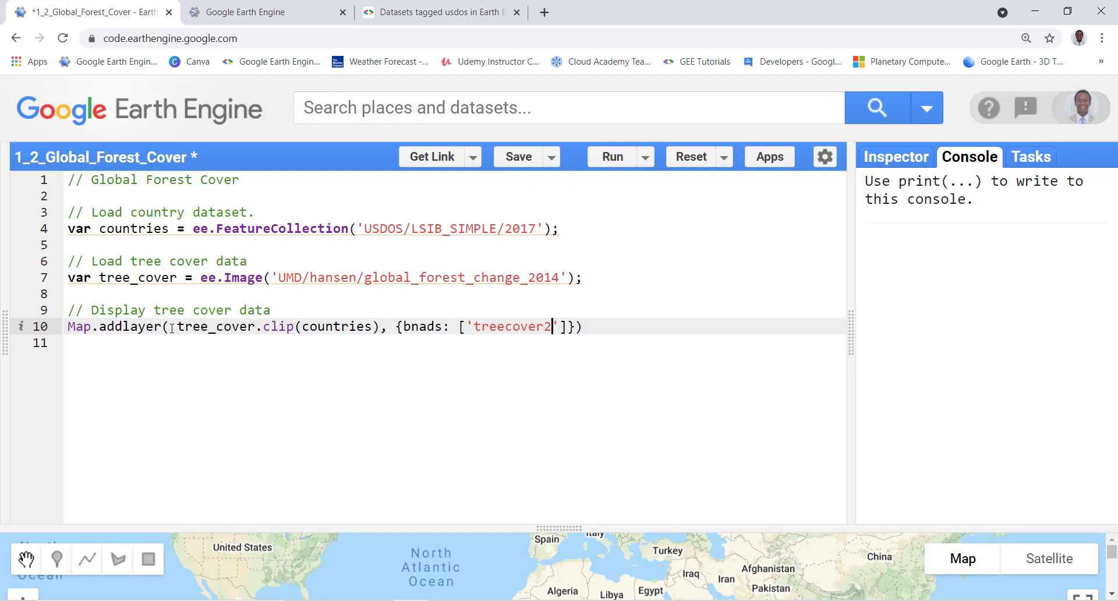
text(014)
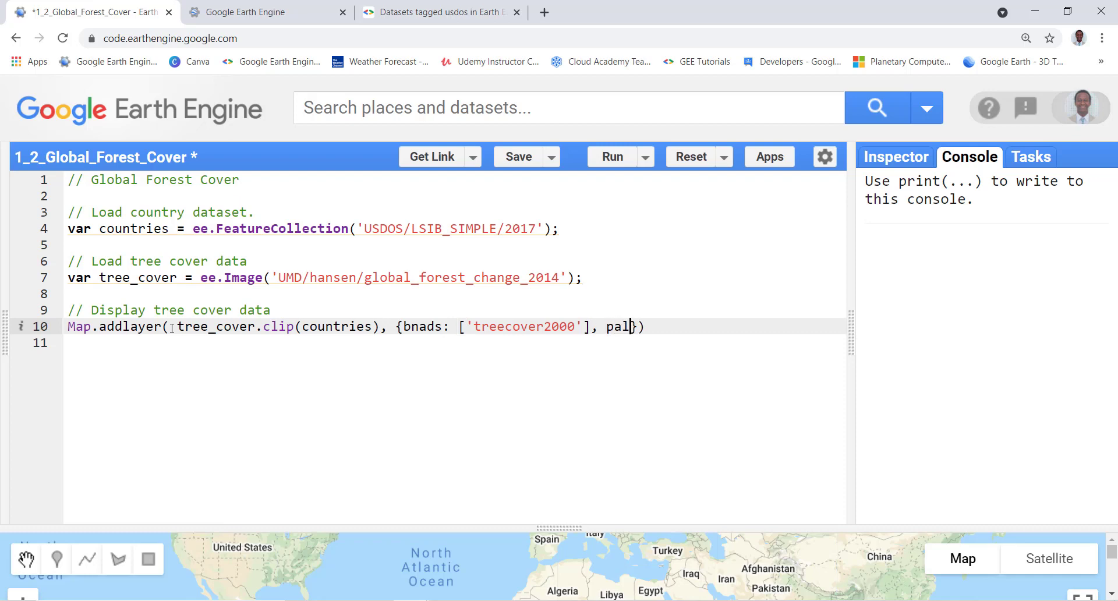
Set the layer's palette to ['000000', '00FF00'] for black-to-green tree cover.
text(ette)
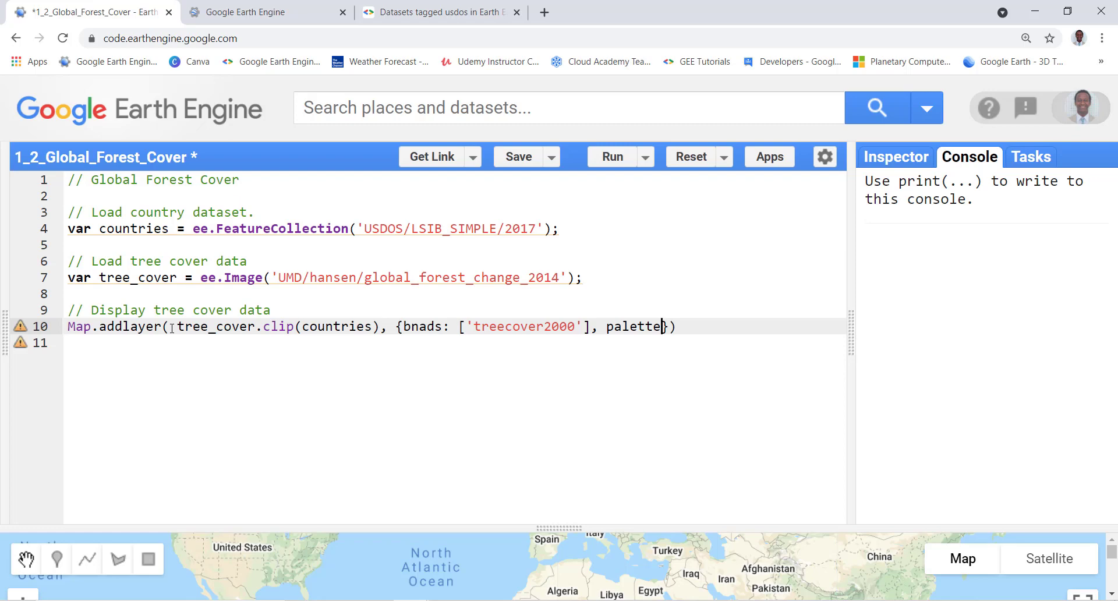
text(: [])
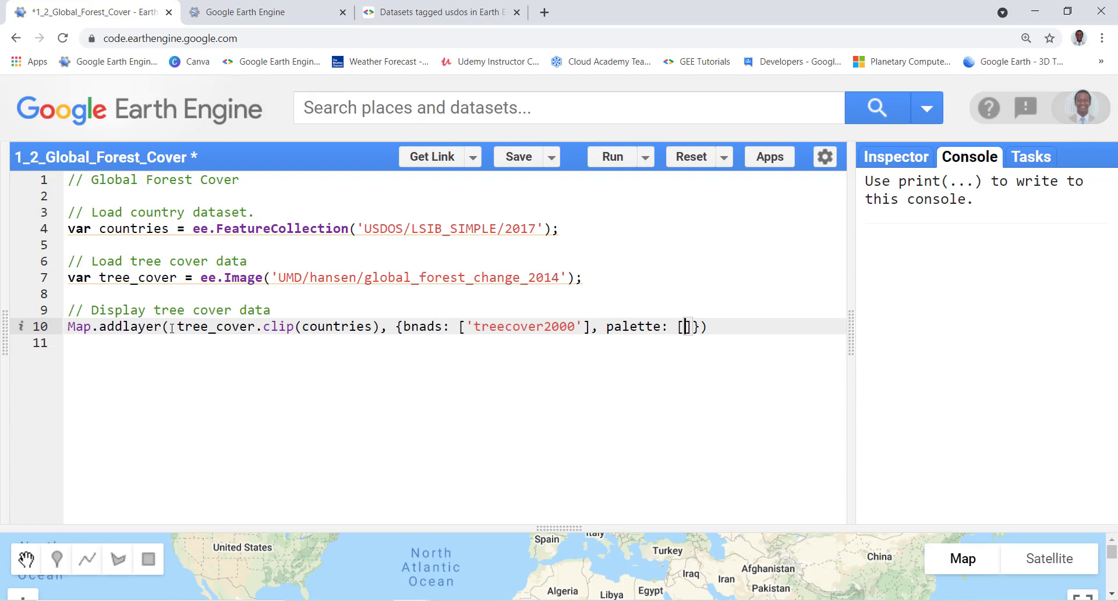
text(')
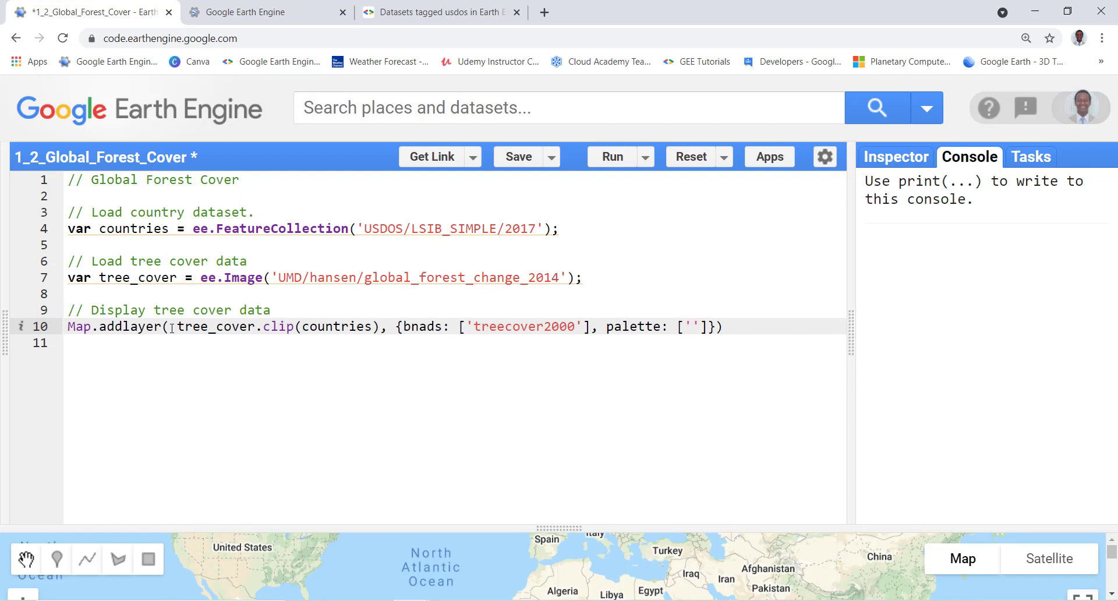
text(000)
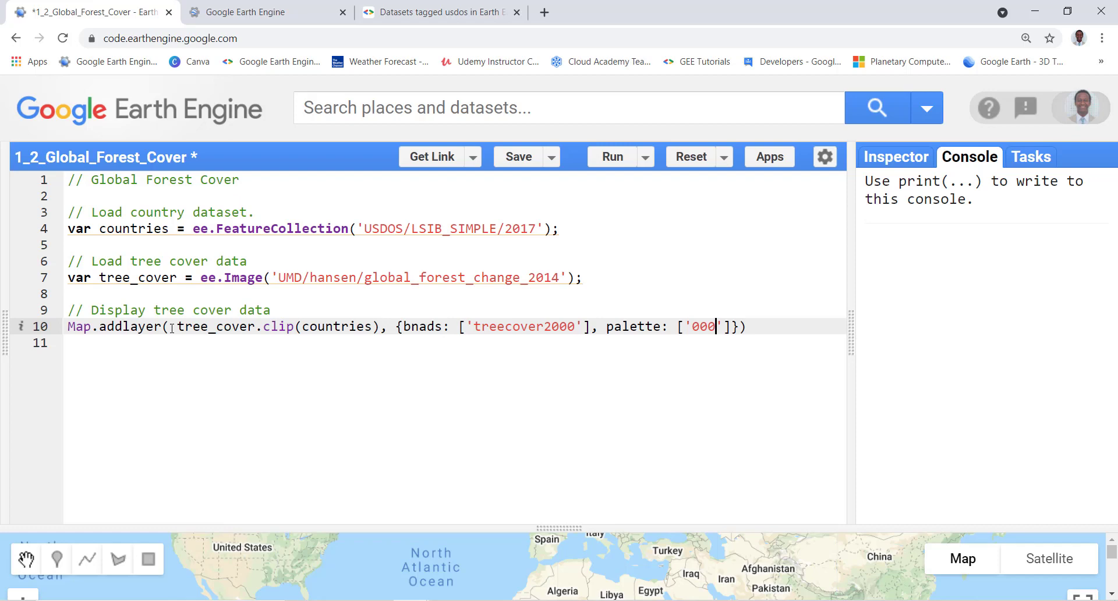
text(000)
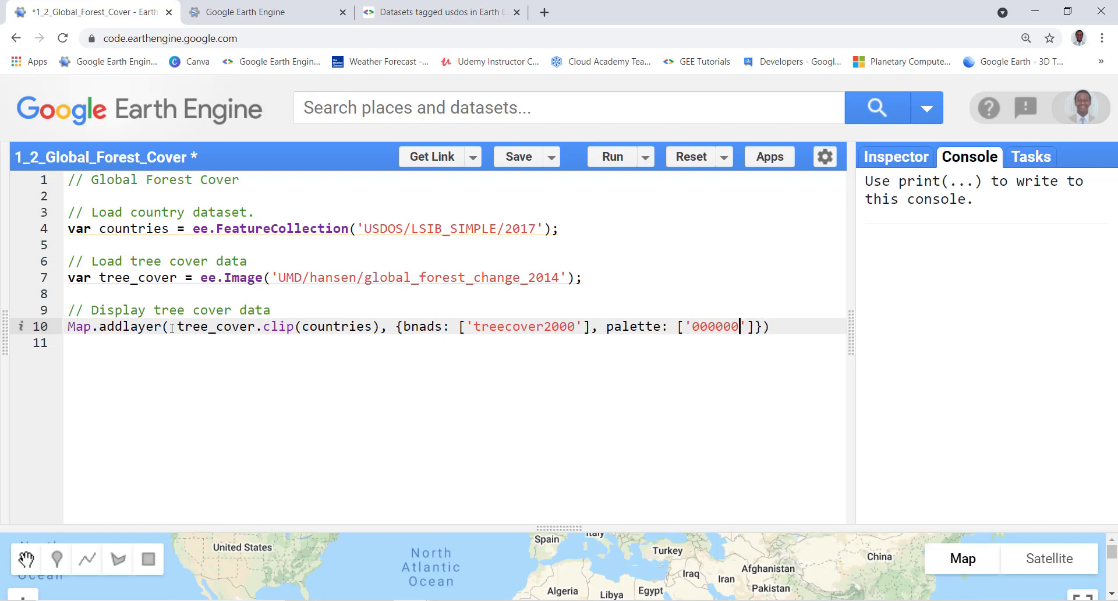
text(, '00FF00')
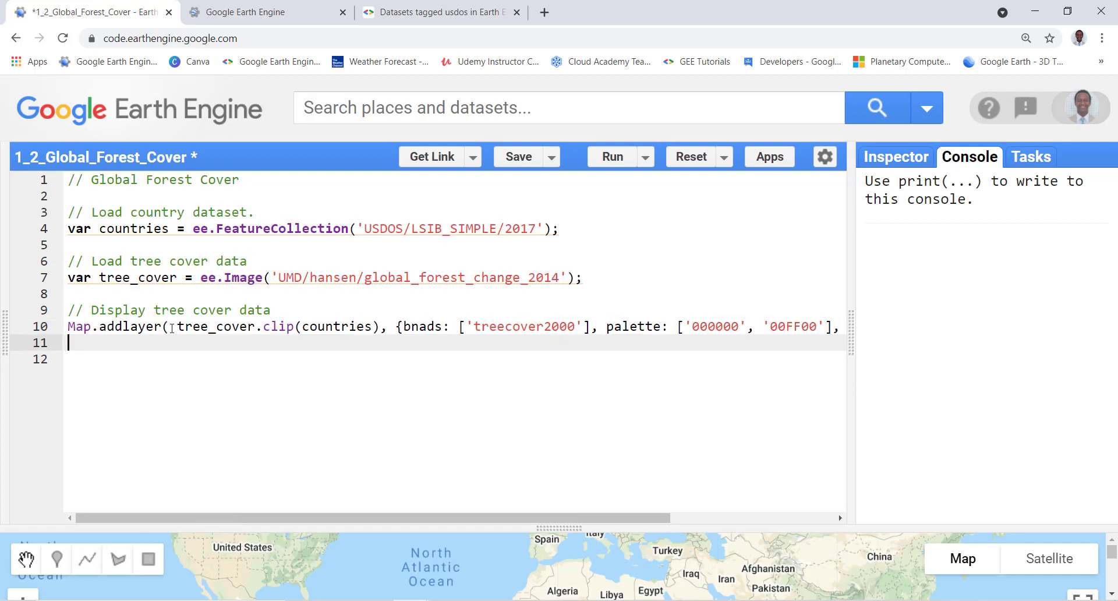
Begin a second Map.addLayer() call on line 11 and place the cursor in its parentheses.
key(Backspace)
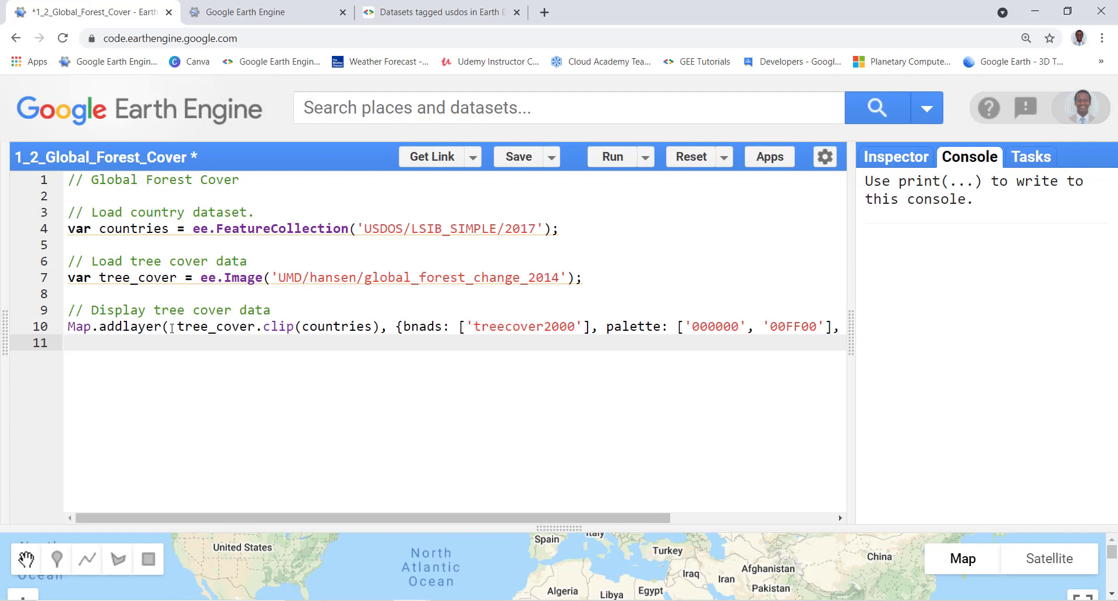
text(Map.)
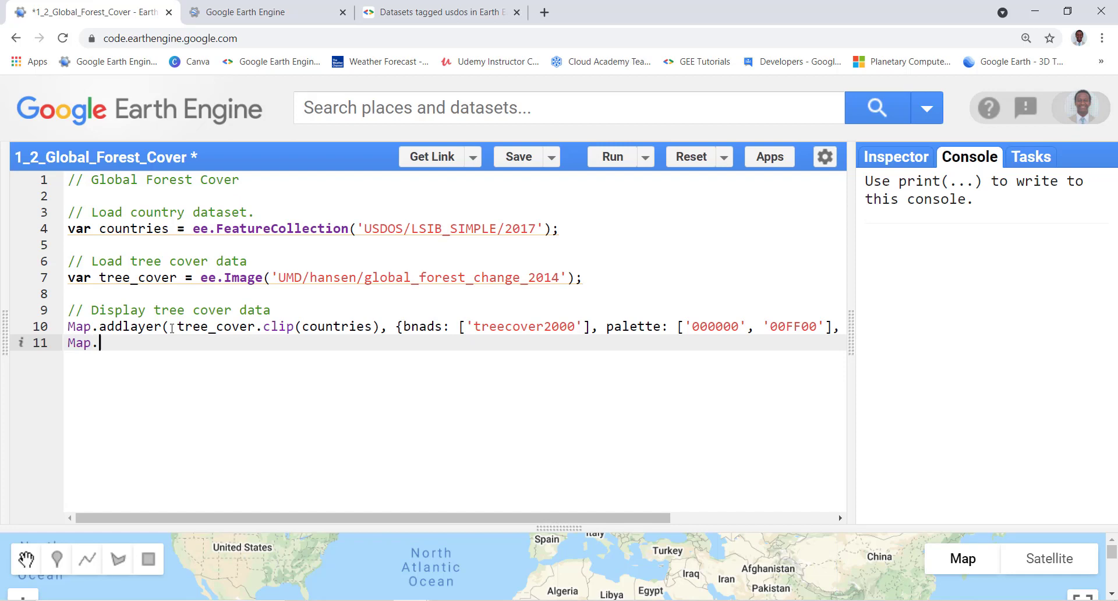
text(add)
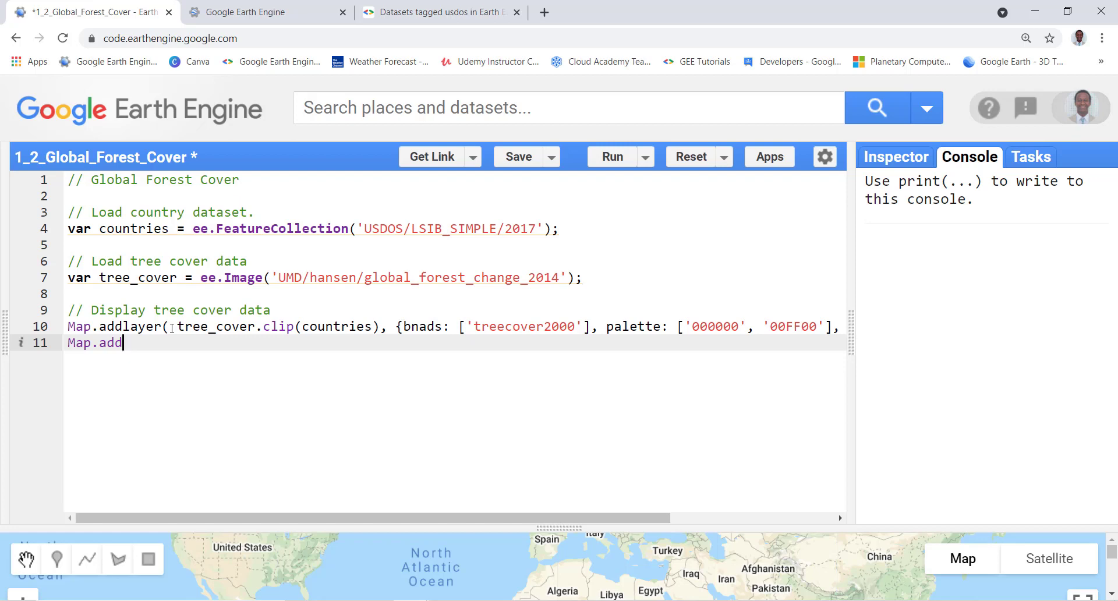
text(Layer())
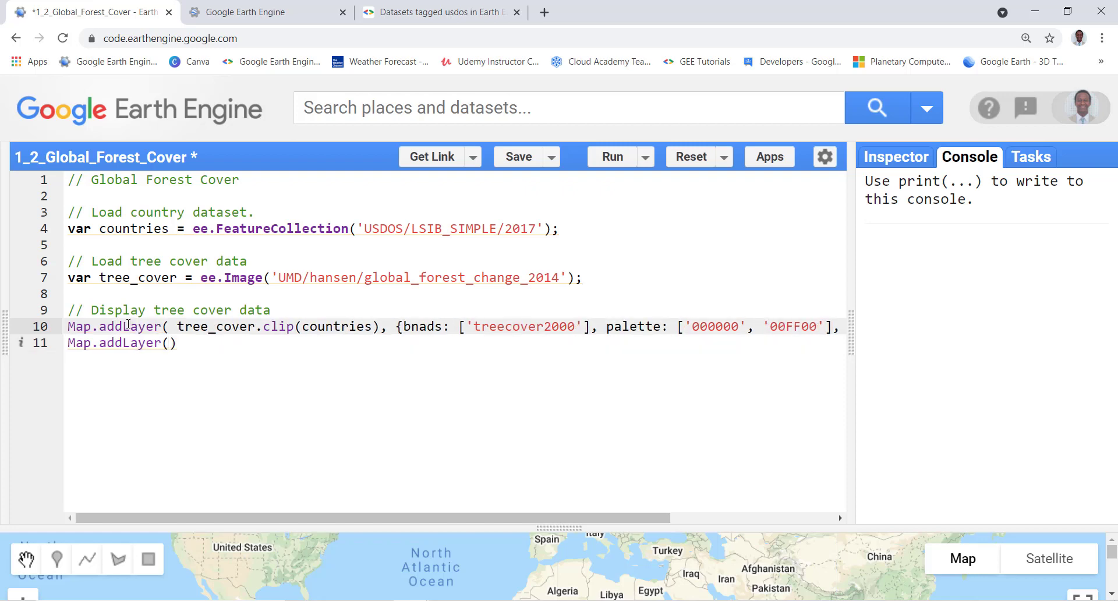
click(171, 342)
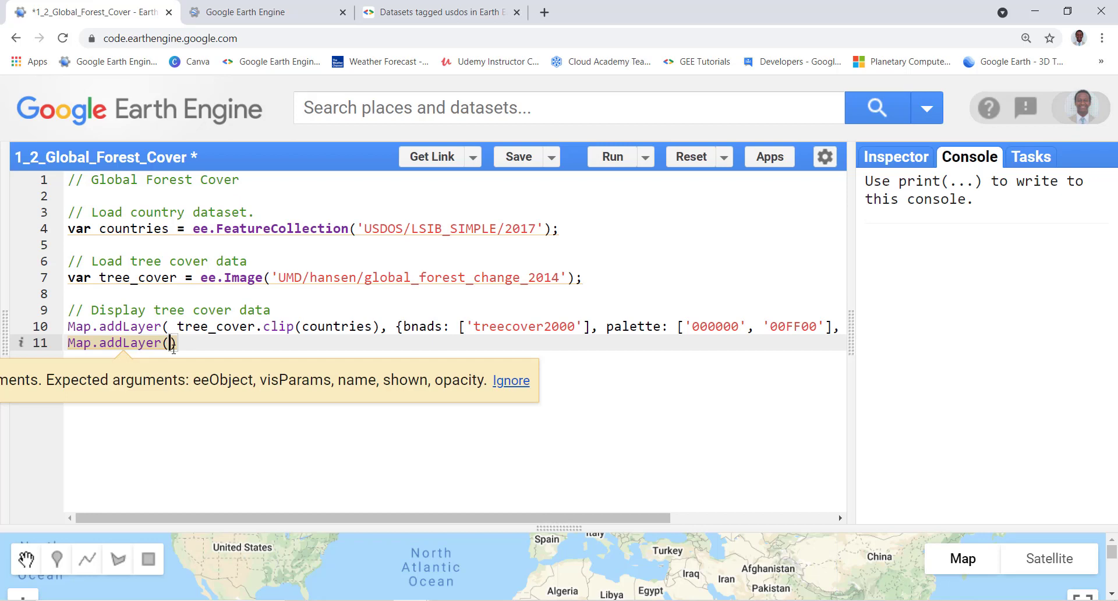
Paint country outlines with ee.Image().paint(countries, 0, 1) as the layer image.
text(ee.I)
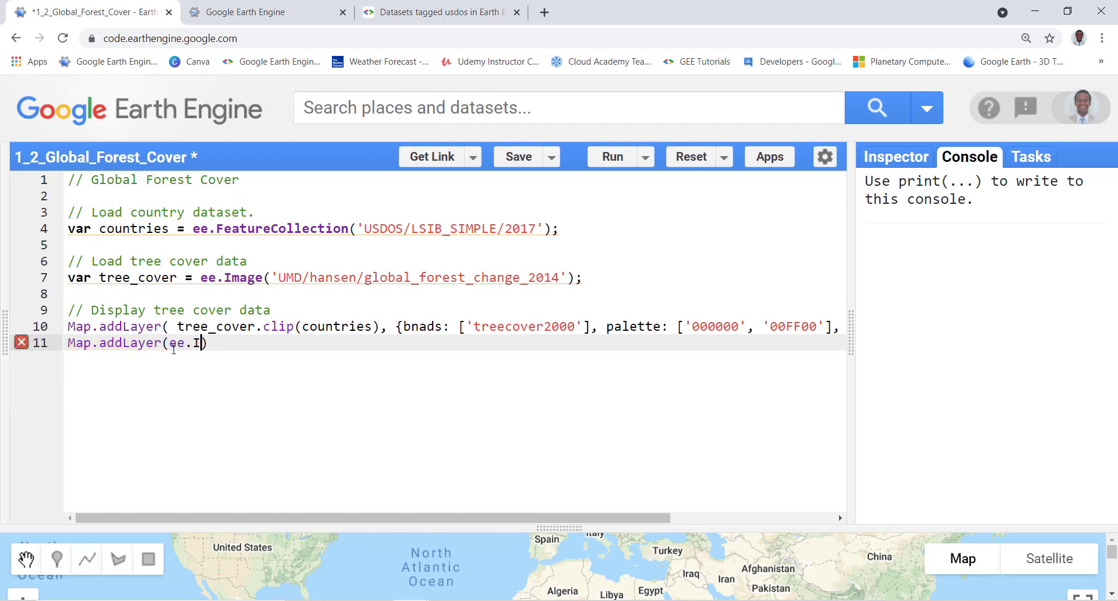
text(mage)
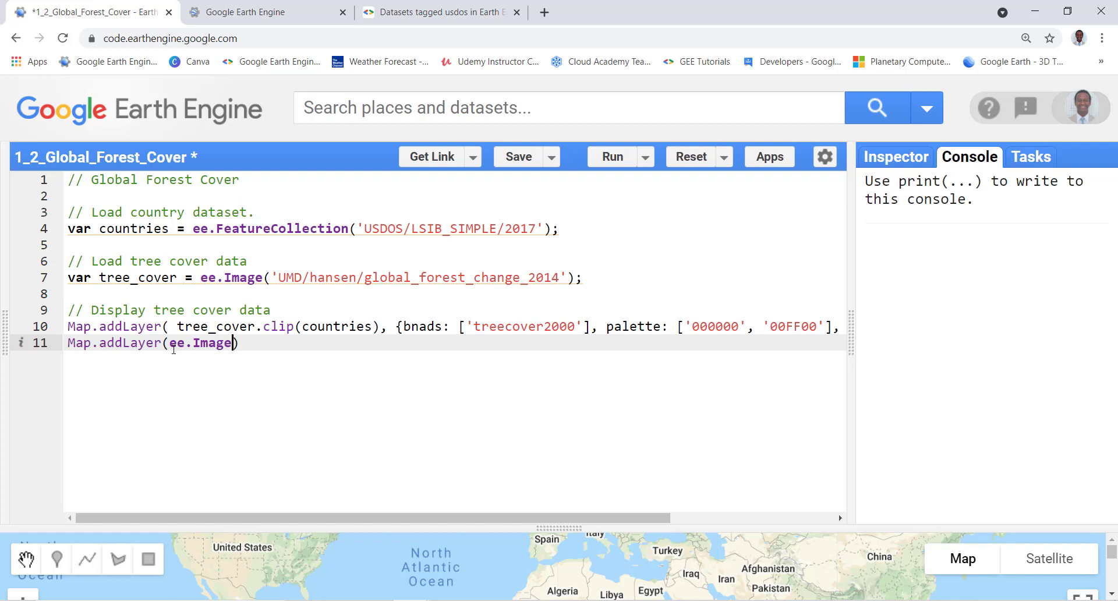
text(().))
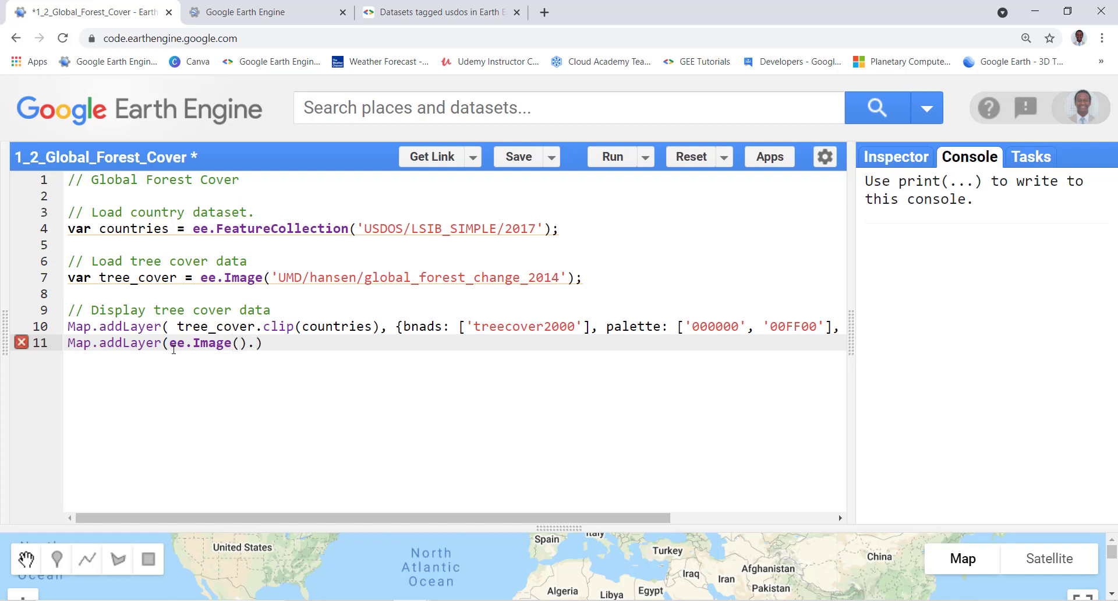
text(.paint)
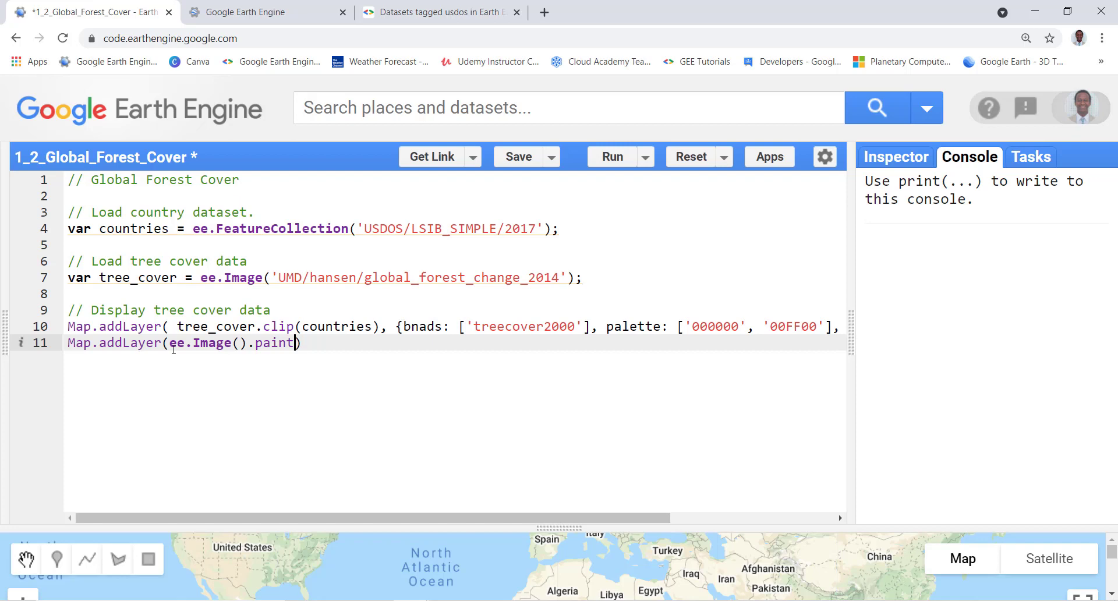
text(()
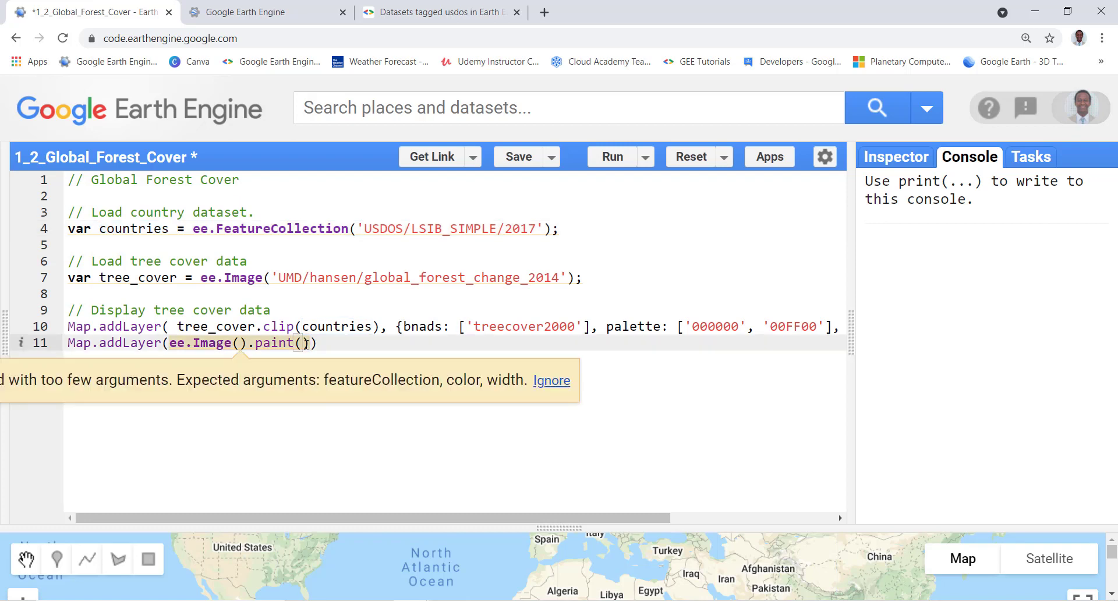
text(countries)
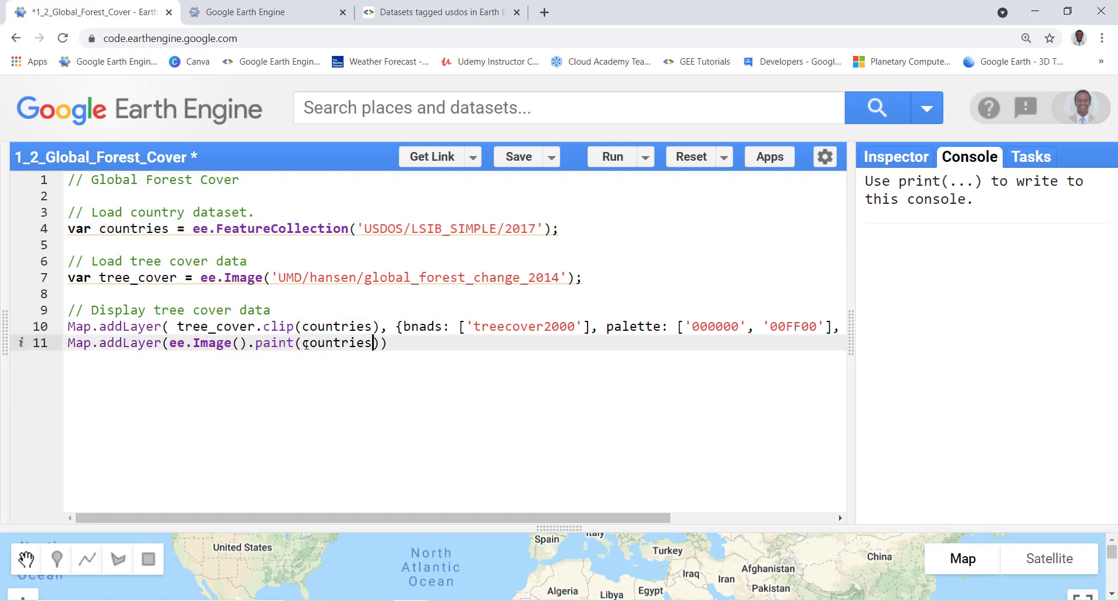
text(", ")
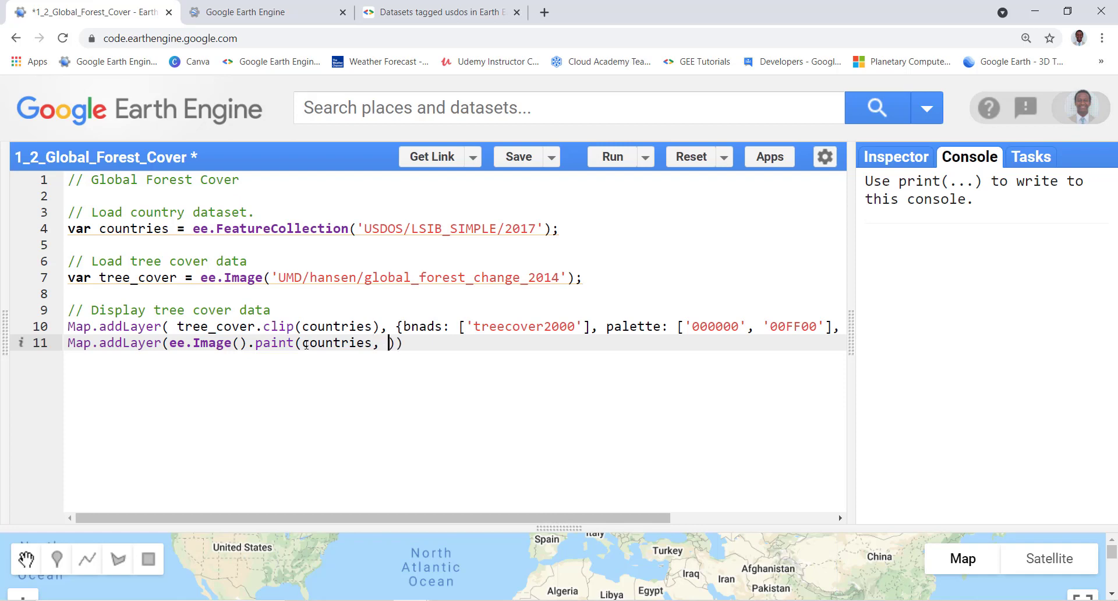
text(0,)
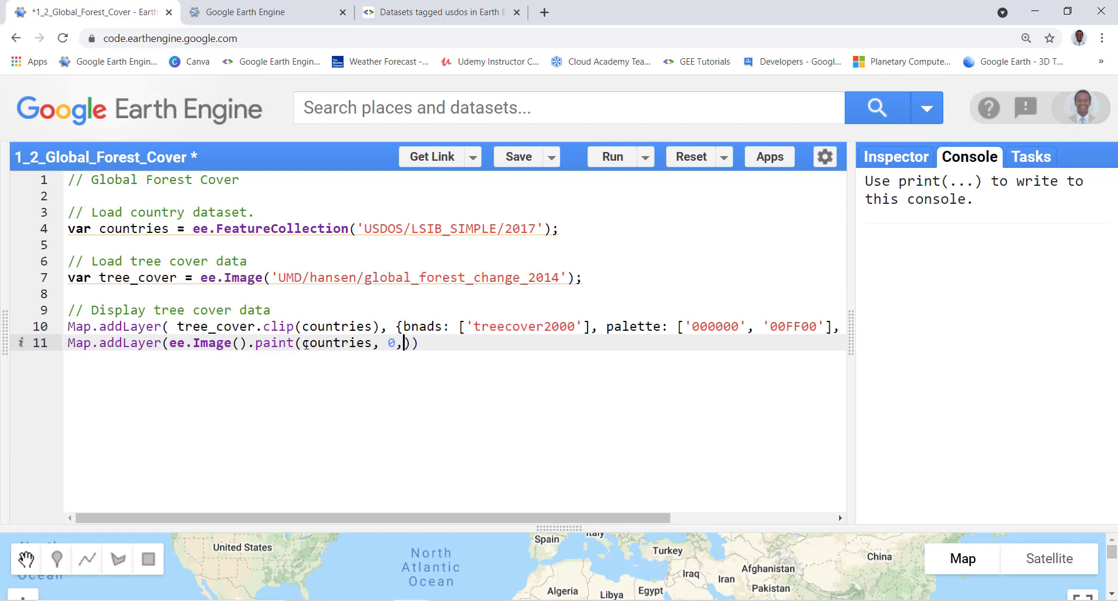
text(1))
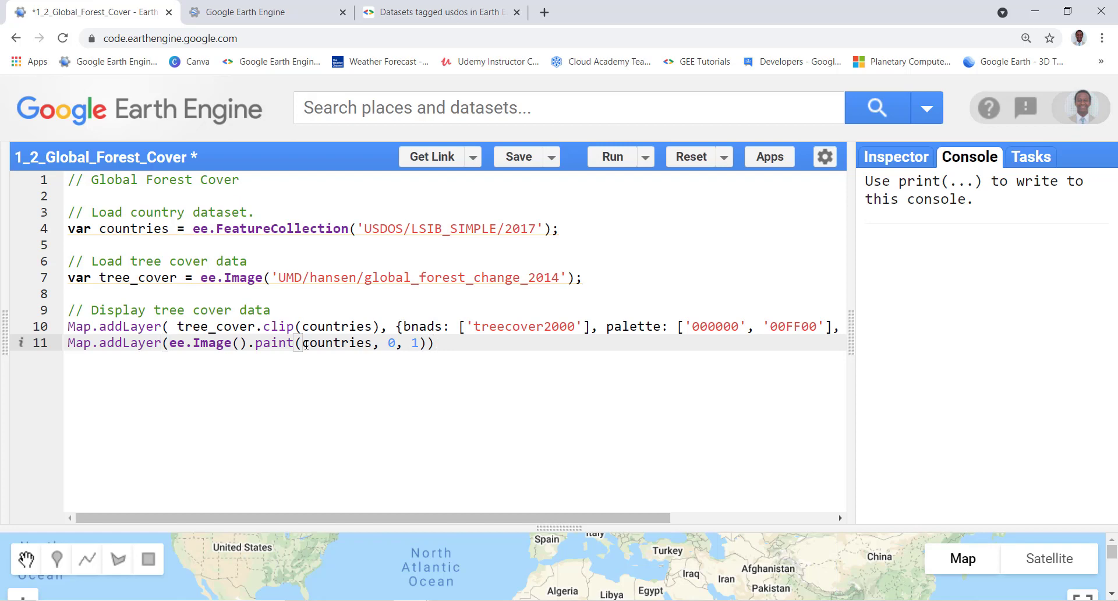
Give the outline layer a {palette: ['red']} style and the name 'Countries Boundary'.
text(,)
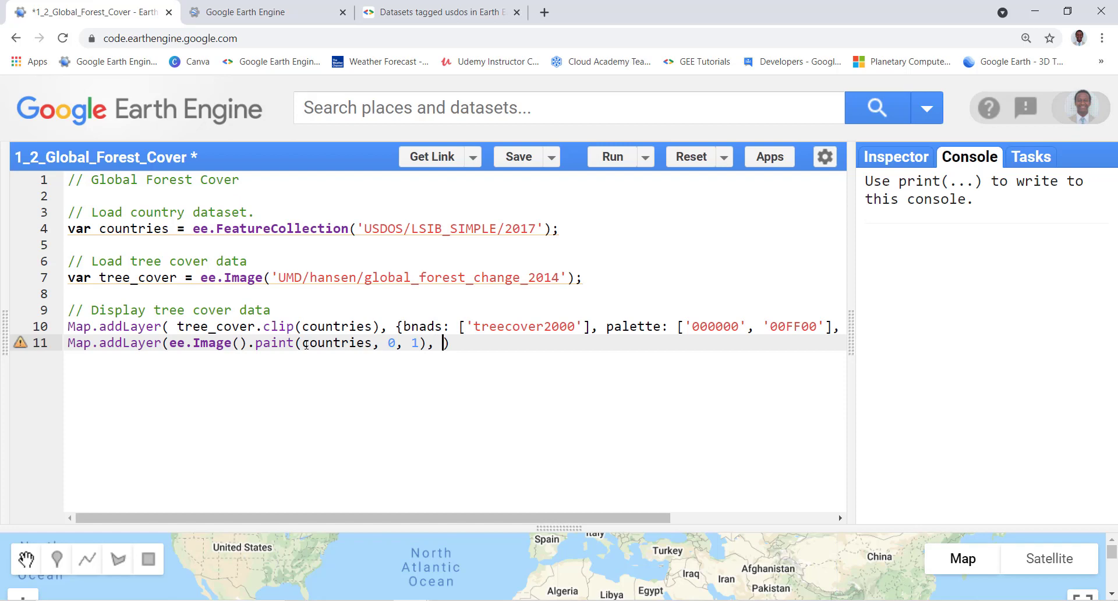
text({pal)
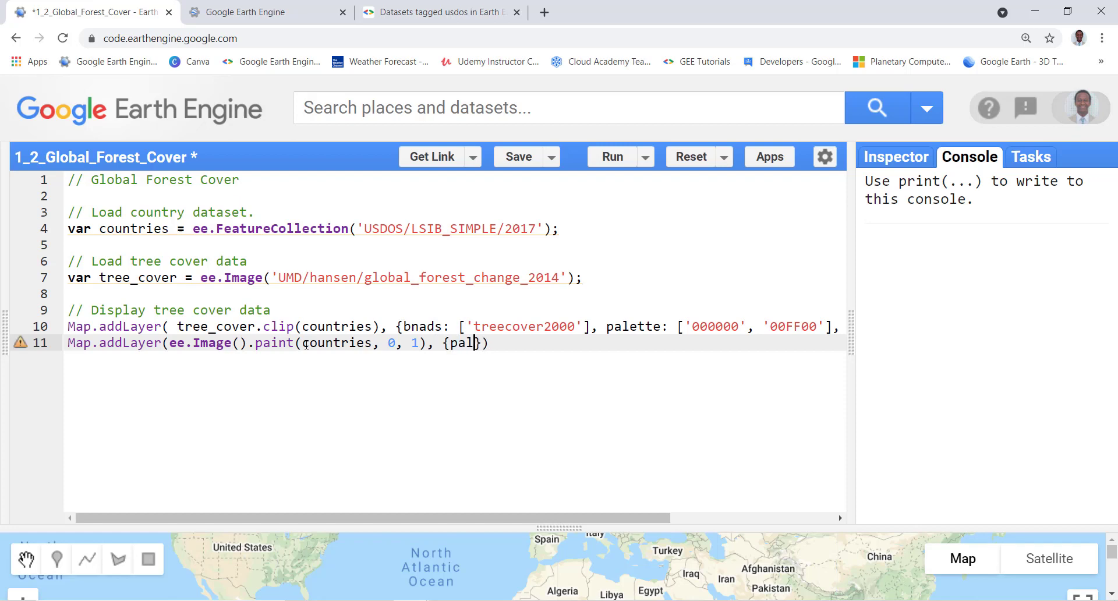
text(ette)
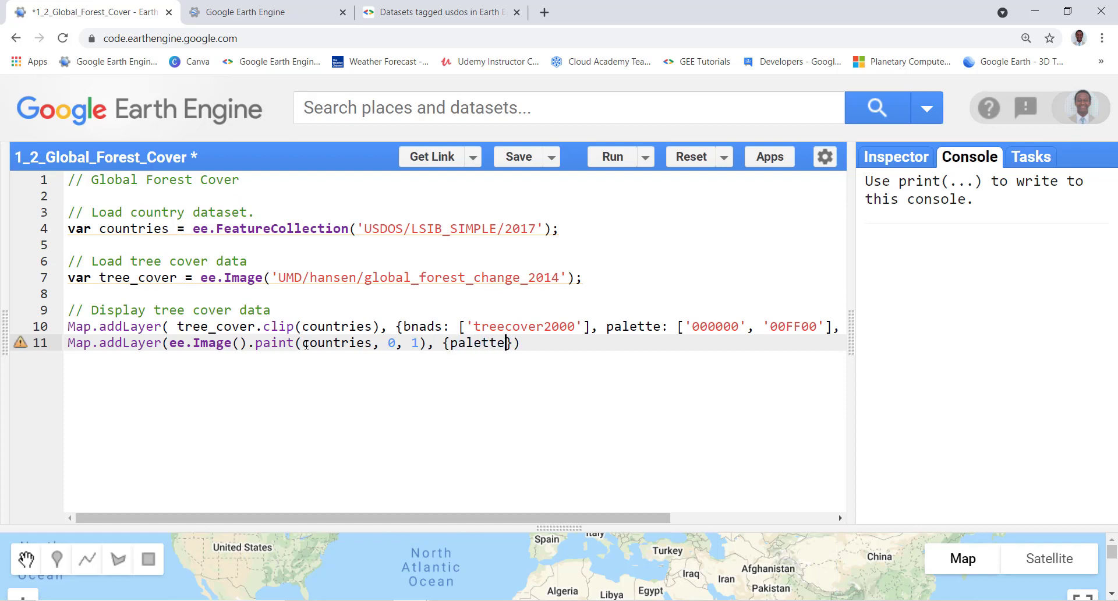
text(: [')
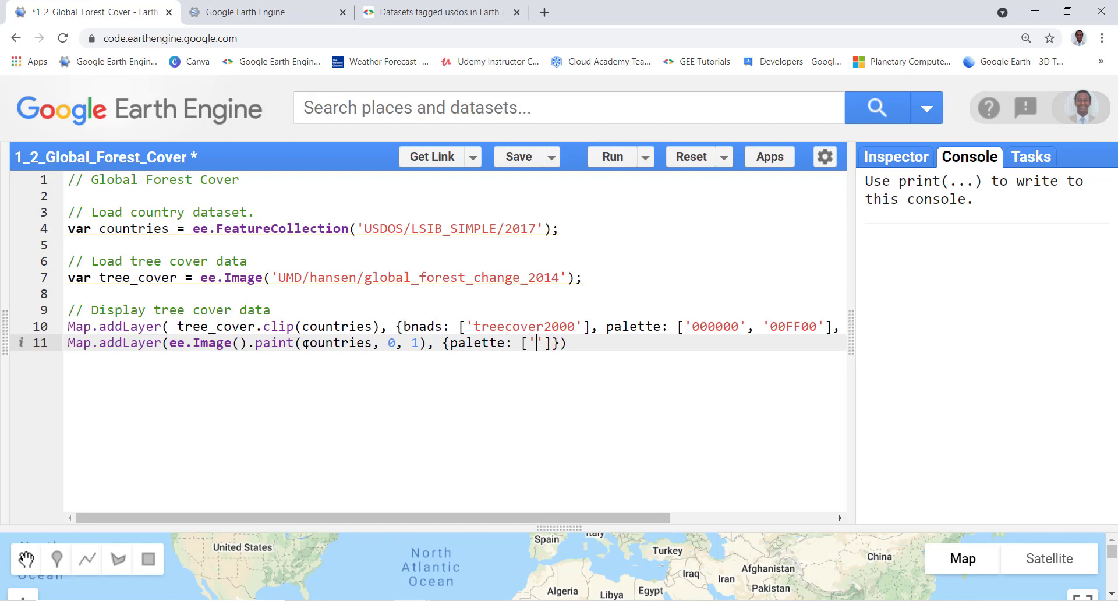
text(red)
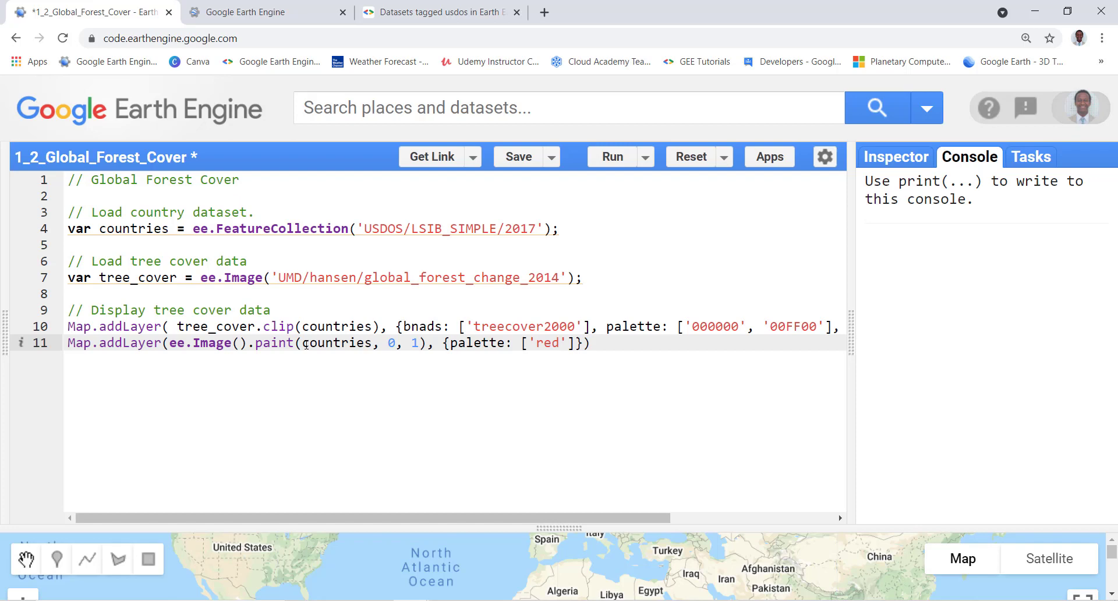
text(,)
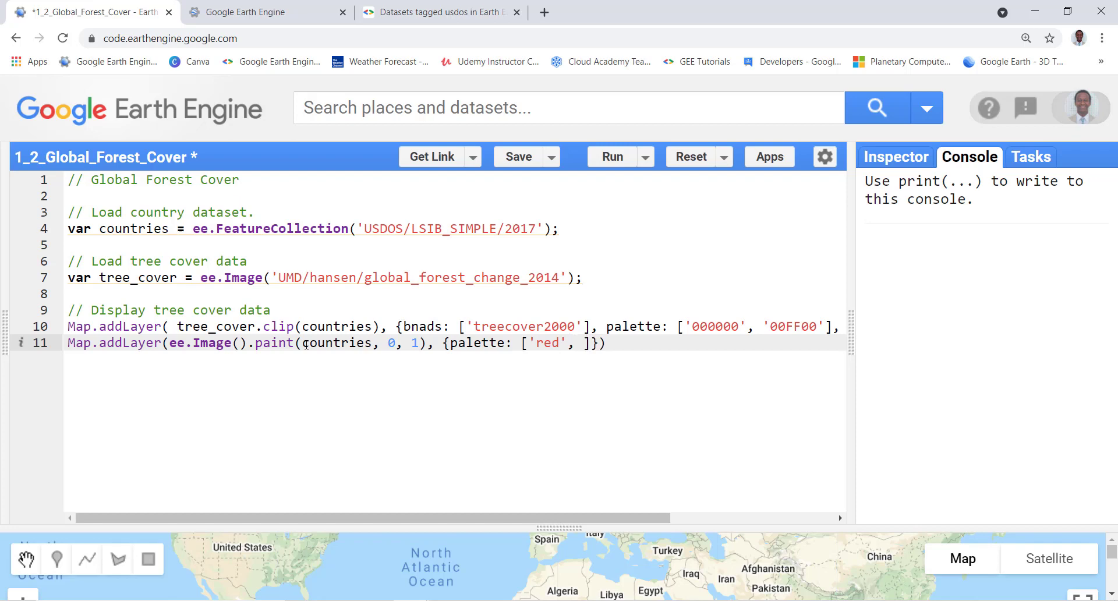
key(Backspace)
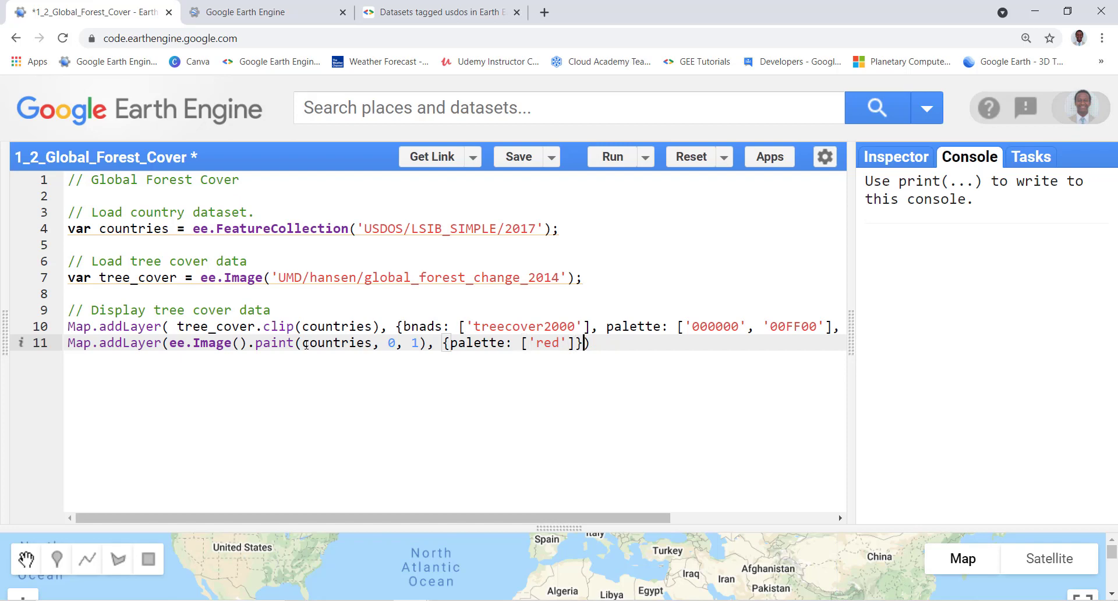
text(, 'coun)
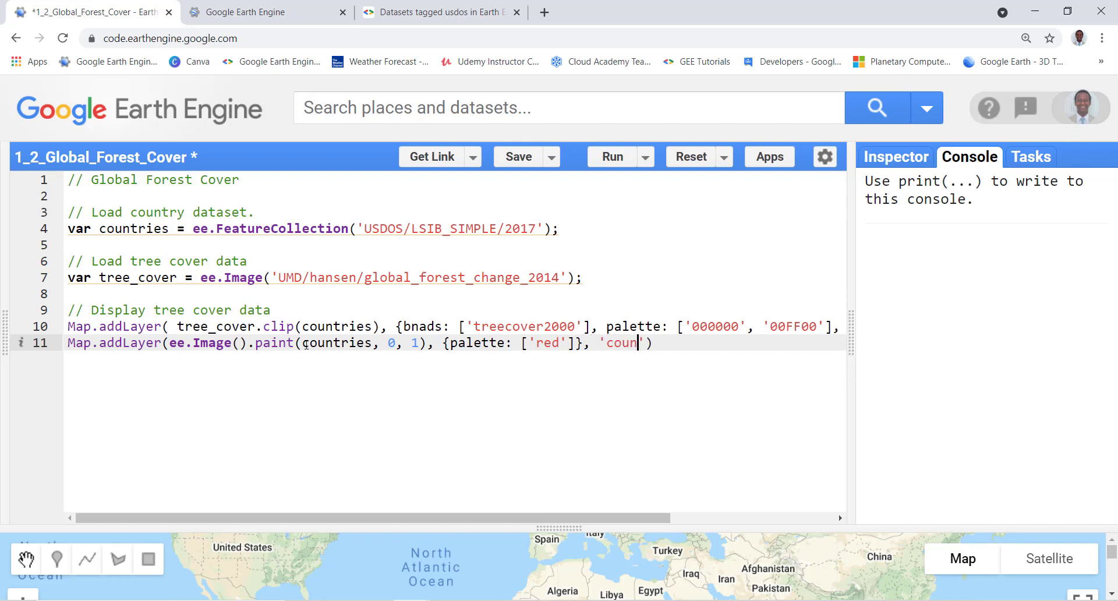
text(tries B)
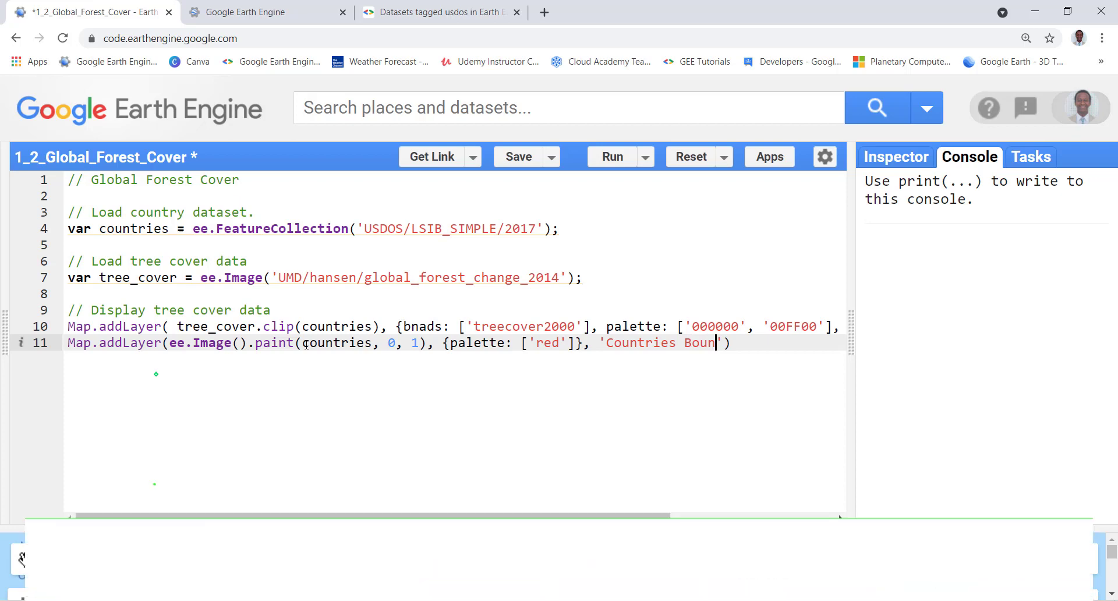
text(dary)
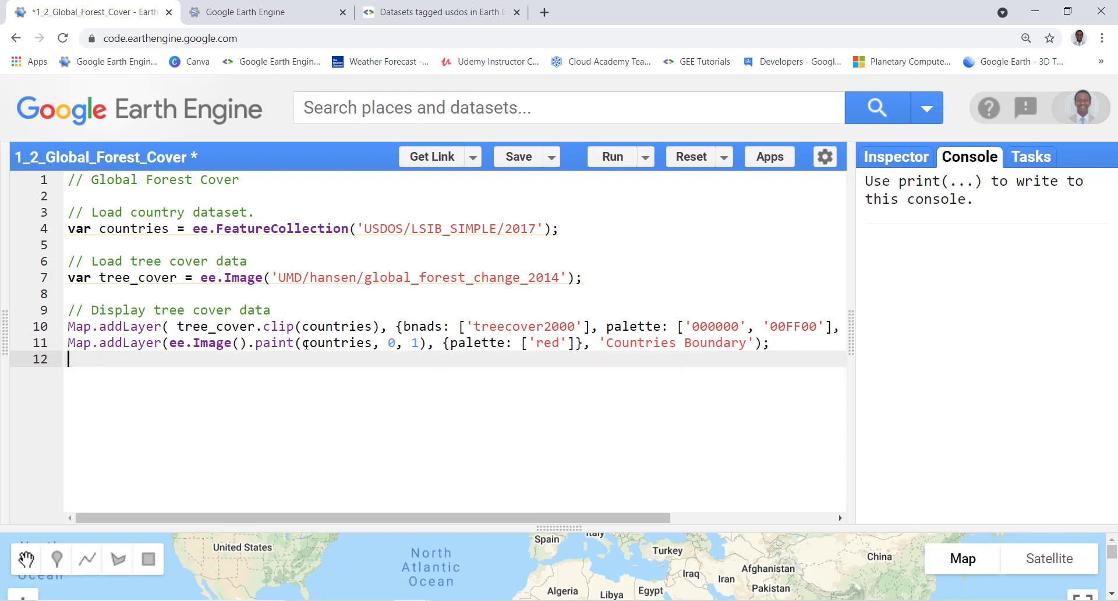
Add Map.centerObject(tree_cover_2014, 3) to centre the map on the renamed image.
text(Map)
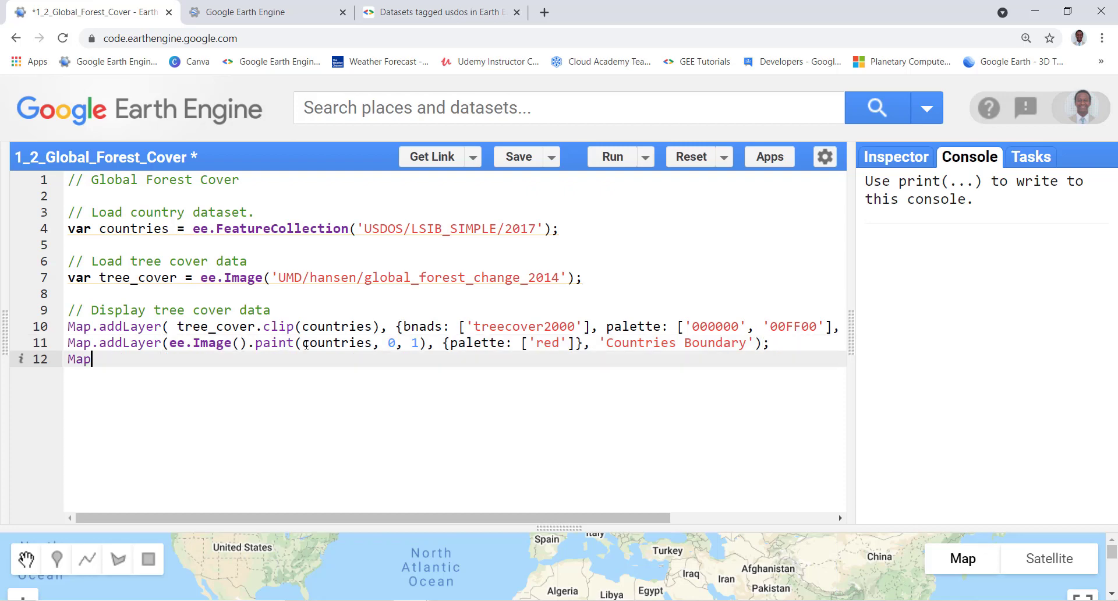
text(.)
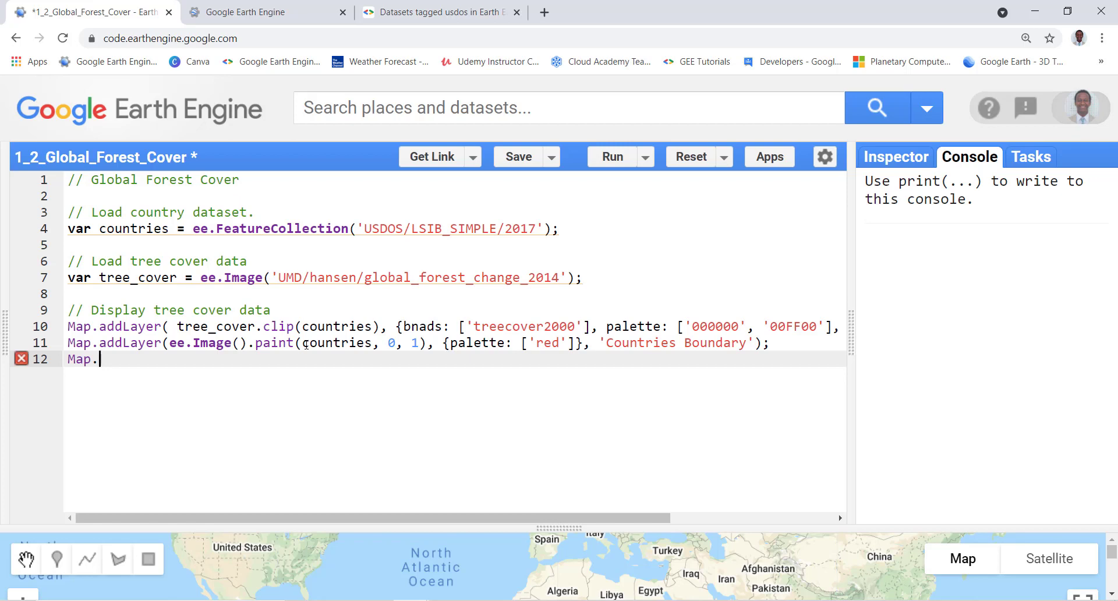
text(ce)
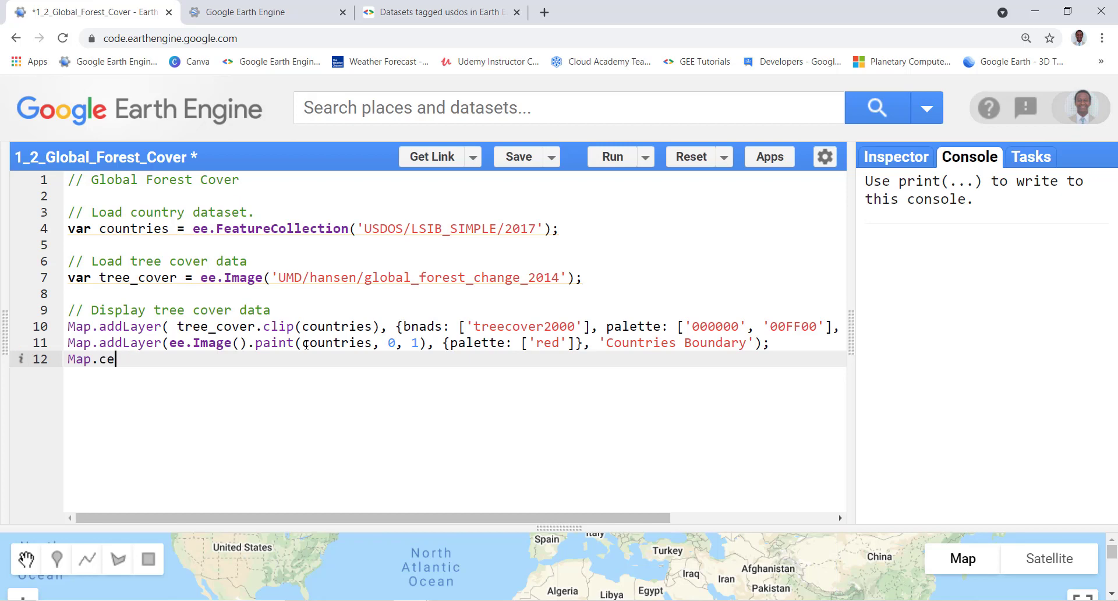
text(nterObject()
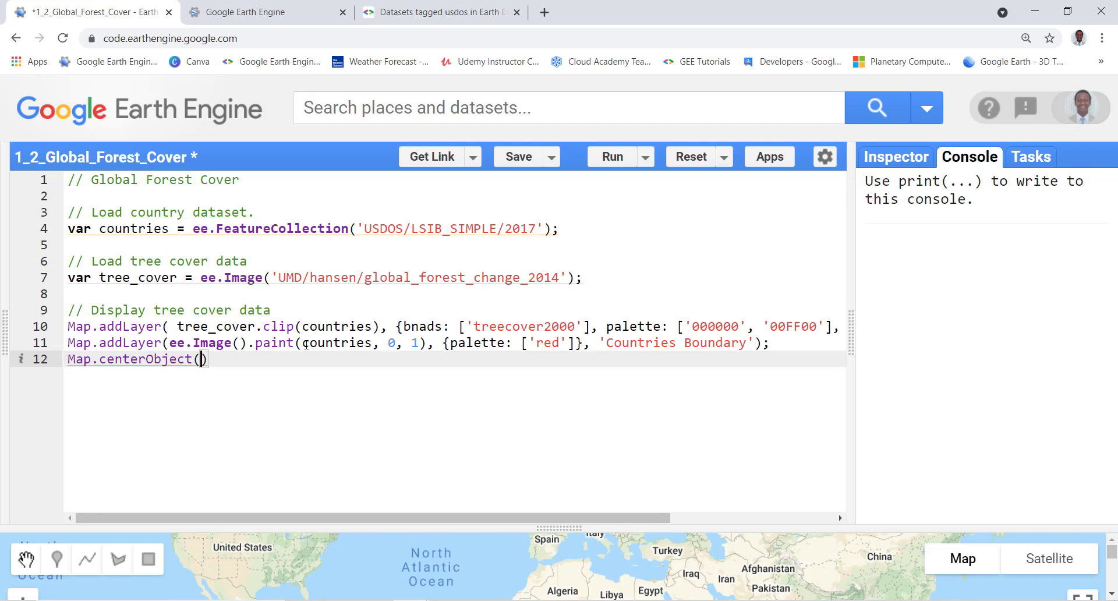
text(tree)
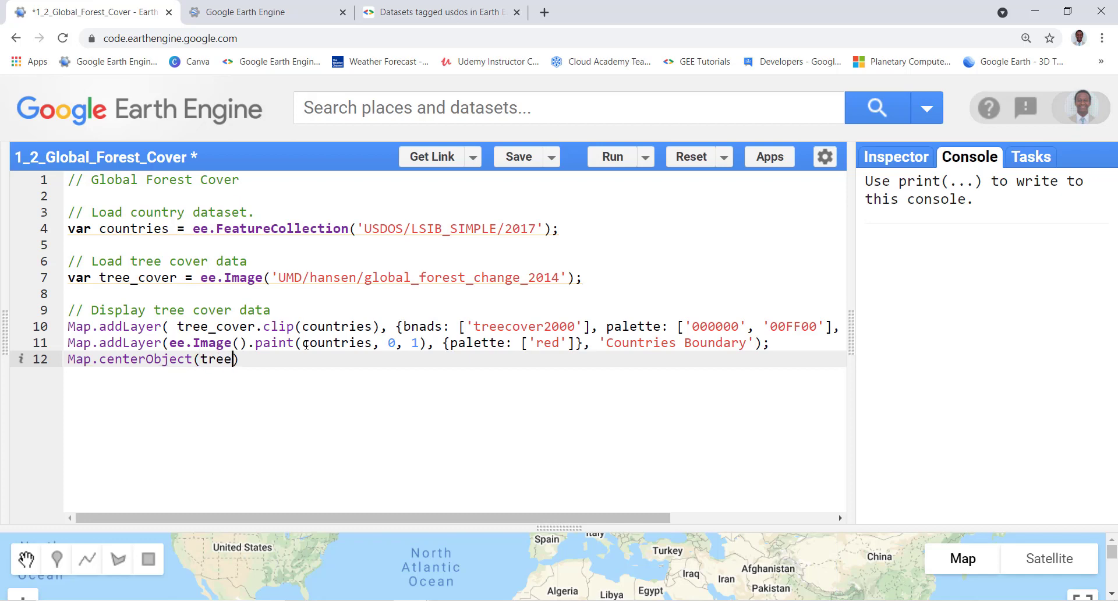
text(_cover)
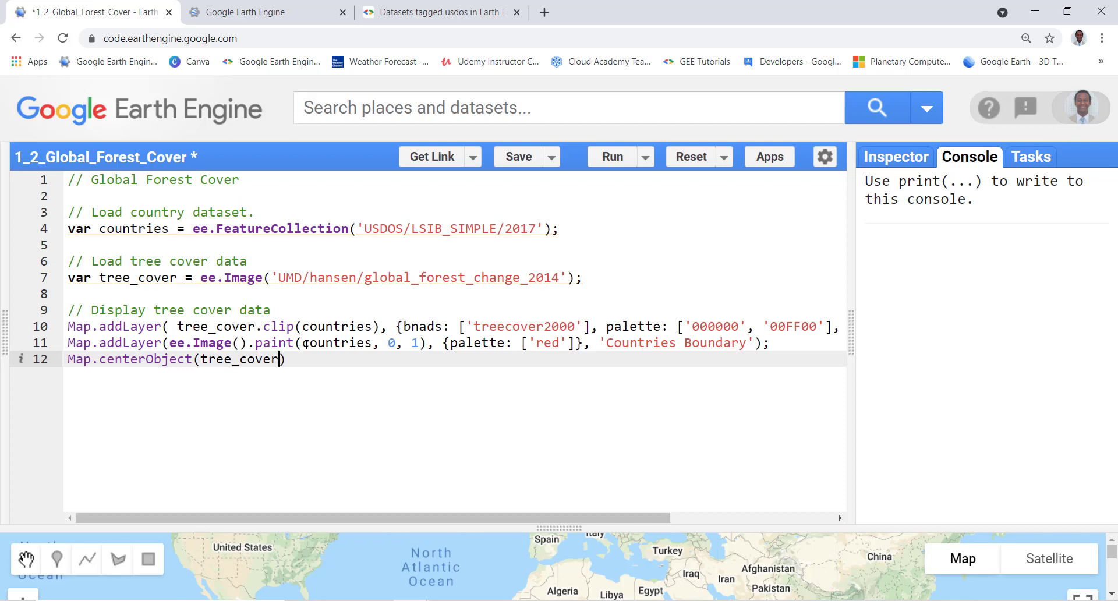
text(_201)
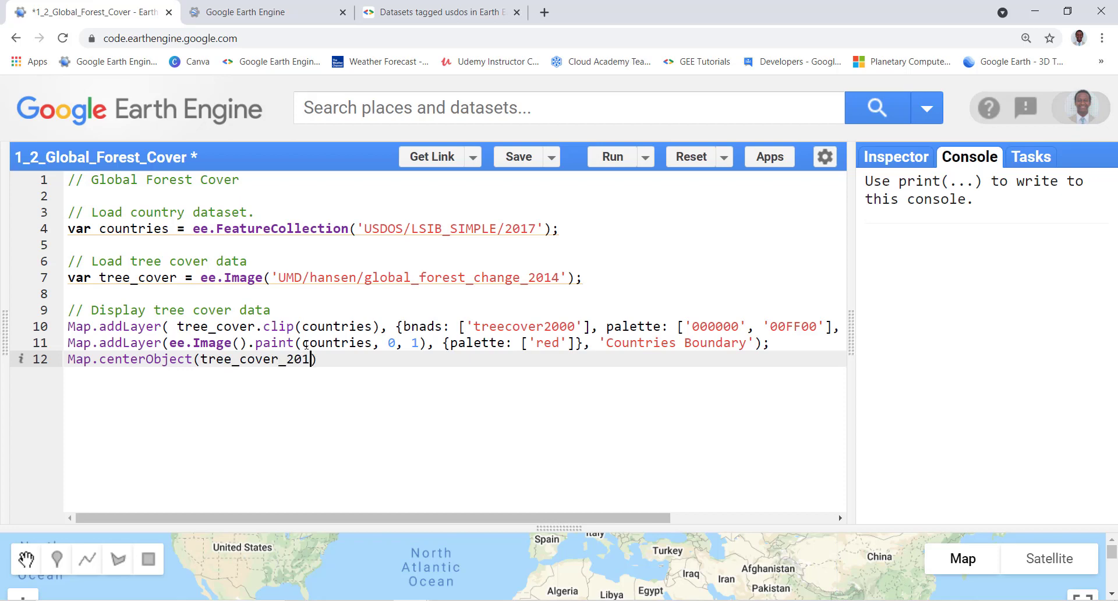
text(4,)
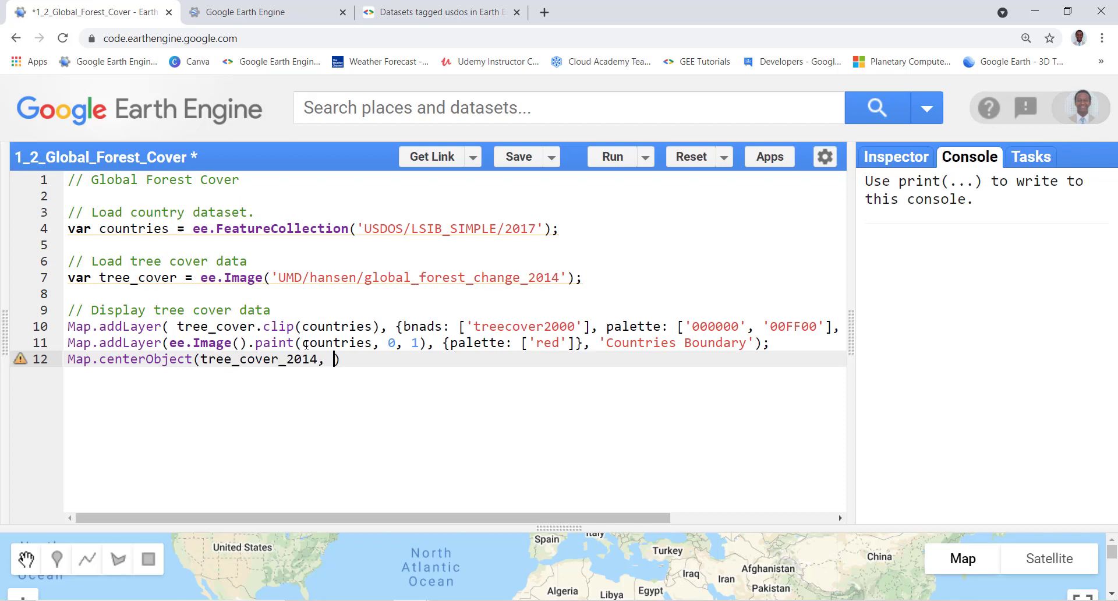
text(3)
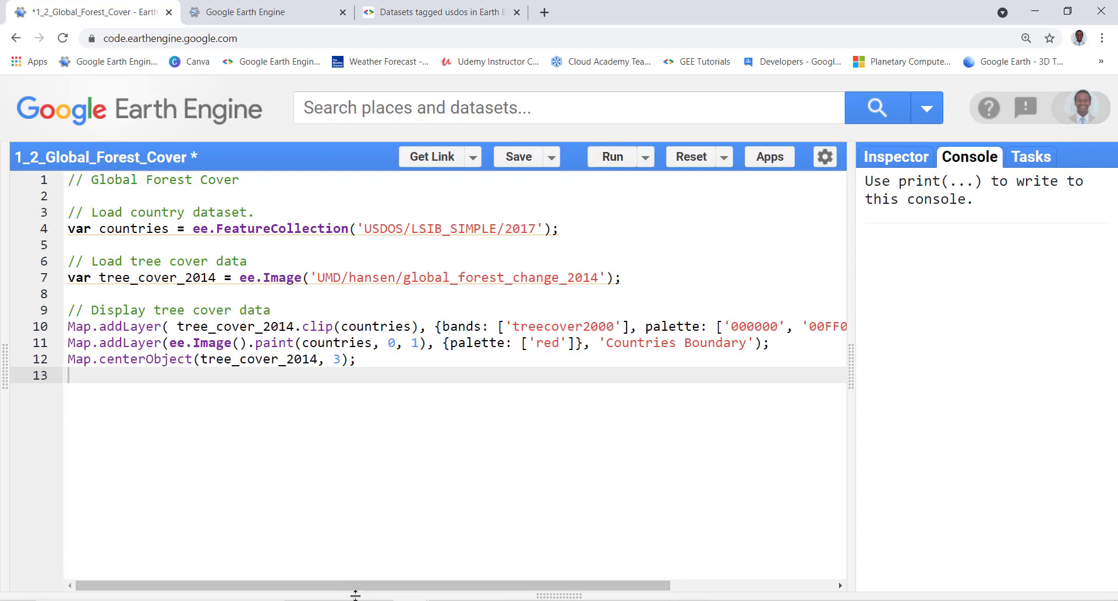
Run the script, show the Forest Cover layer and hide the Countries Boundary layer.
click(611, 156)
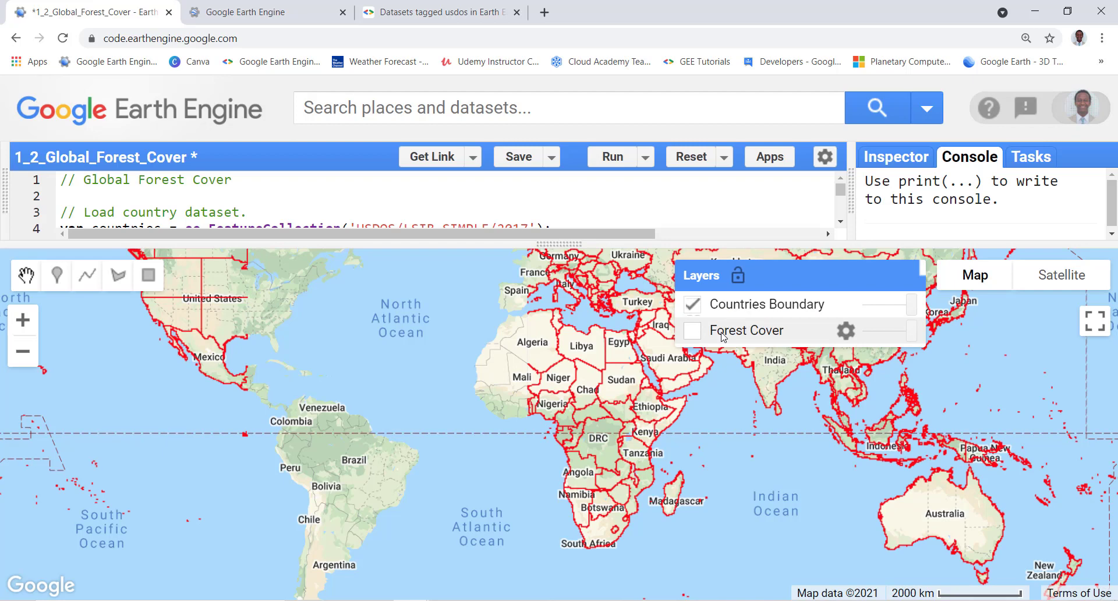
click(691, 329)
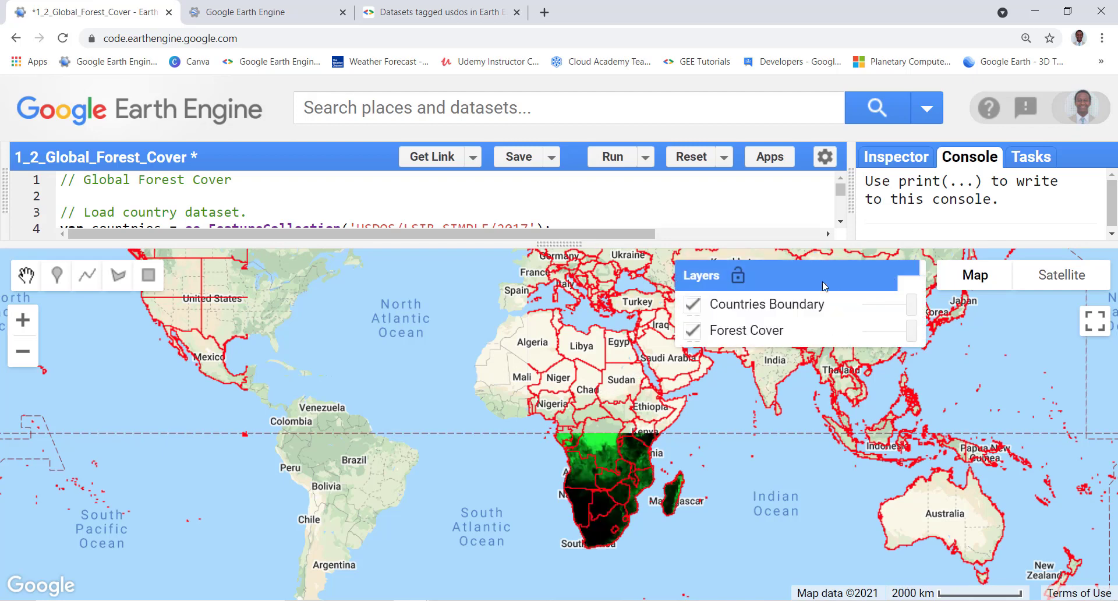
click(690, 304)
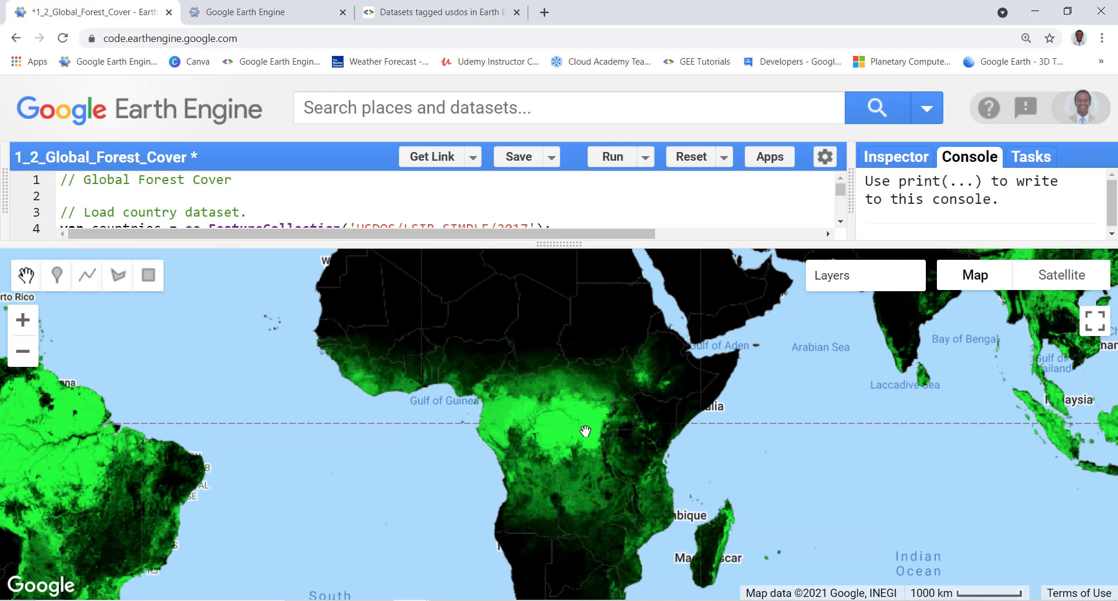
mouse_move(552, 450)
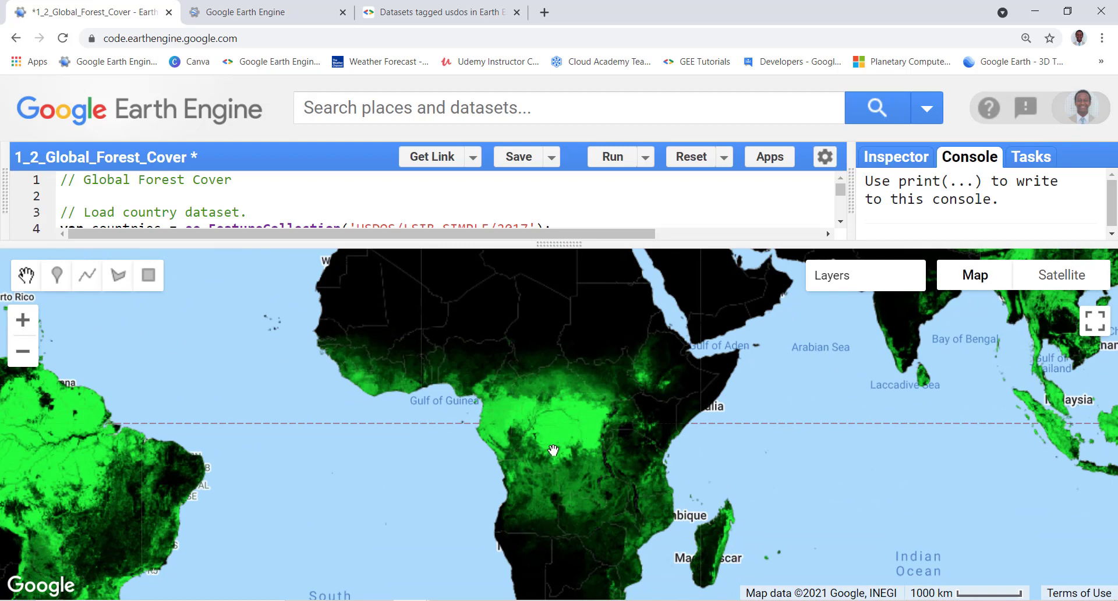
mouse_move(515, 400)
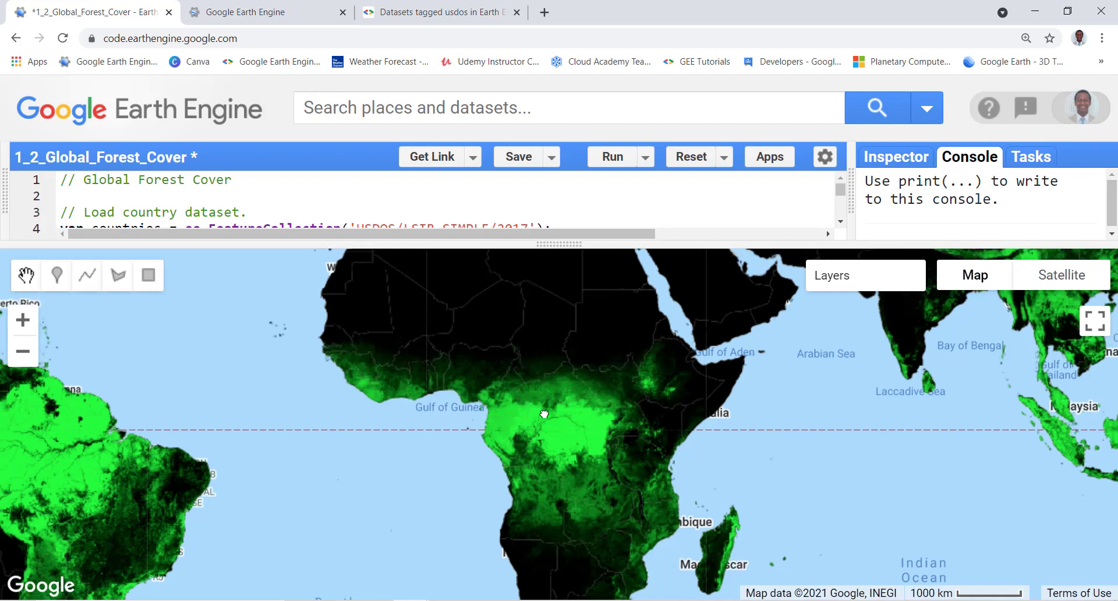
Zoom in on Kenya, Ethiopia and Somalia and activate the Inspector for reading layer values.
drag(544, 415, 585, 412)
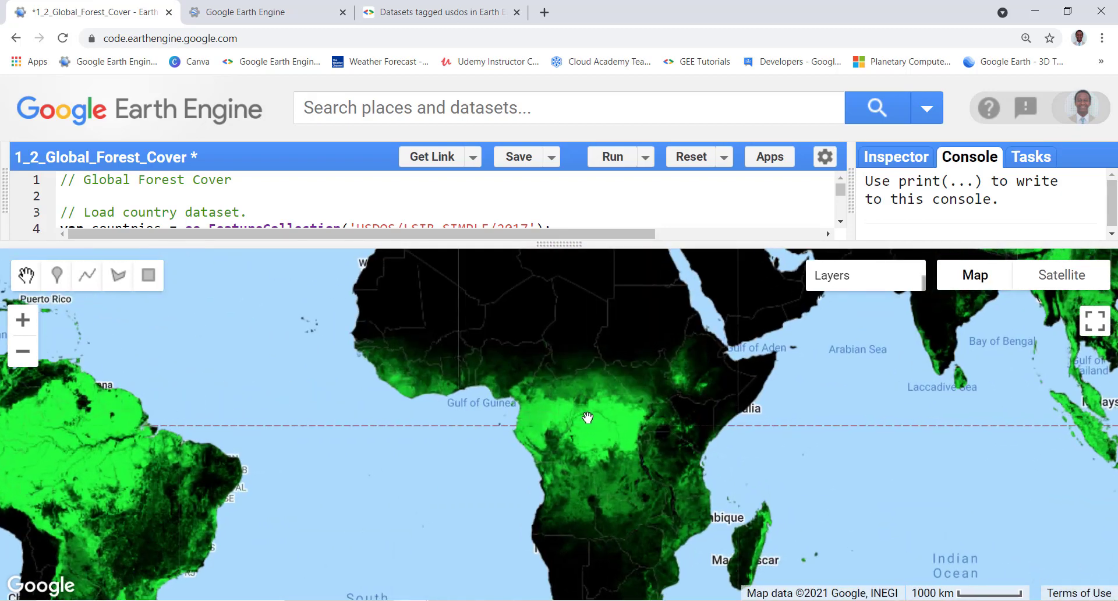
mouse_move(564, 421)
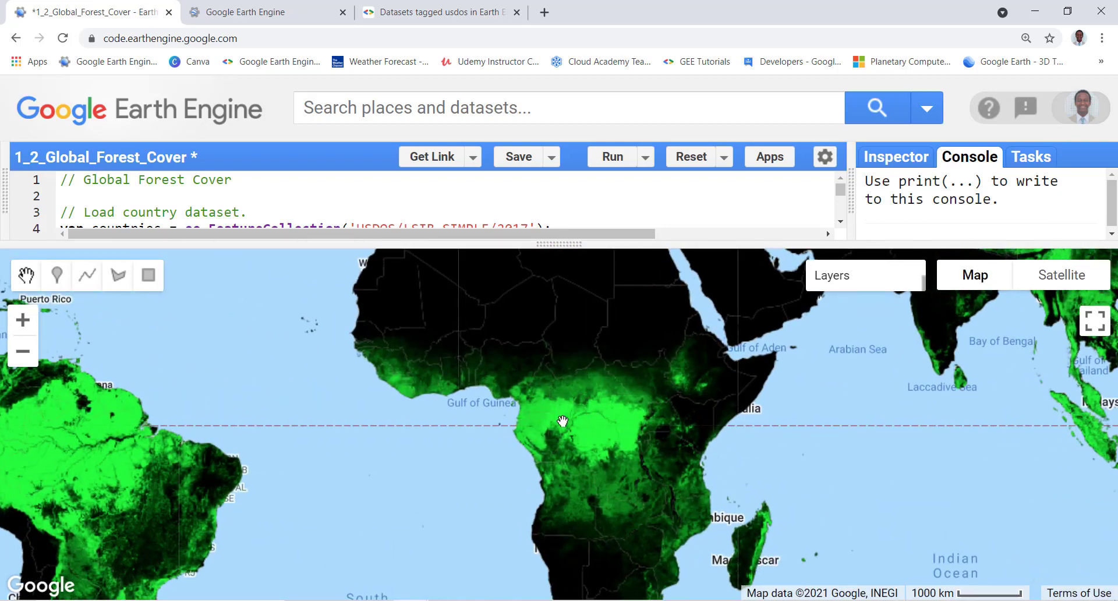
mouse_move(569, 412)
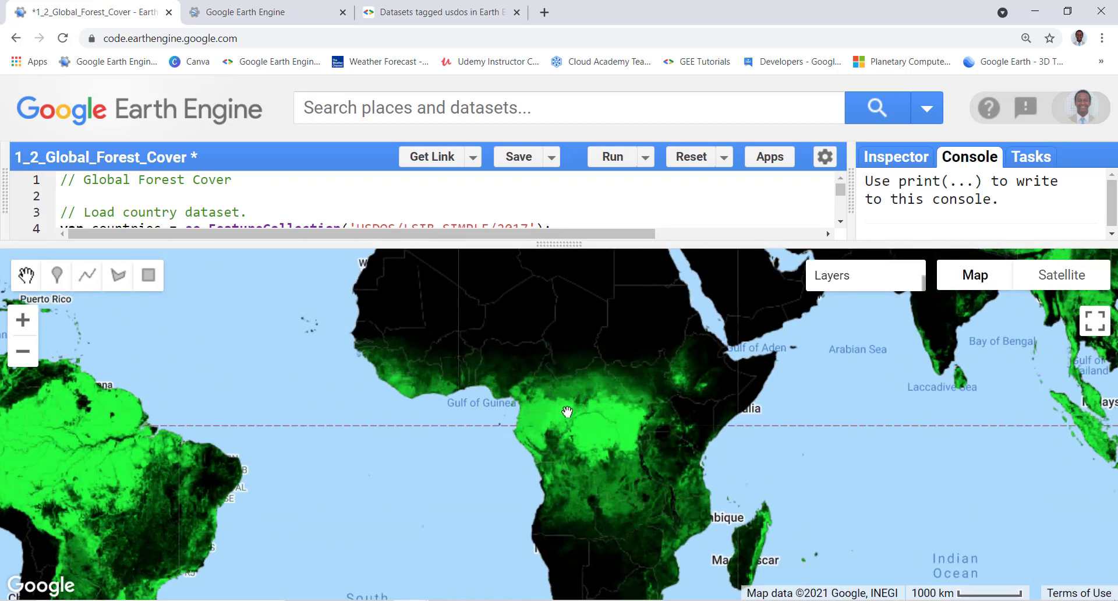
mouse_move(531, 457)
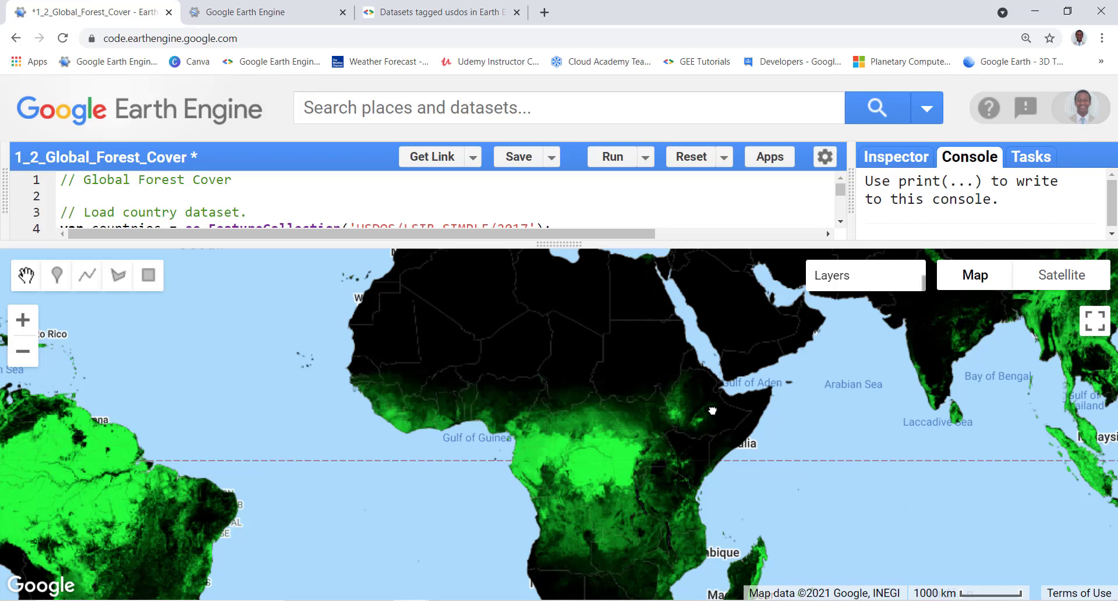
drag(708, 410, 684, 350)
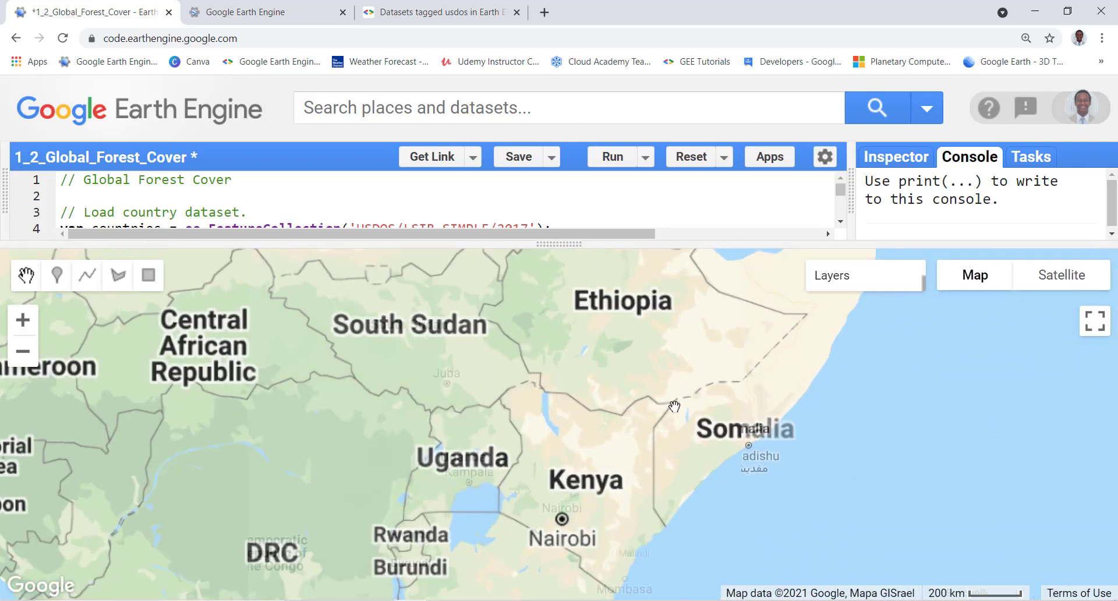
click(612, 156)
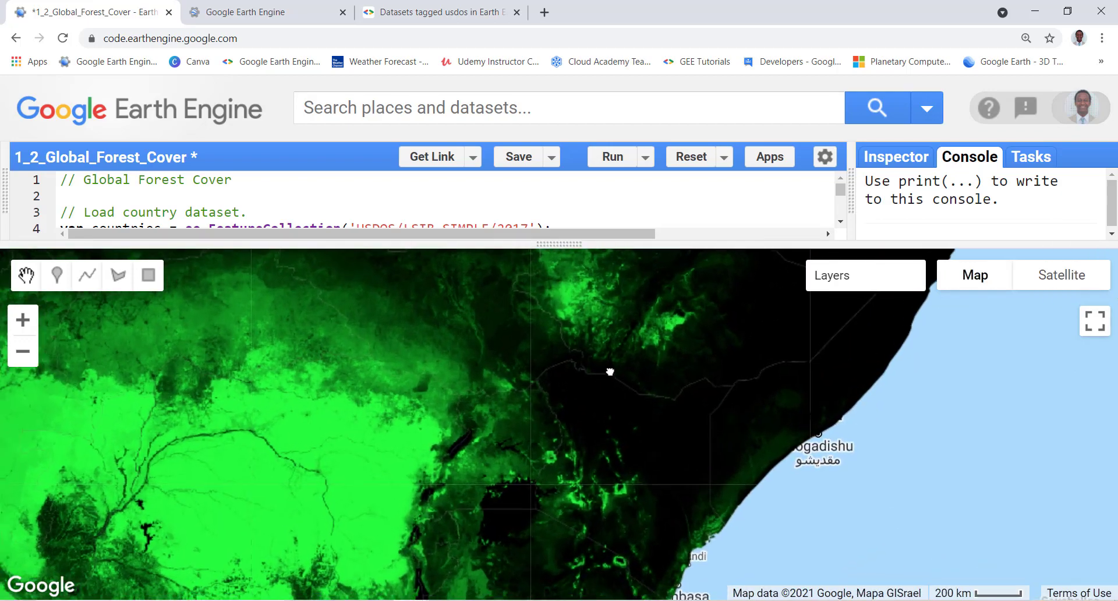
click(894, 156)
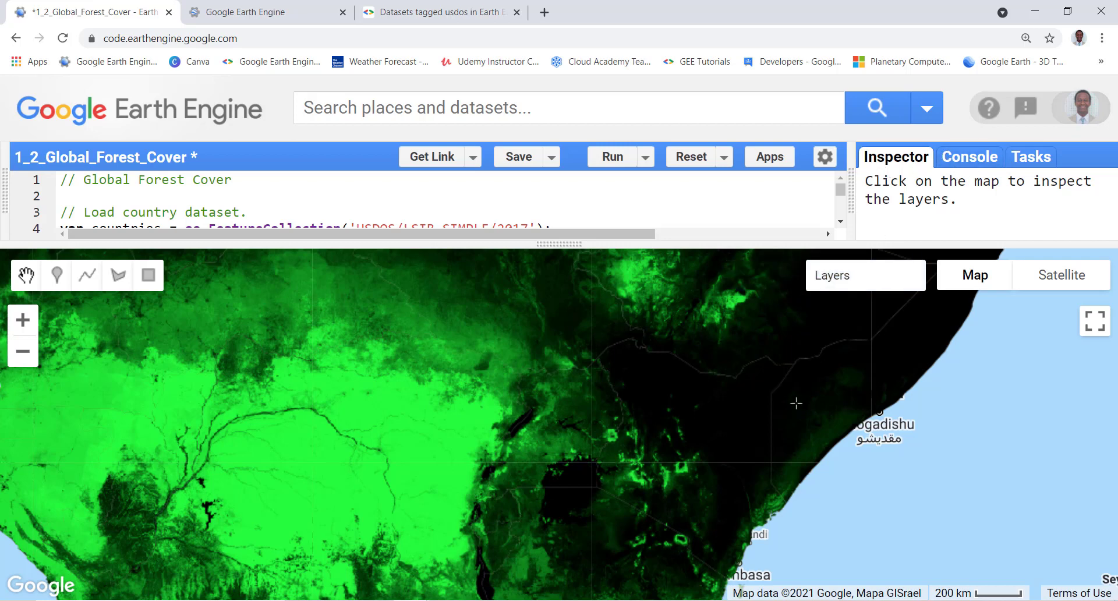
Read treecover2000 at points in northern Kenya, the Congo forest (100) and eastern Ethiopia (0).
click(796, 403)
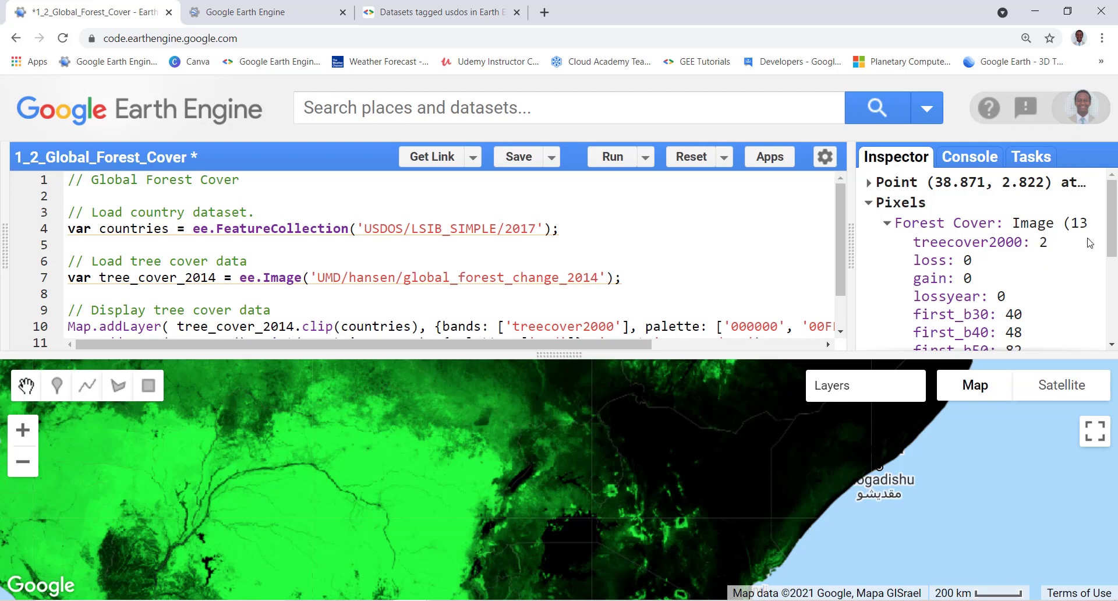
mouse_move(1051, 243)
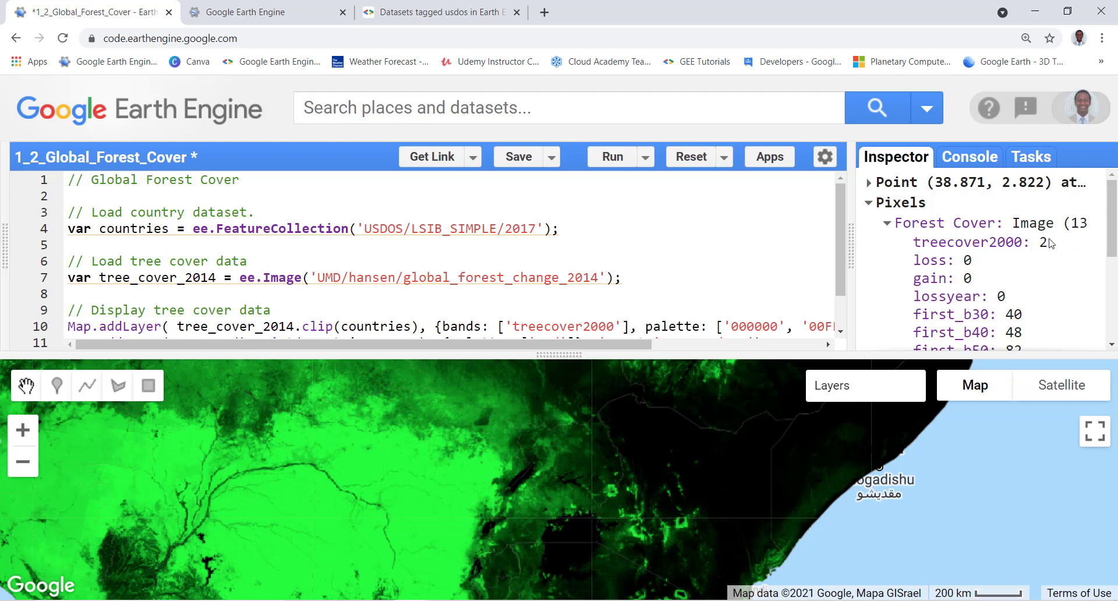
click(359, 492)
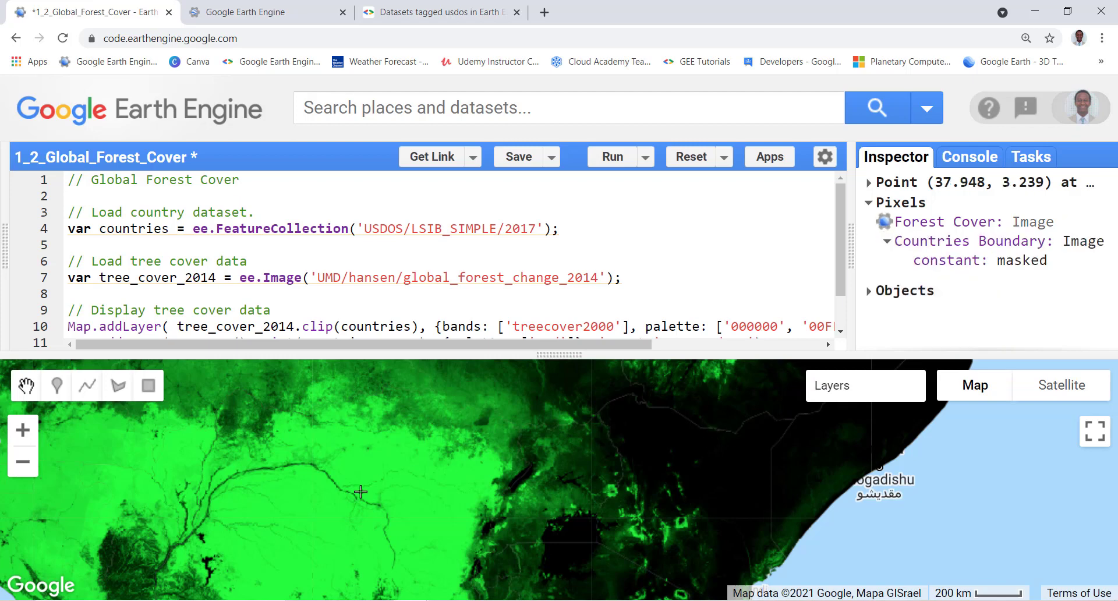
click(281, 523)
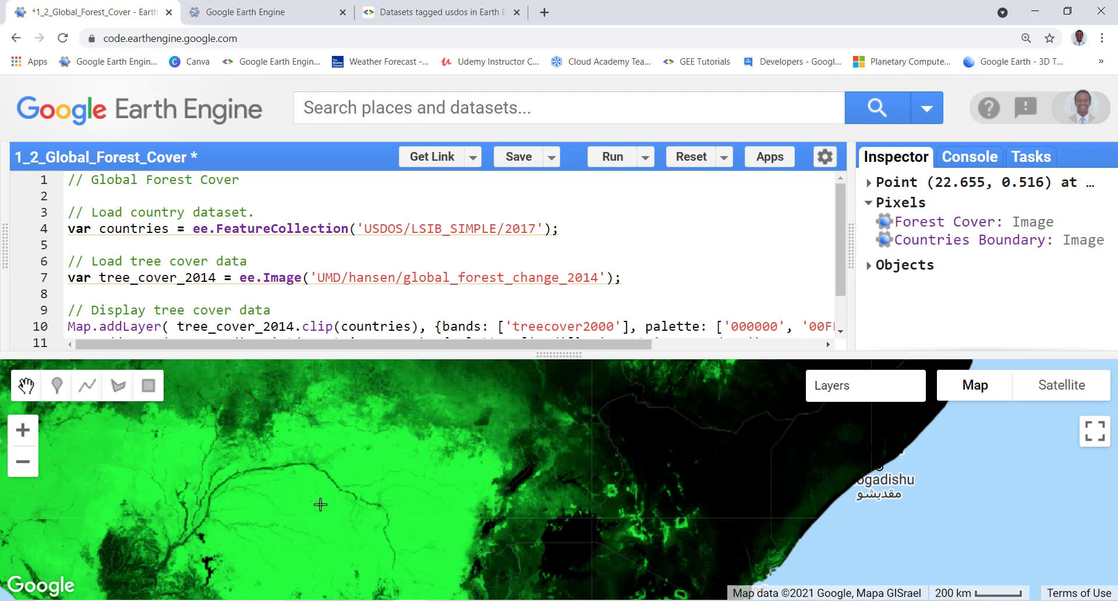
mouse_move(259, 450)
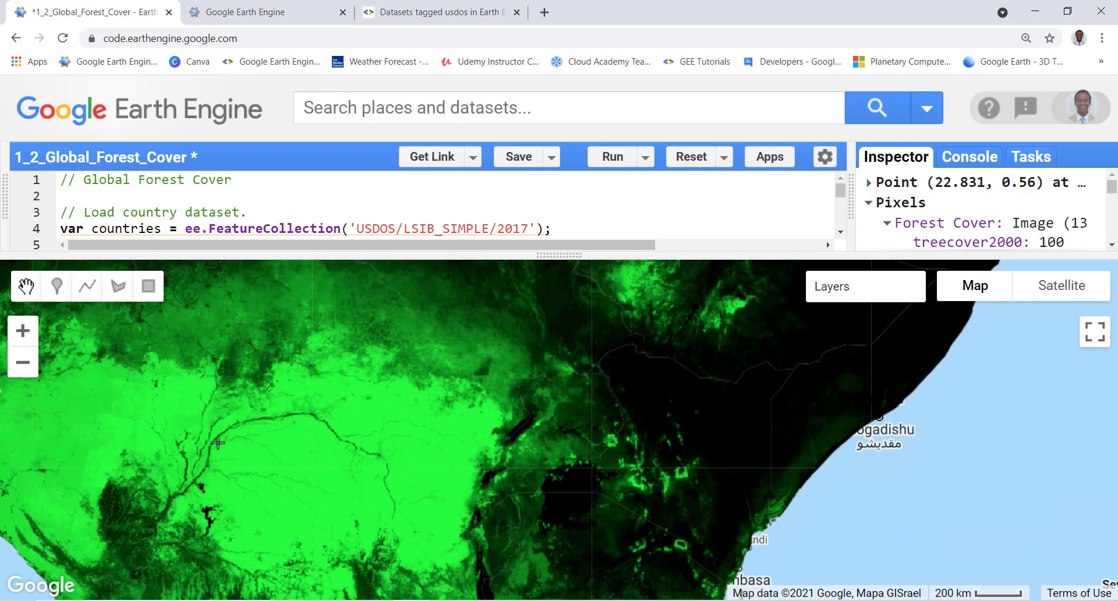
mouse_move(630, 425)
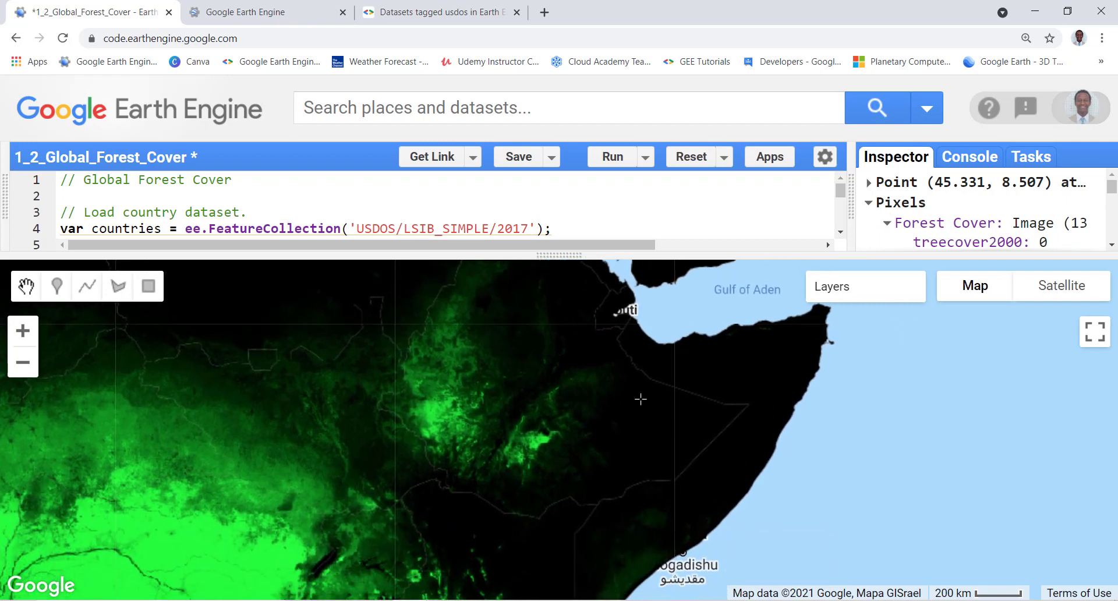
mouse_move(599, 493)
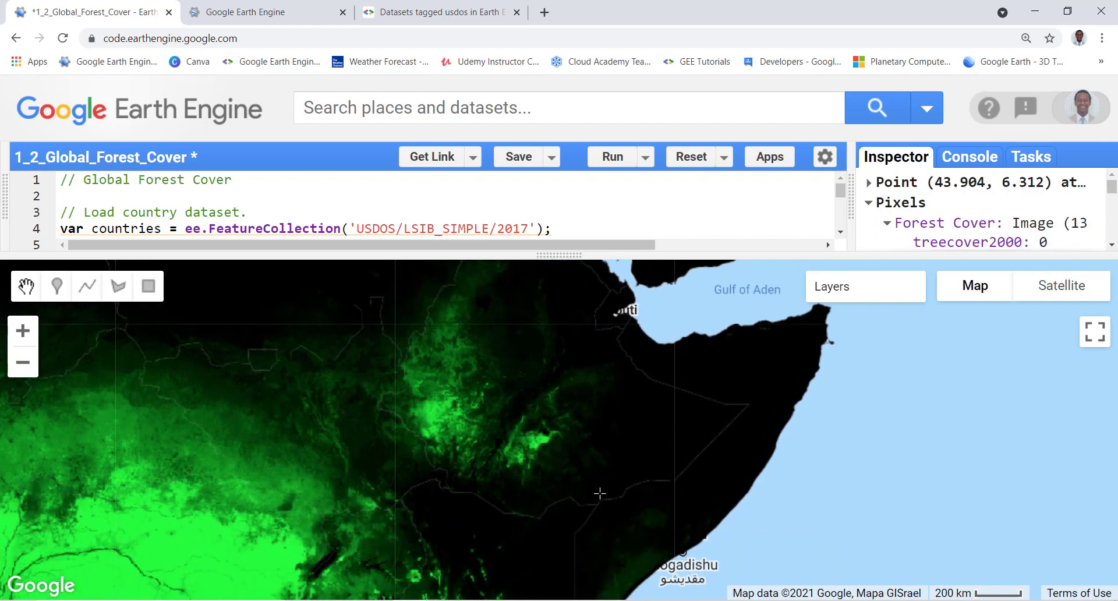
click(677, 407)
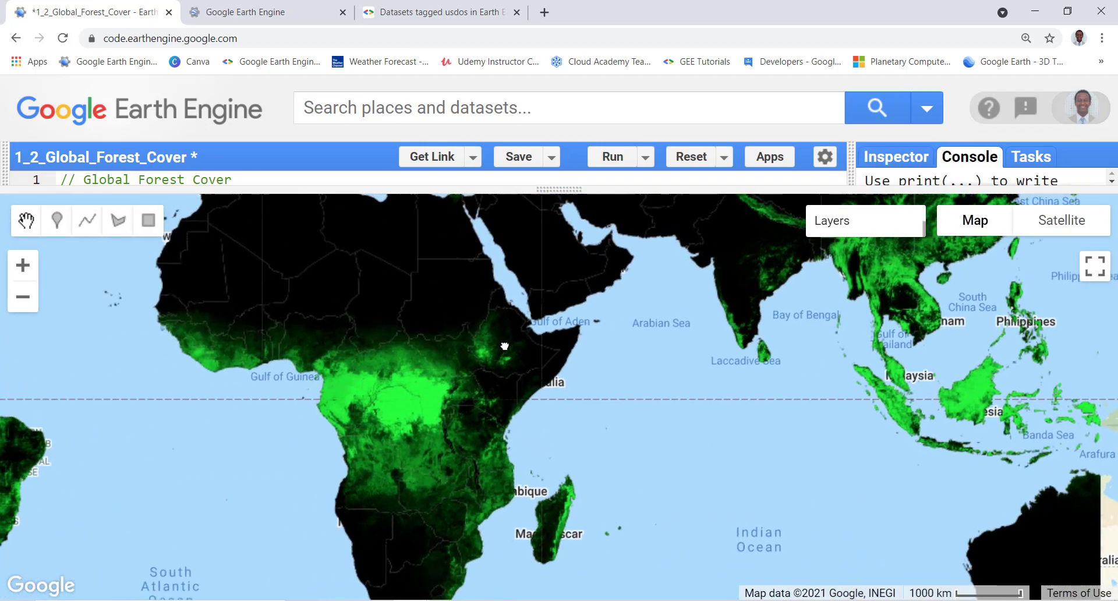
Zoom out and recentre the map so Africa's forest cover fills the view at continental scale.
drag(504, 346, 547, 363)
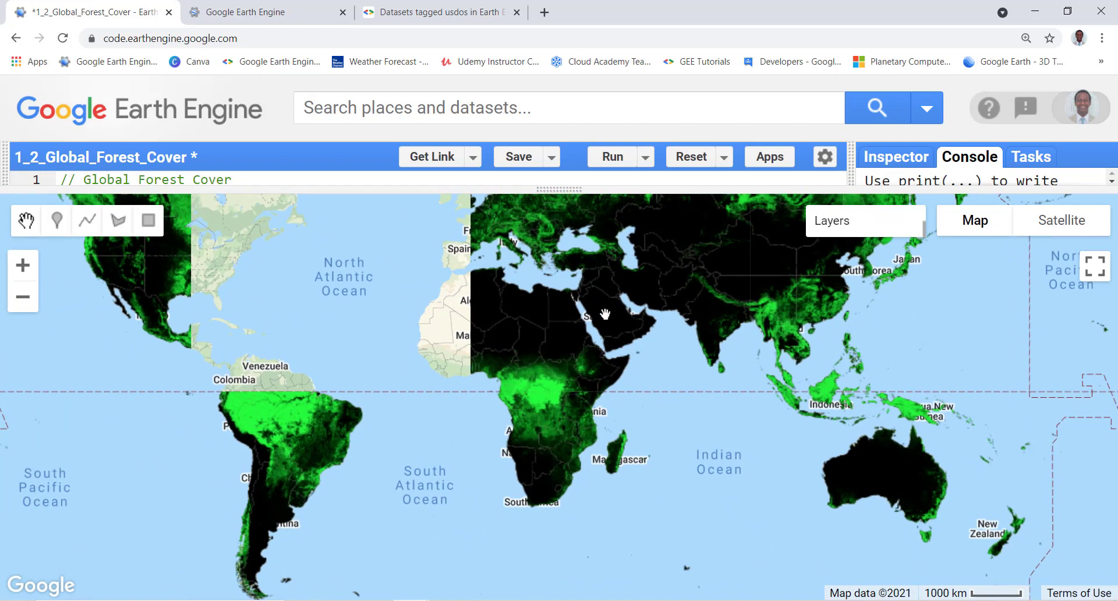
drag(604, 313, 542, 345)
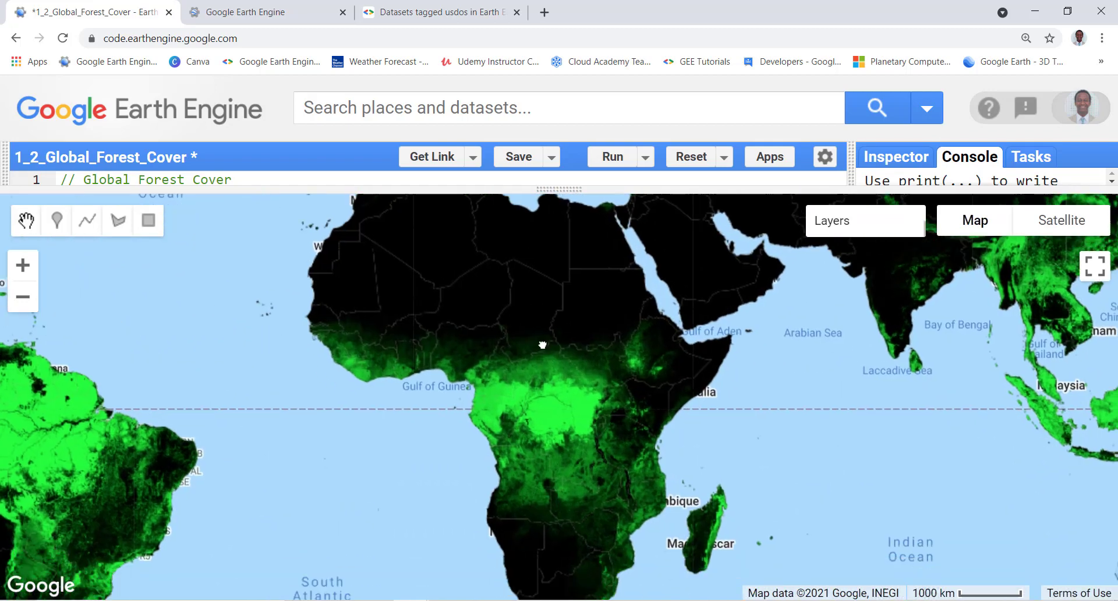
drag(542, 345, 561, 296)
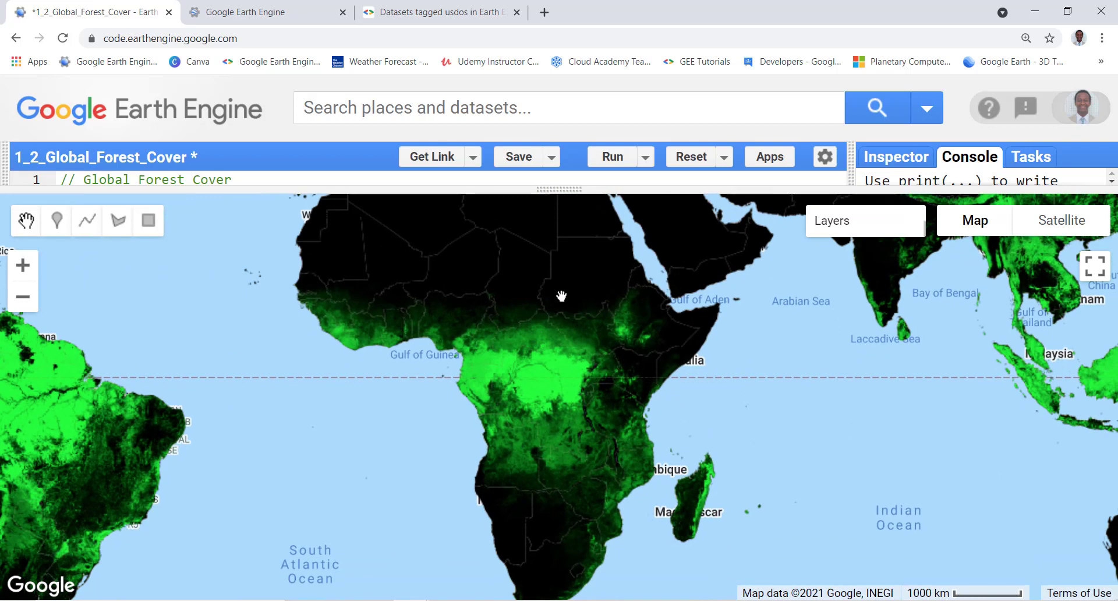
mouse_move(574, 275)
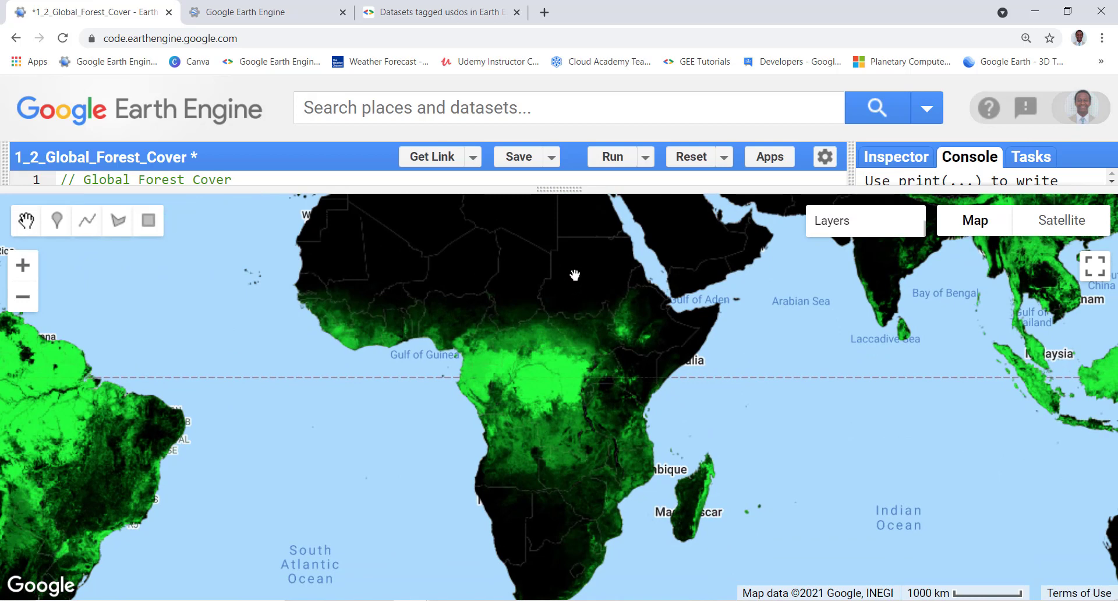
mouse_move(548, 286)
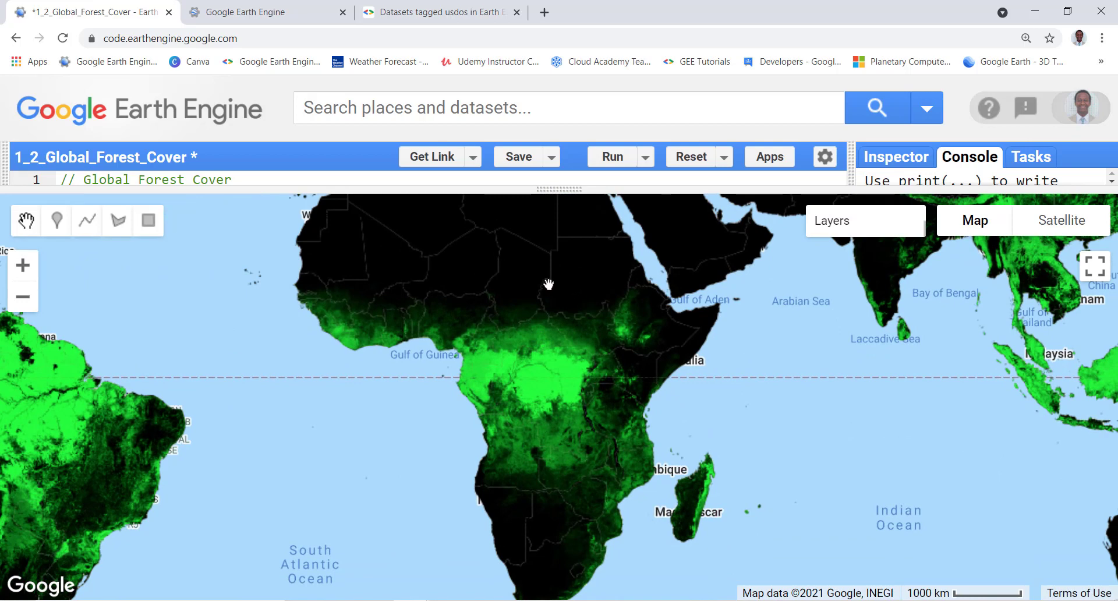